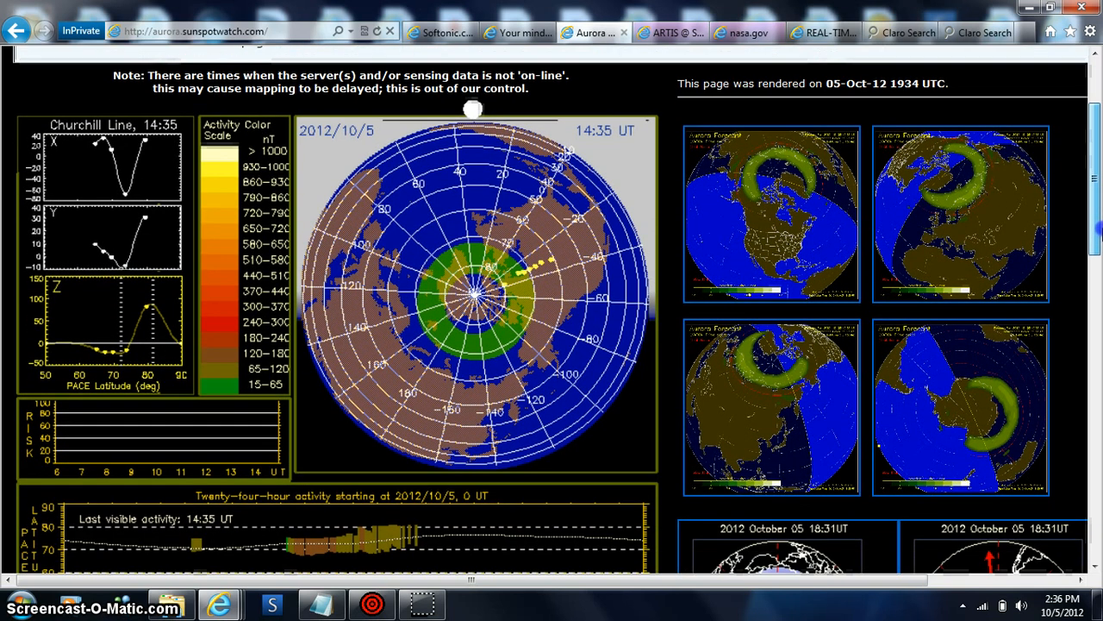
Scroll the Aurora page down to the NOAA auroral oval maps and Kp map links.
{"action": "scroll", "scroll_direction": "down", "scroll_amount": 3}
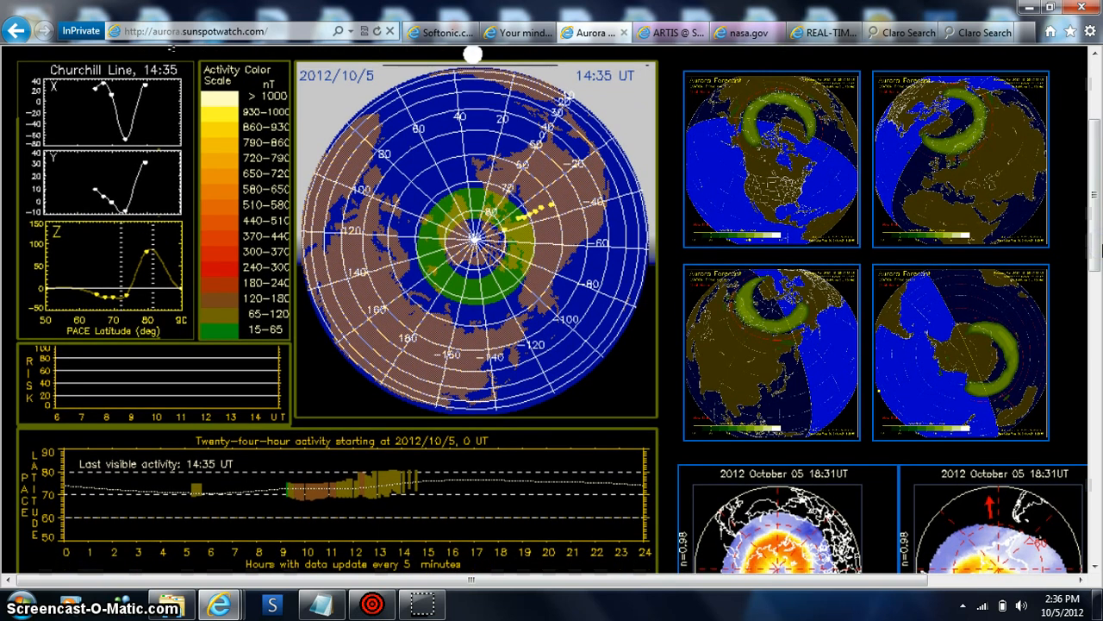
{"action": "mouse_move", "coordinate": [922, 334]}
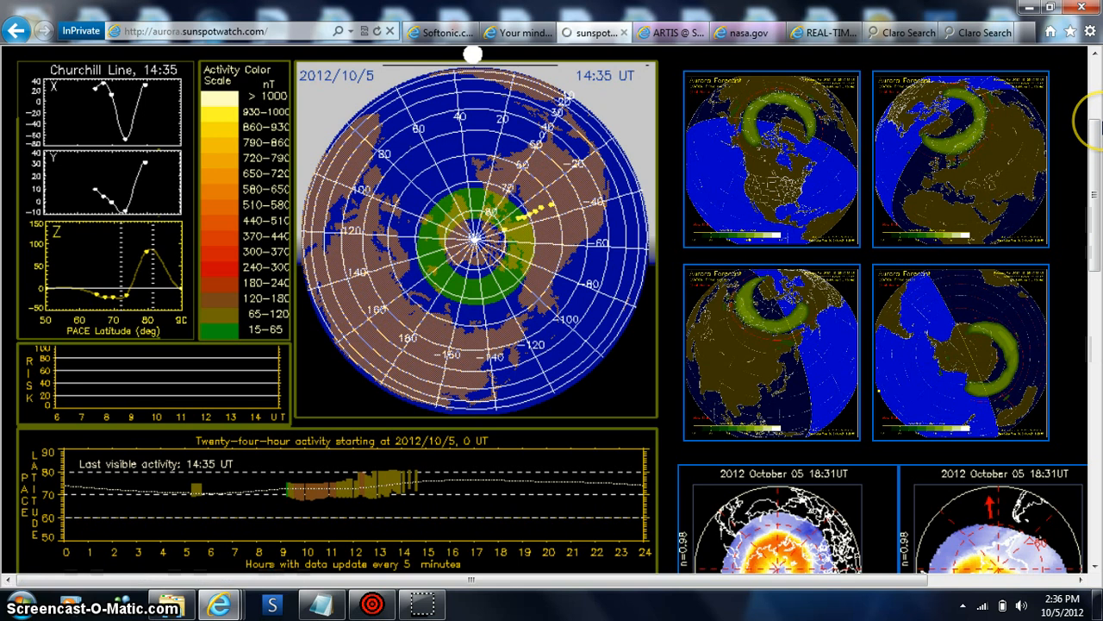
{"action": "scroll", "scroll_direction": "down", "scroll_amount": 3}
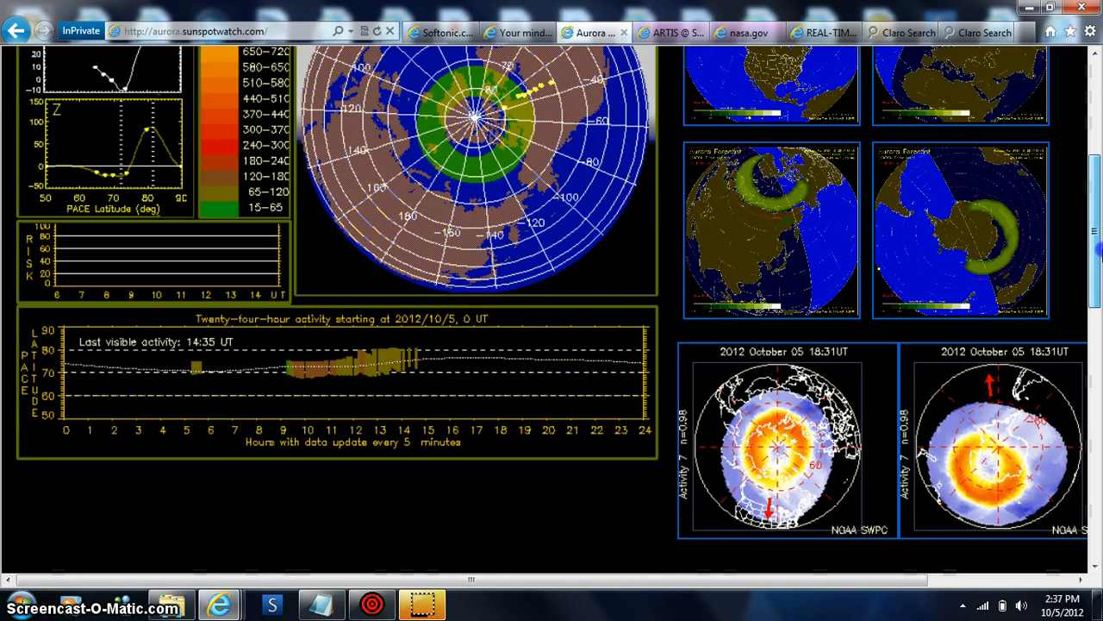
{"action": "scroll", "scroll_direction": "down", "scroll_amount": 3}
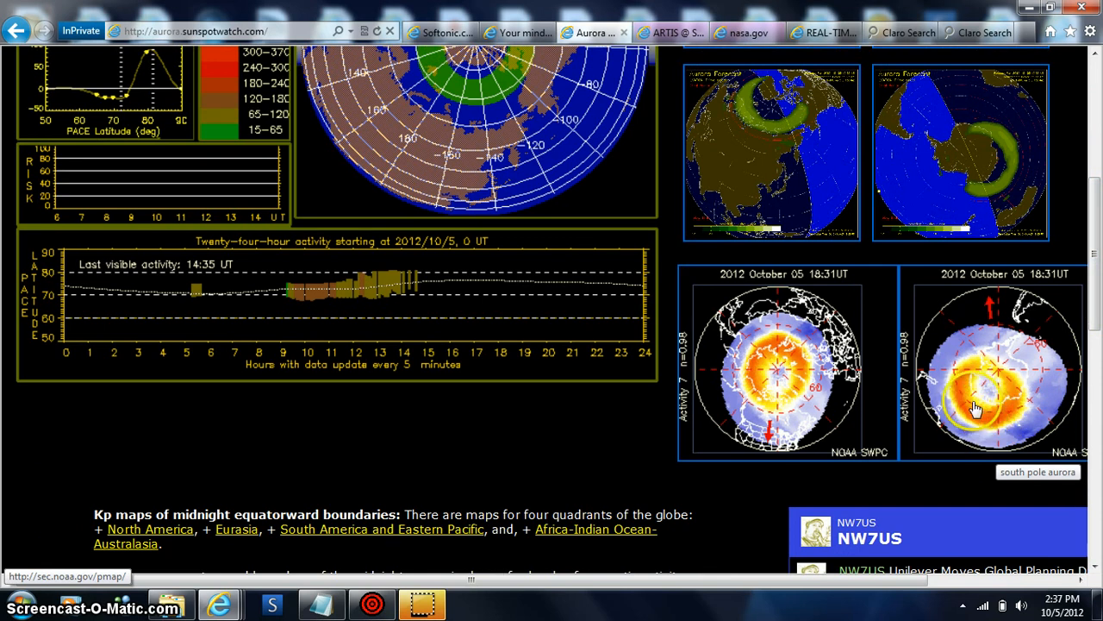
{"action": "mouse_move", "coordinate": [922, 124]}
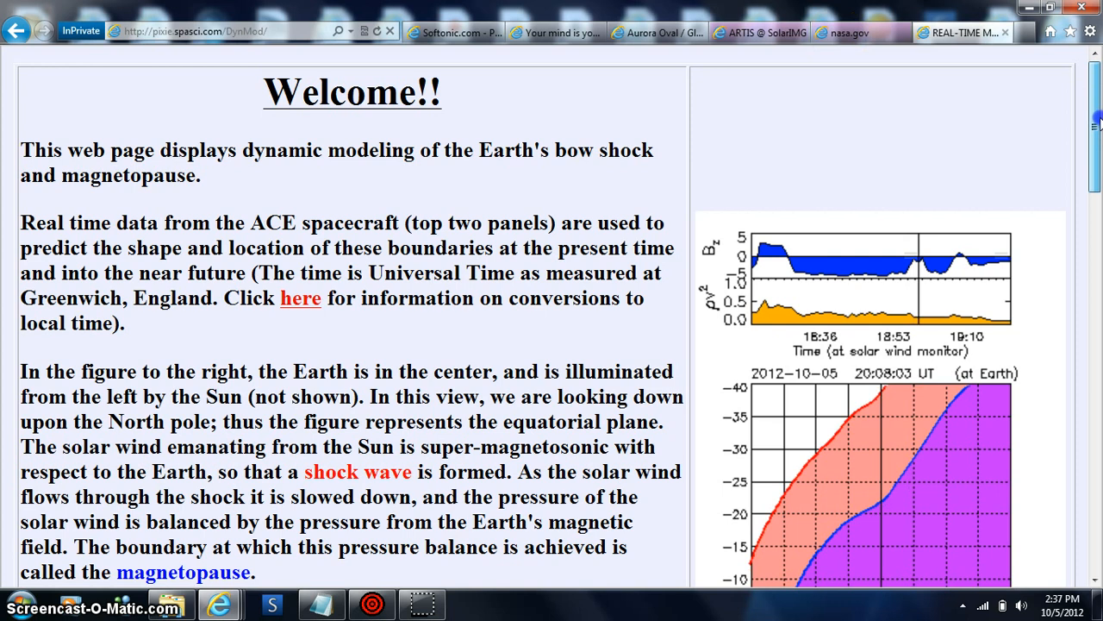
{"action": "scroll", "scroll_direction": "down", "scroll_amount": 3}
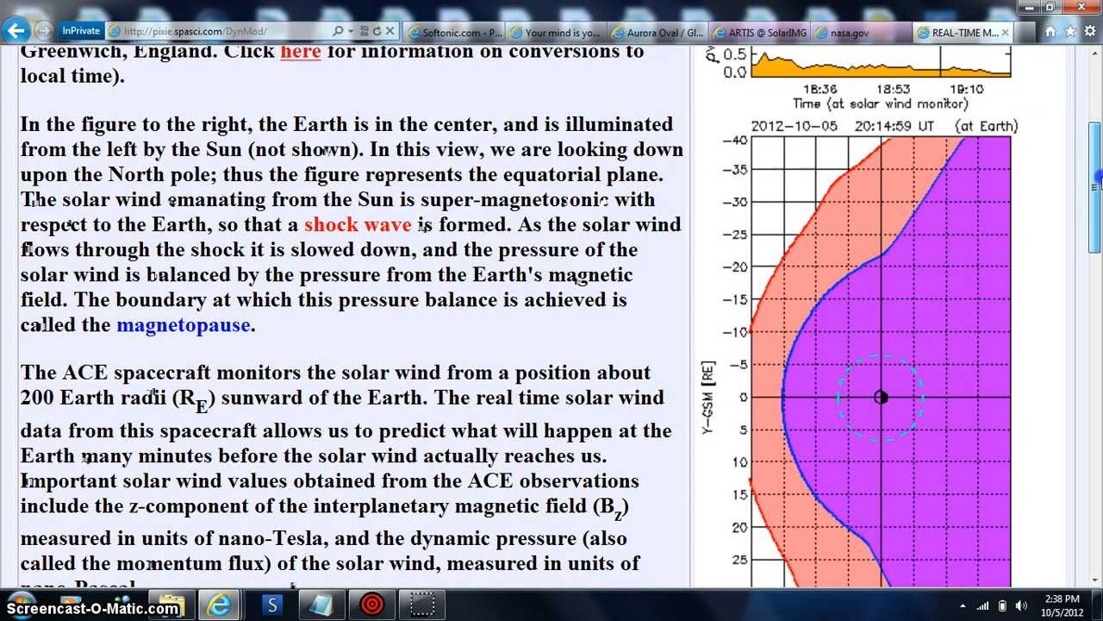
{"action": "scroll", "scroll_direction": "down", "scroll_amount": 3}
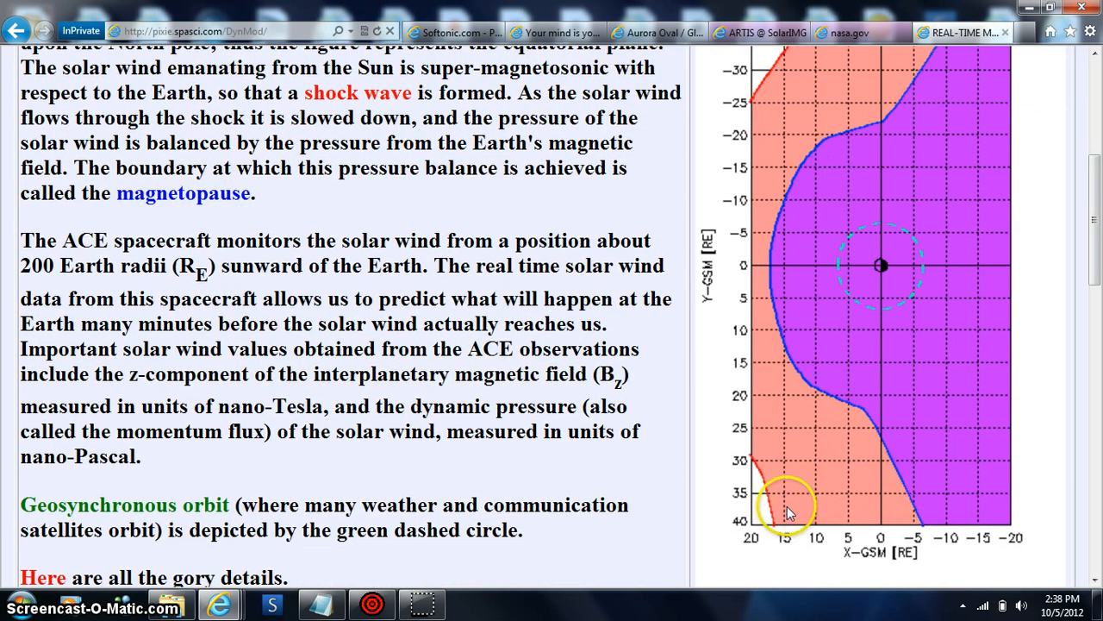
{"action": "scroll", "scroll_direction": "down", "scroll_amount": 3}
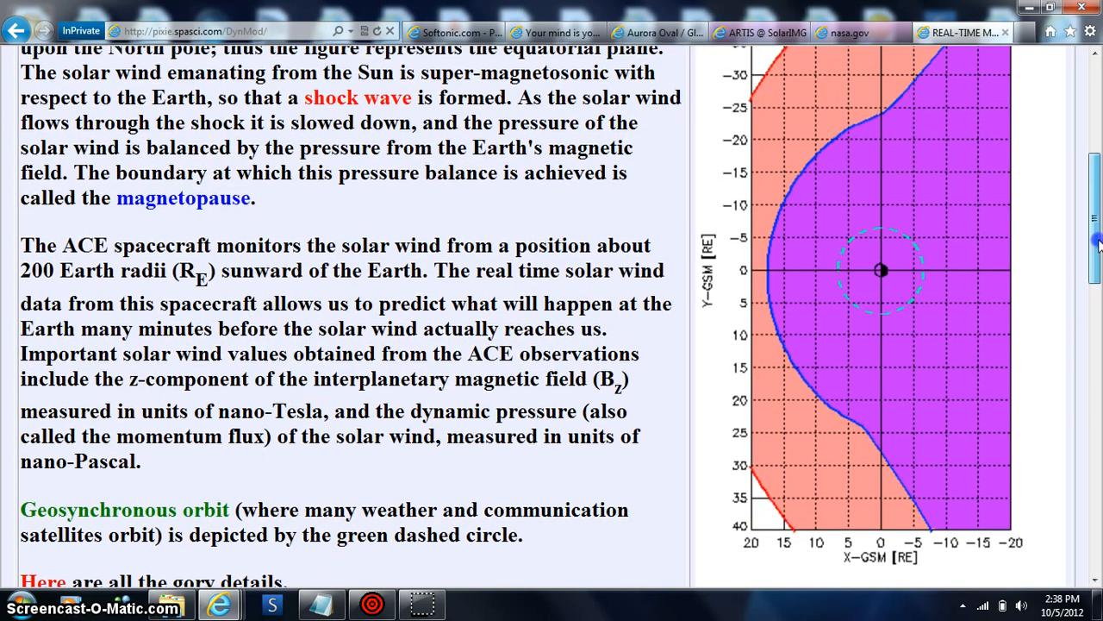
{"action": "scroll", "scroll_direction": "down", "scroll_amount": 3}
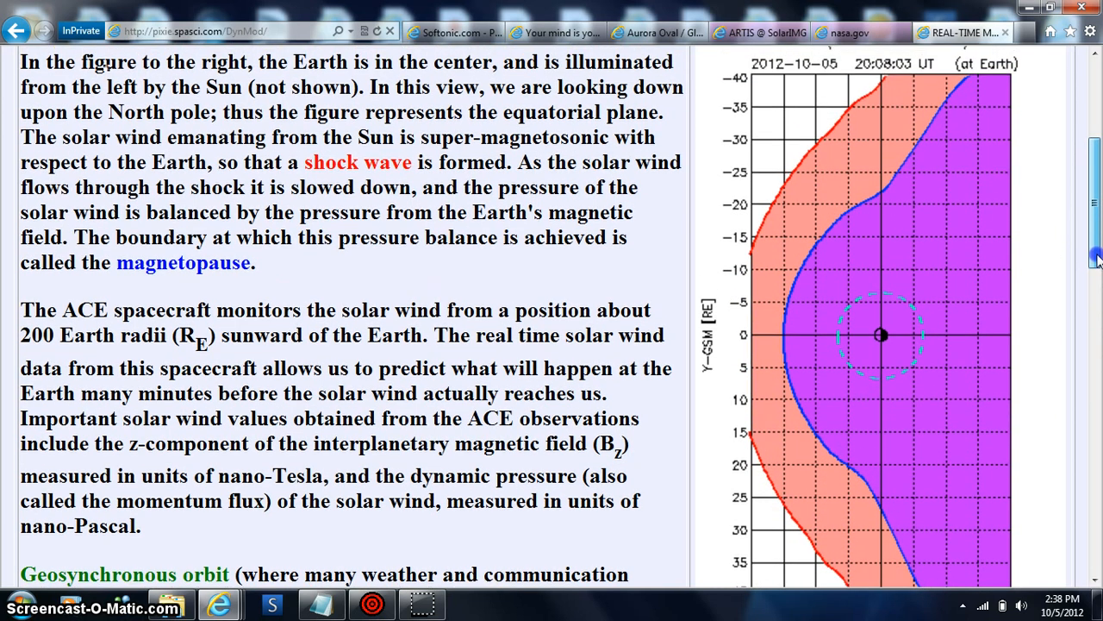
{"action": "scroll", "scroll_direction": "down", "scroll_amount": 3}
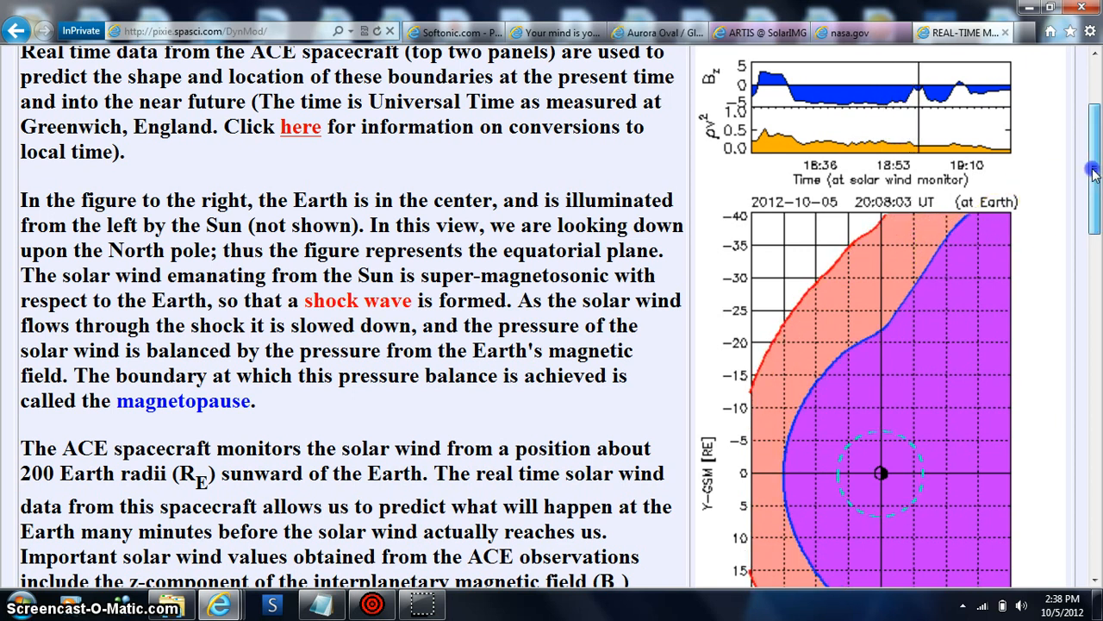
{"action": "scroll", "scroll_direction": "down", "scroll_amount": 3}
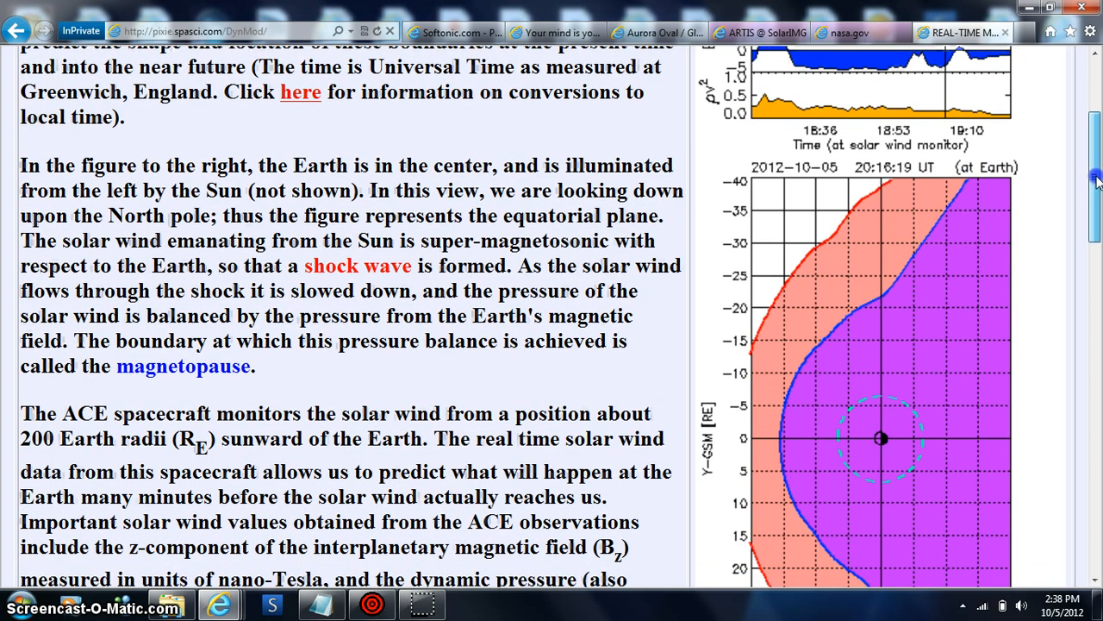
{"action": "scroll", "scroll_direction": "down", "scroll_amount": 3}
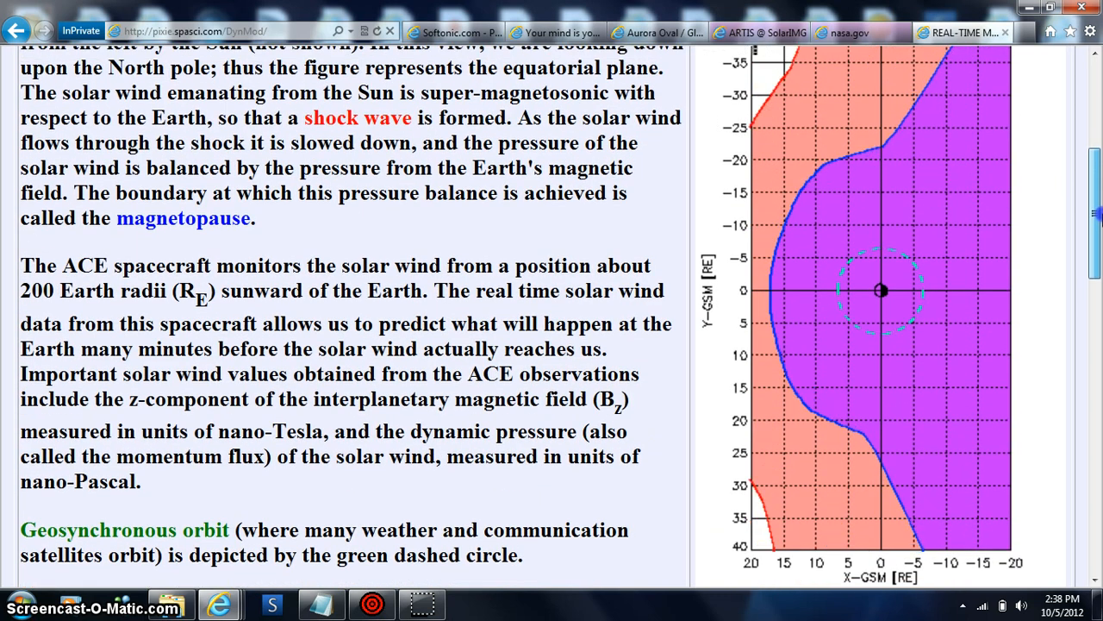
{"action": "scroll", "scroll_direction": "down", "scroll_amount": 3}
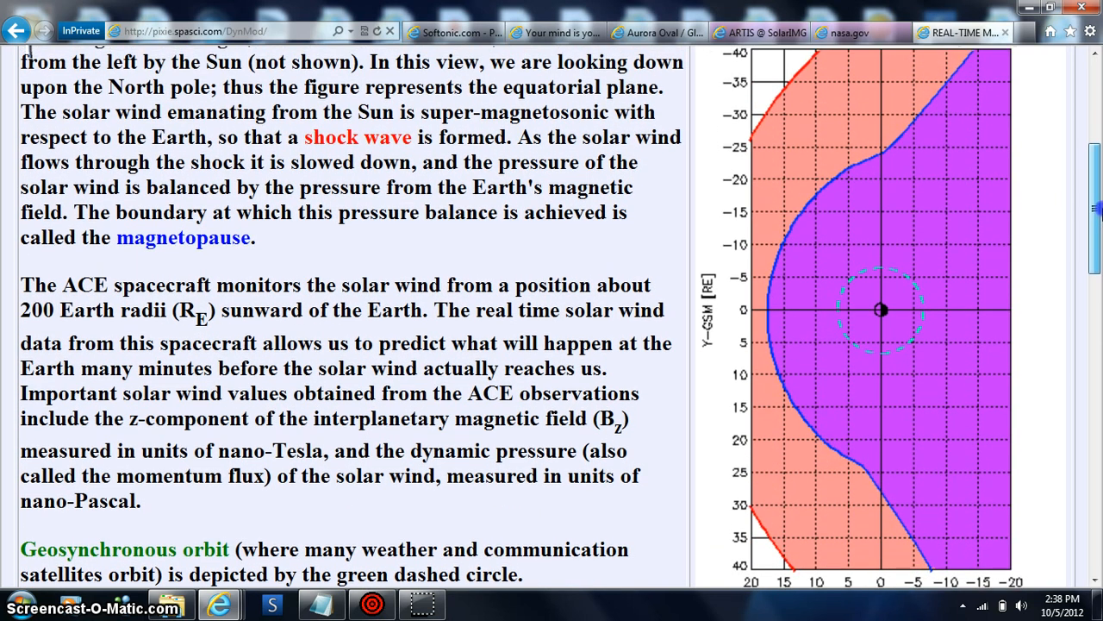
{"action": "scroll", "scroll_direction": "down", "scroll_amount": 3}
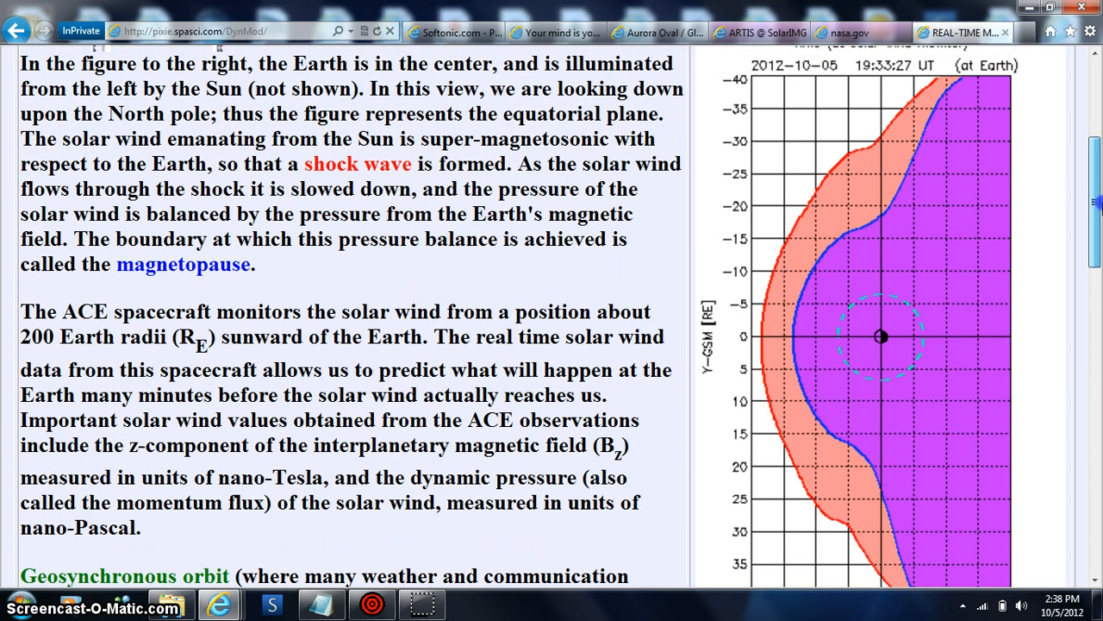
{"action": "scroll", "scroll_direction": "down", "scroll_amount": 3}
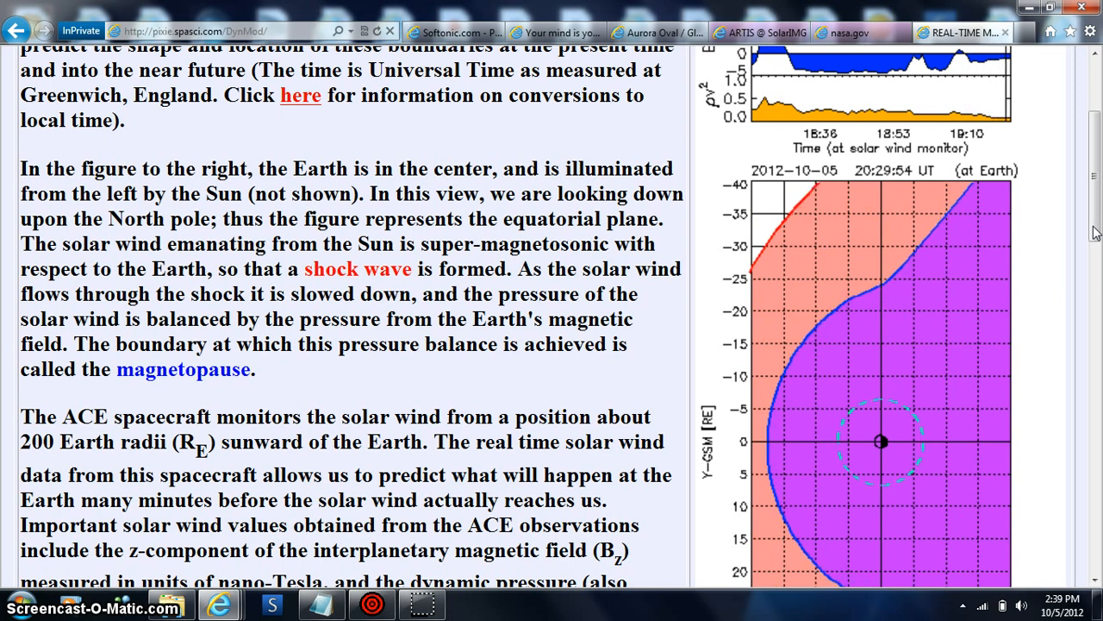
Switch to the ARTIS page and scroll through auroral ovals and STEREO COR2 images to the magnetopause plot.
{"action": "left_click", "coordinate": [758, 31]}
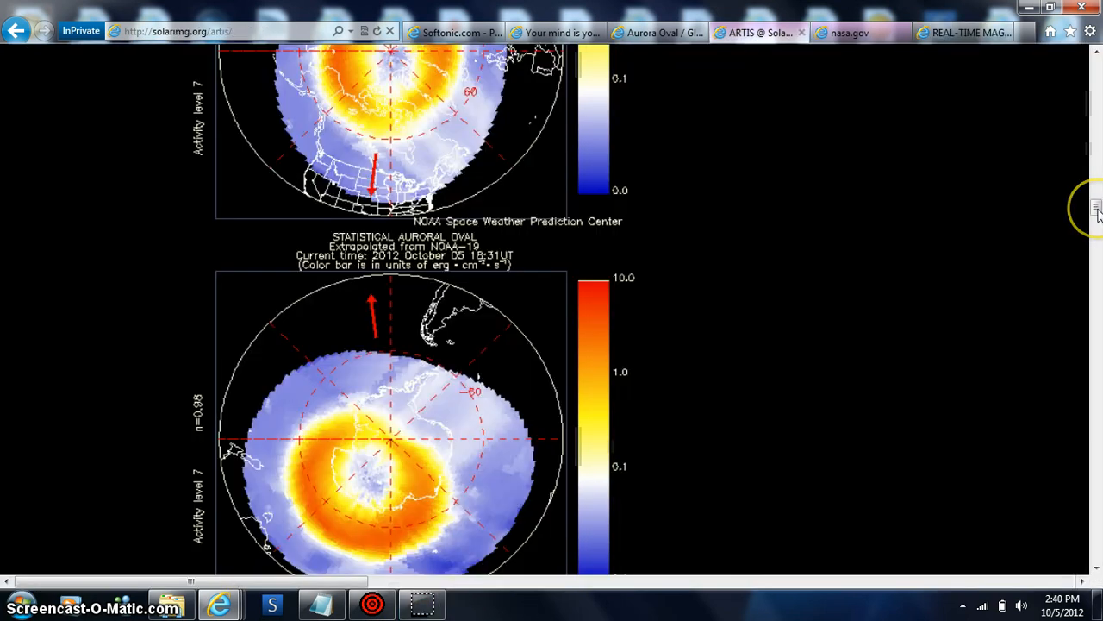
{"action": "scroll", "scroll_direction": "down", "scroll_amount": 3}
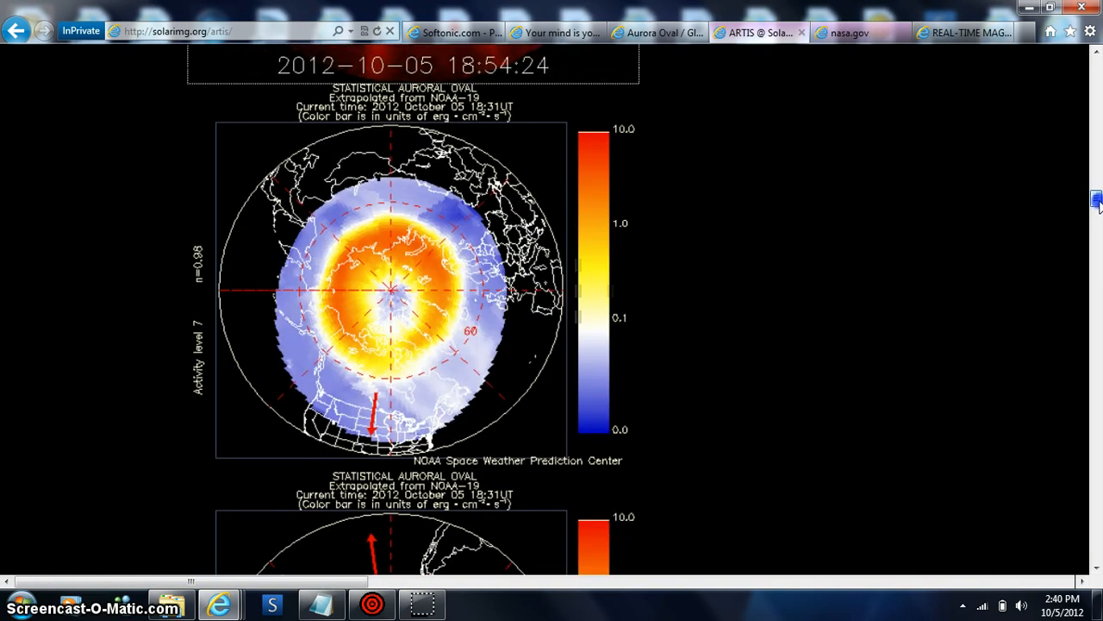
{"action": "scroll", "scroll_direction": "down", "scroll_amount": 3}
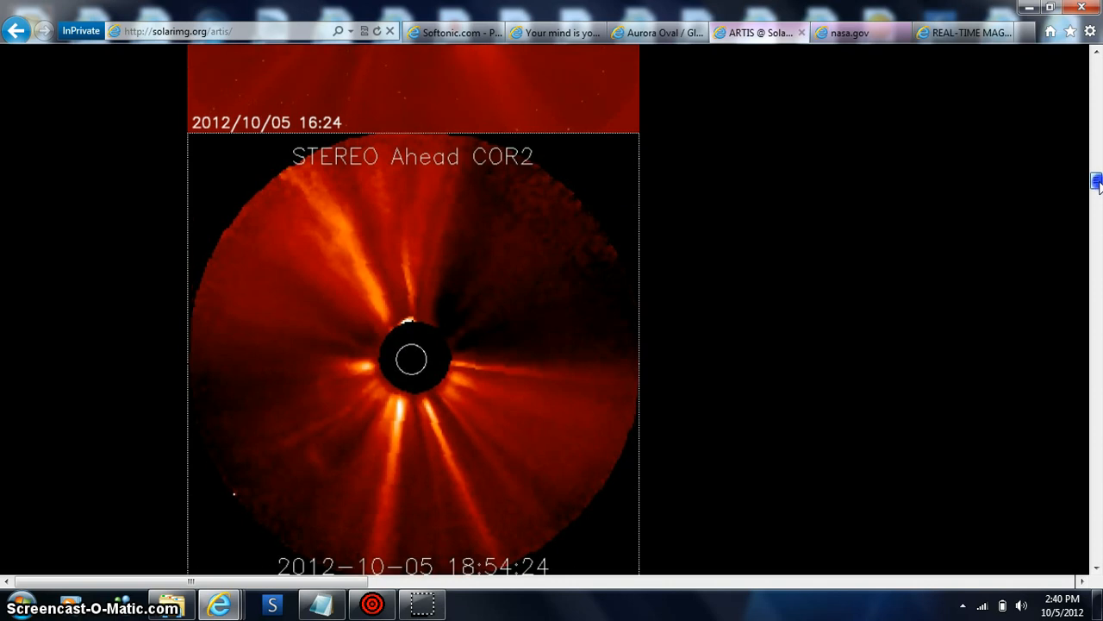
{"action": "scroll", "scroll_direction": "down", "scroll_amount": 3}
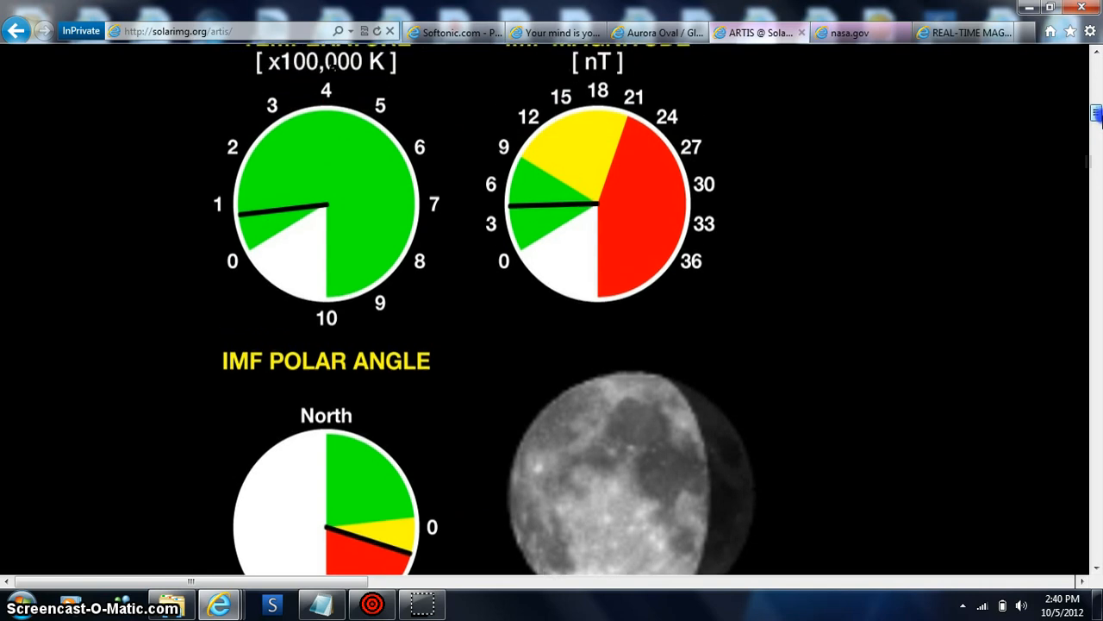
{"action": "scroll", "scroll_direction": "up", "scroll_amount": 3}
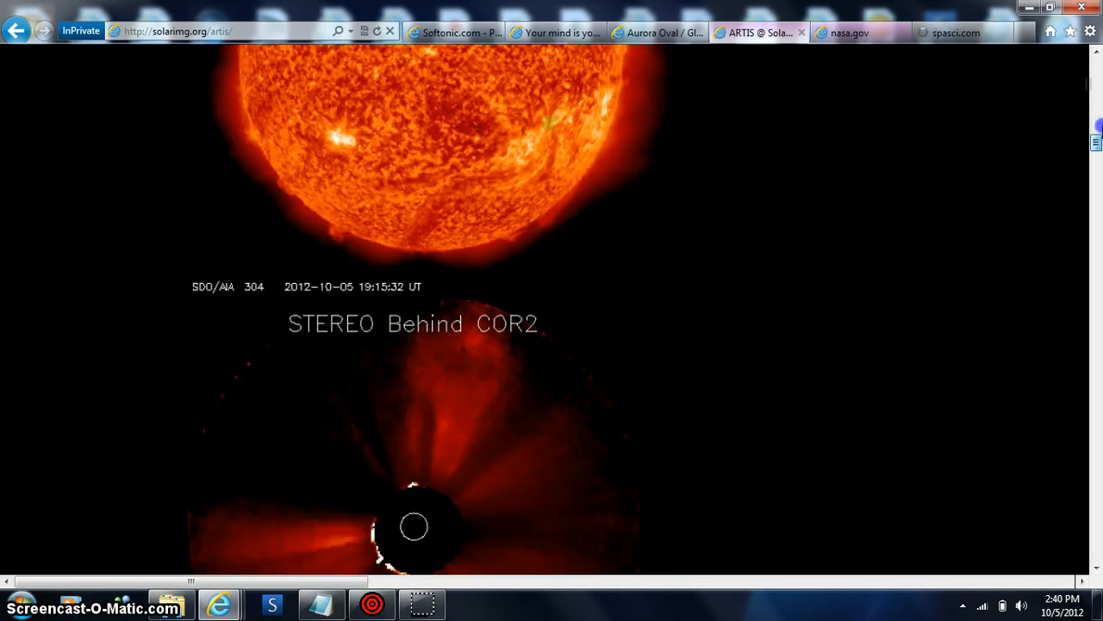
{"action": "left_click", "coordinate": [966, 31]}
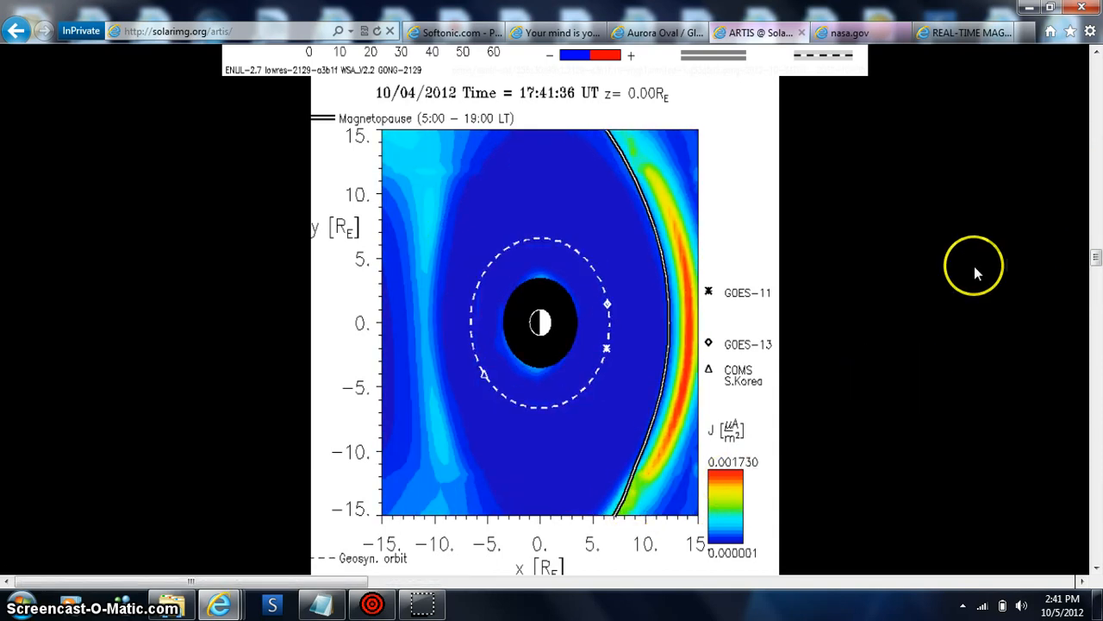
Scroll past the Canadian magnetometer plots to the earthquake map and GOES-15 SXI image.
{"action": "scroll", "scroll_direction": "down", "scroll_amount": 3}
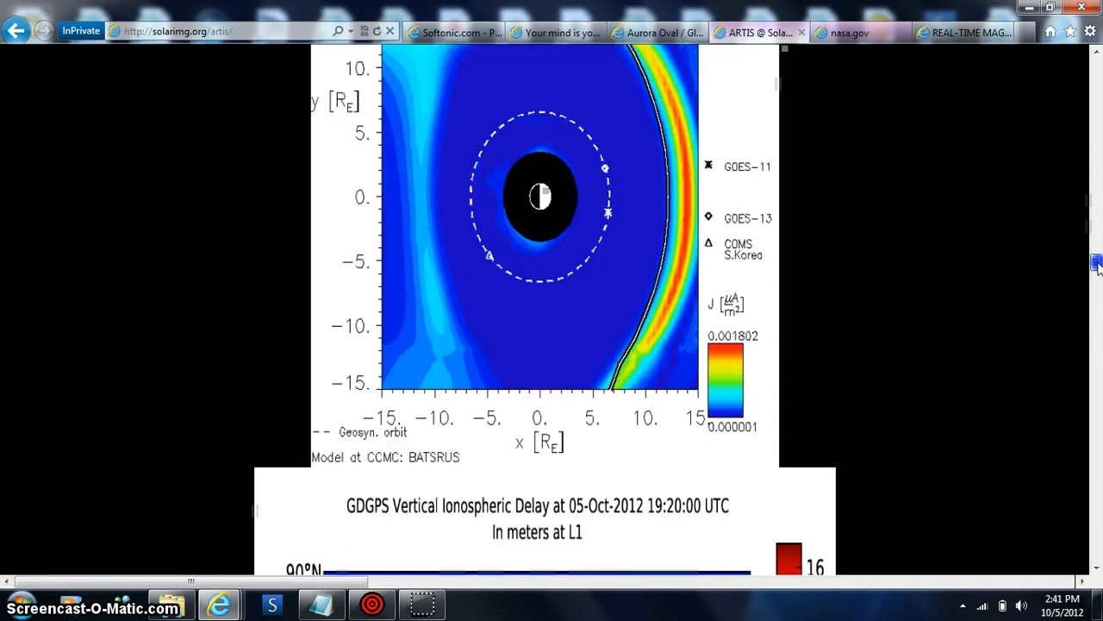
{"action": "scroll", "scroll_direction": "down", "scroll_amount": 3}
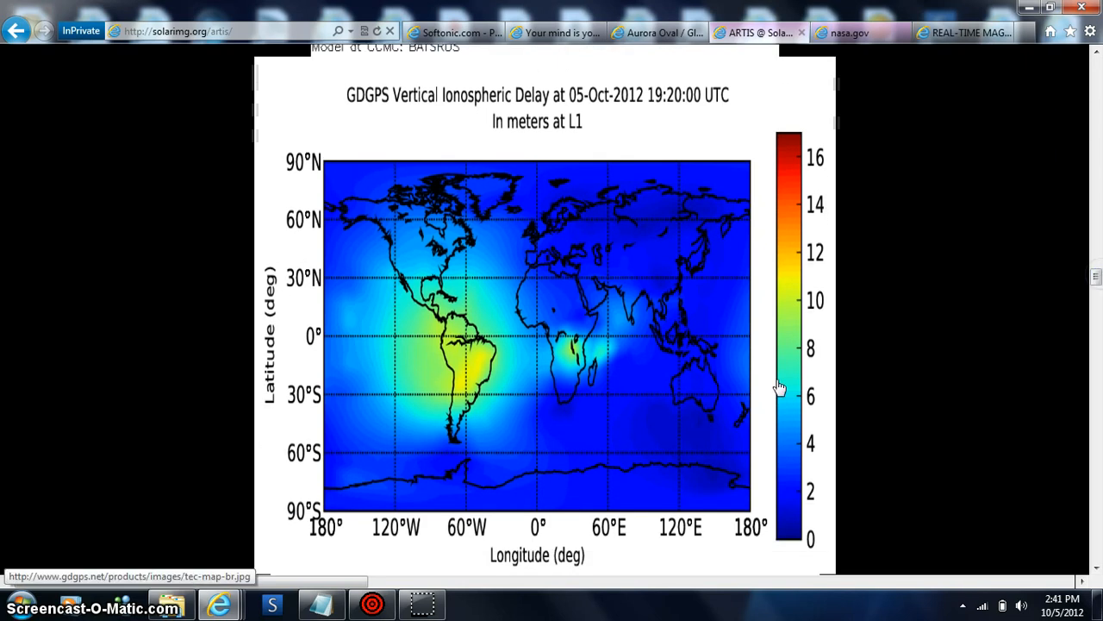
{"action": "mouse_move", "coordinate": [486, 386]}
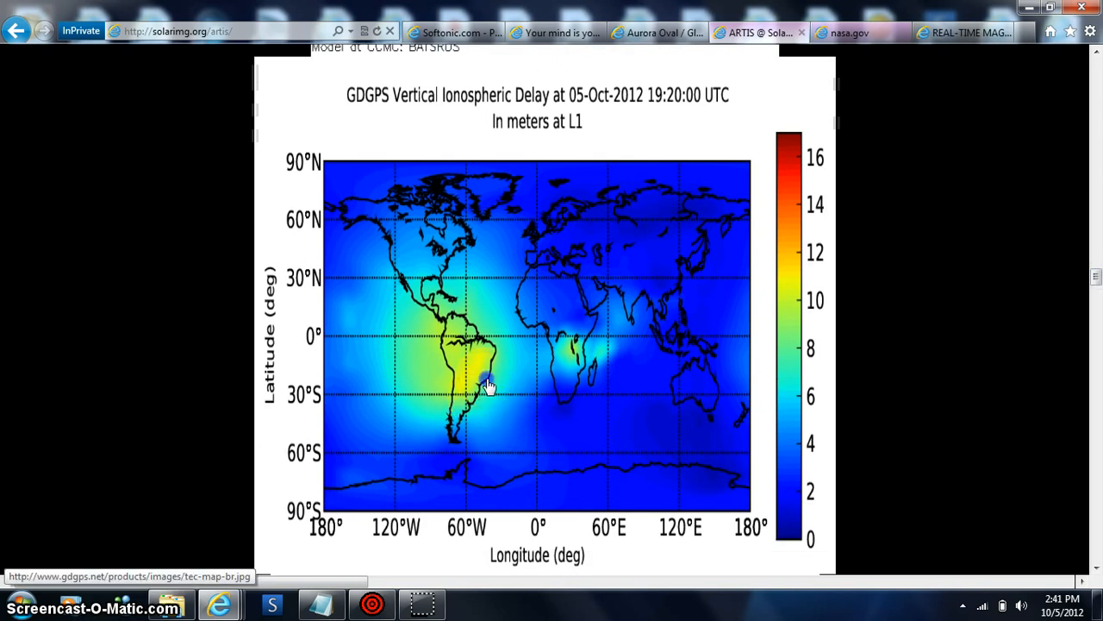
{"action": "mouse_move", "coordinate": [573, 324]}
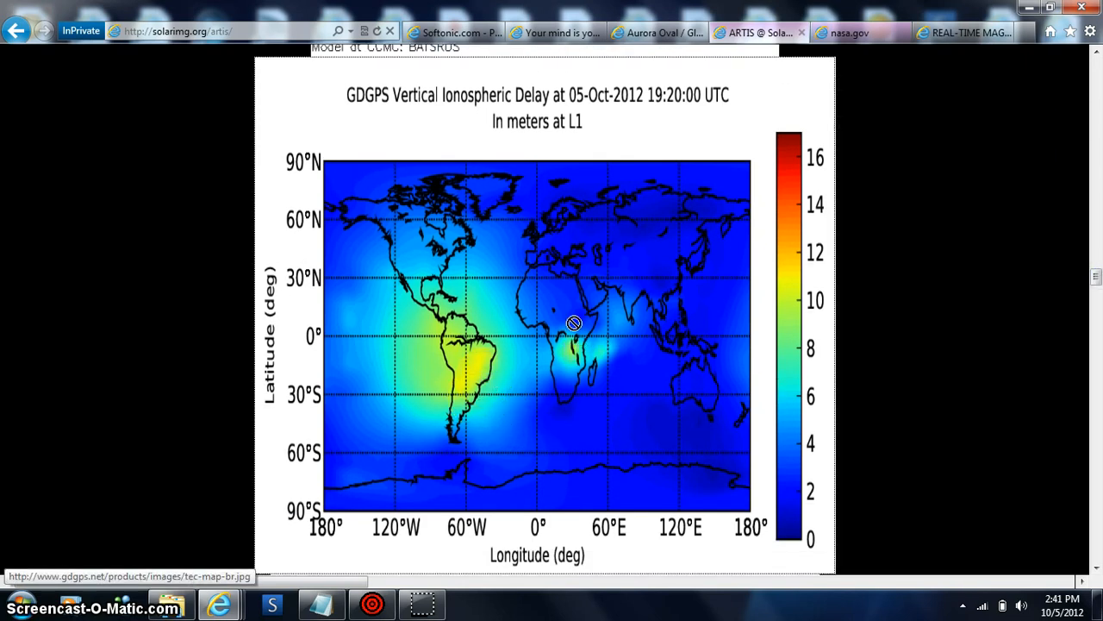
{"action": "mouse_move", "coordinate": [403, 266]}
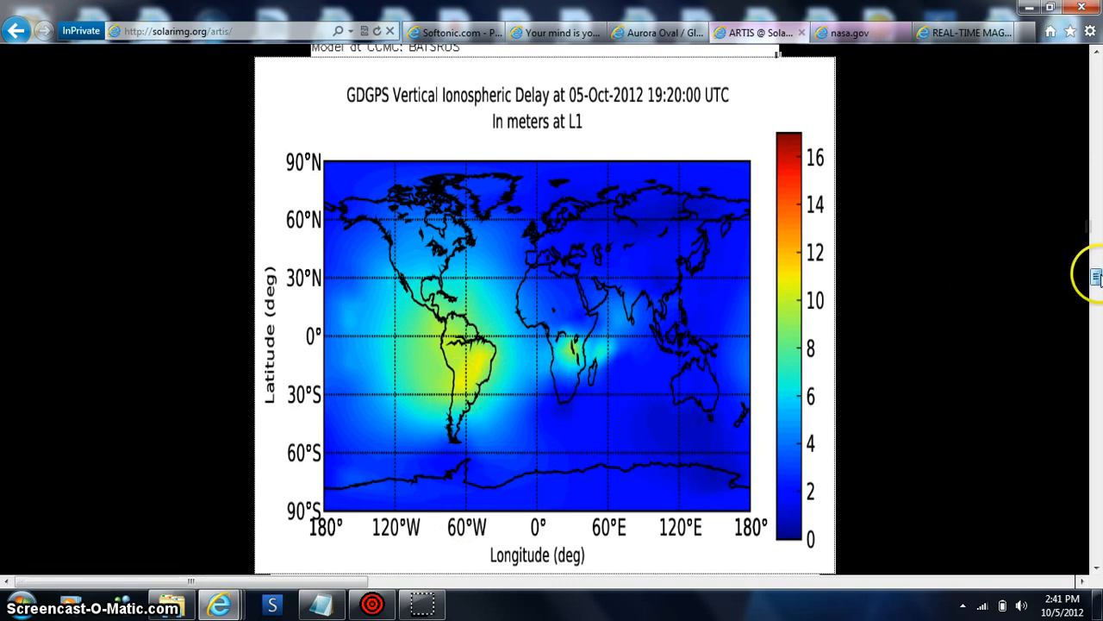
{"action": "scroll", "scroll_direction": "down", "scroll_amount": 3}
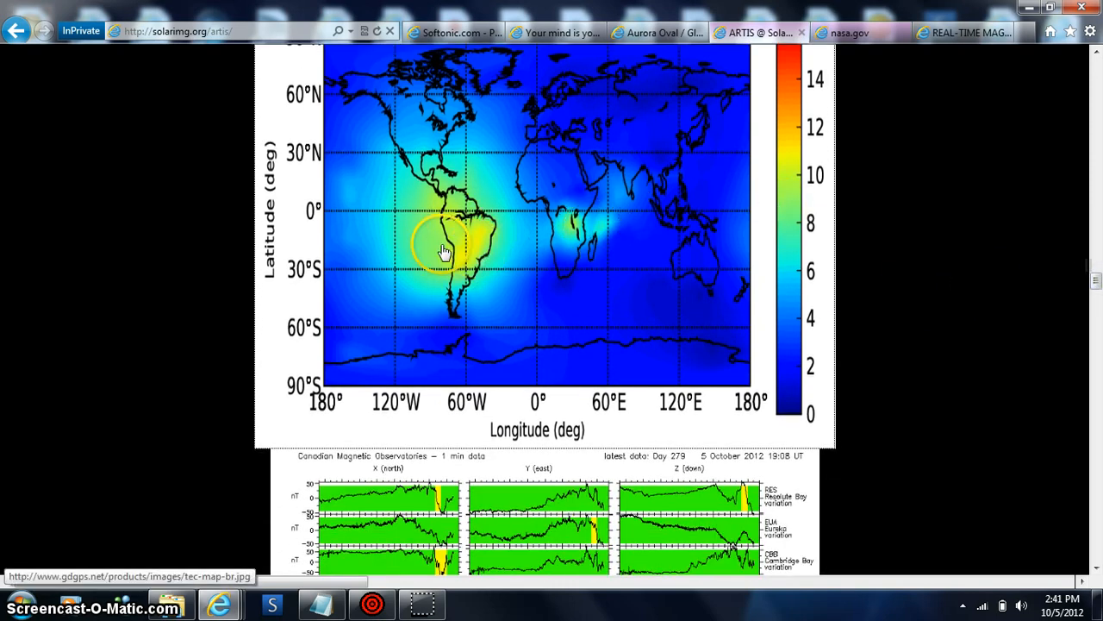
{"action": "mouse_move", "coordinate": [446, 138]}
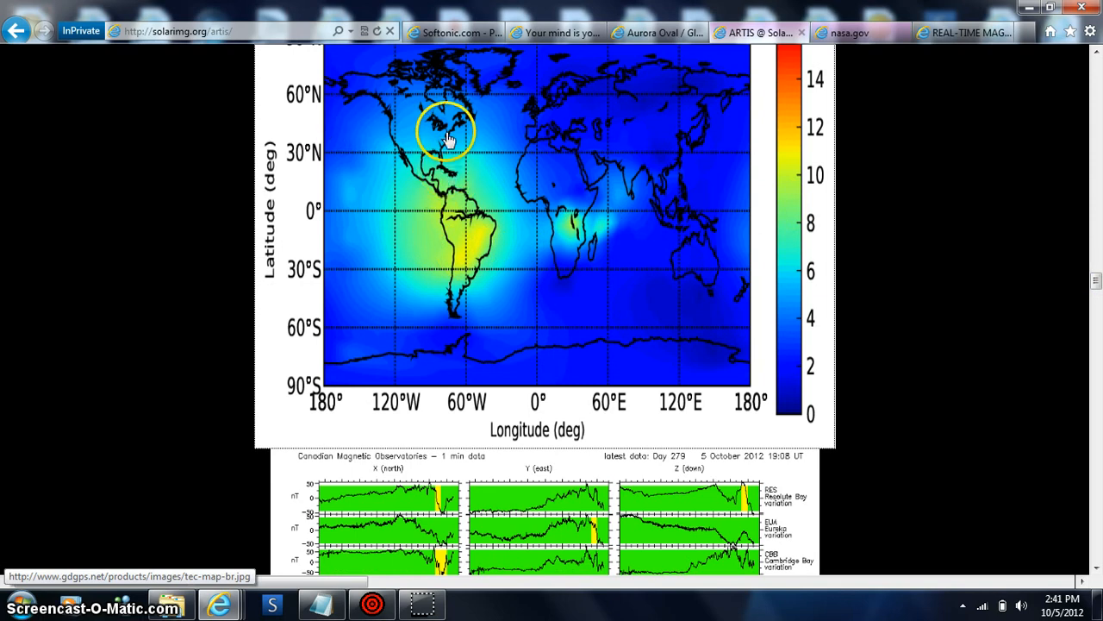
{"action": "mouse_move", "coordinate": [710, 245]}
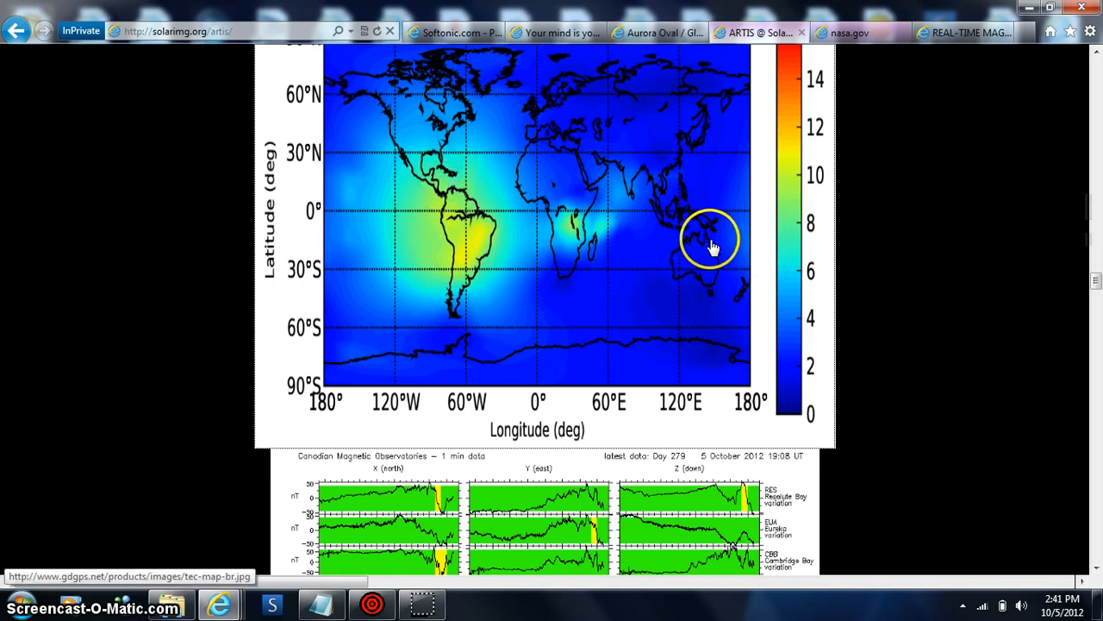
{"action": "scroll", "scroll_direction": "down", "scroll_amount": 3}
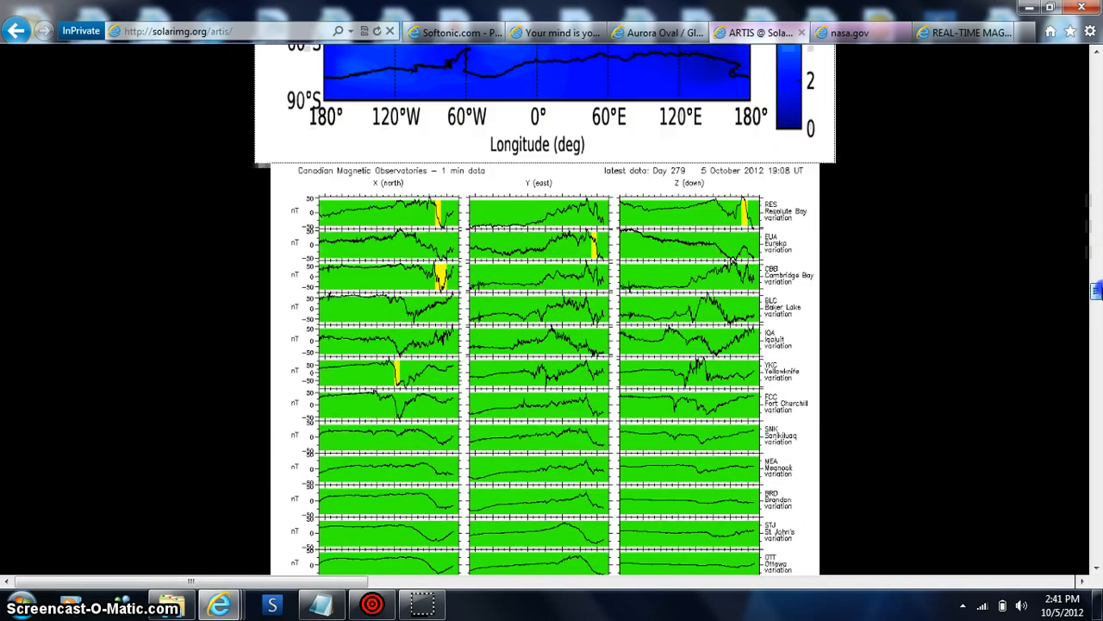
{"action": "scroll", "scroll_direction": "down", "scroll_amount": 3}
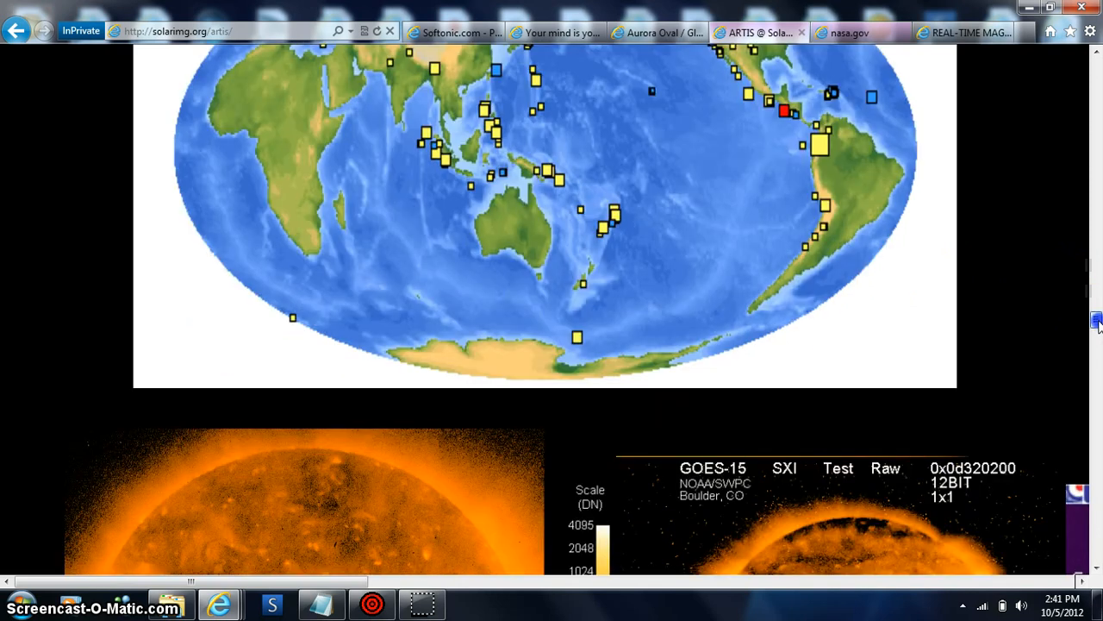
Scroll past the STEREO B EUVI 195 and LASCO C3 images to the STAR active region map.
{"action": "scroll", "scroll_direction": "down", "scroll_amount": 3}
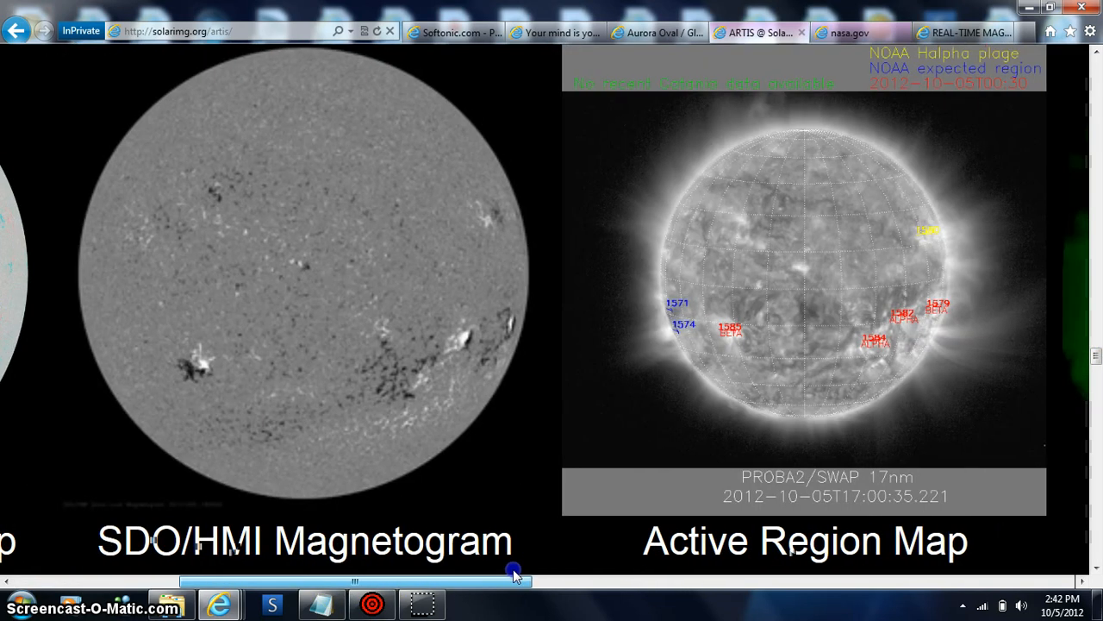
{"action": "scroll", "scroll_direction": "right", "scroll_amount": 3}
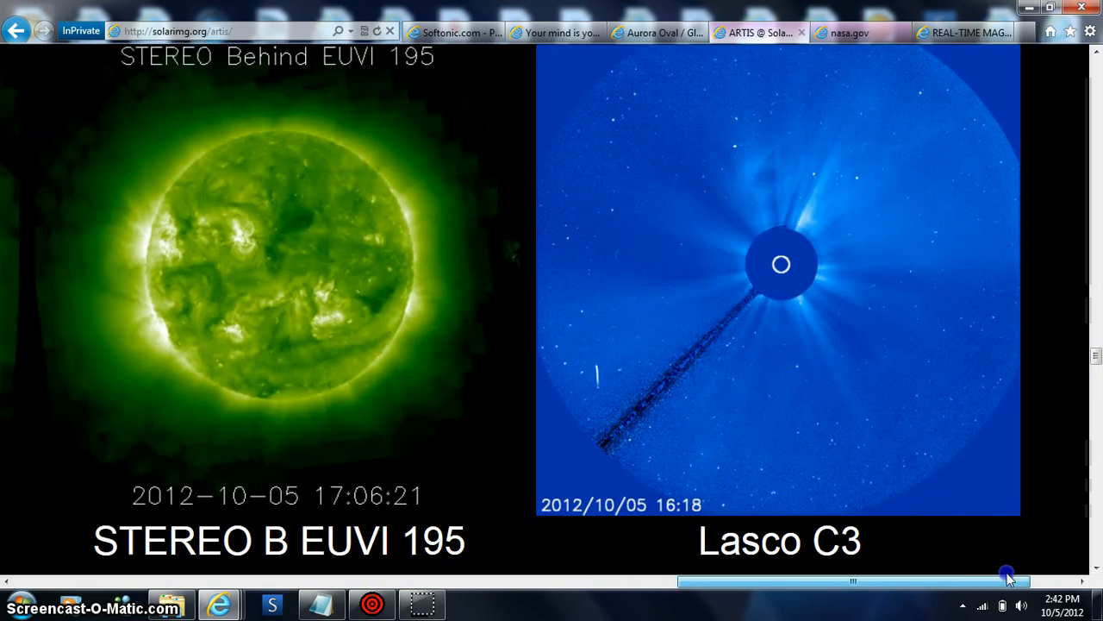
{"action": "left_click_drag", "start_coordinate": [1009, 579], "coordinate": [698, 590]}
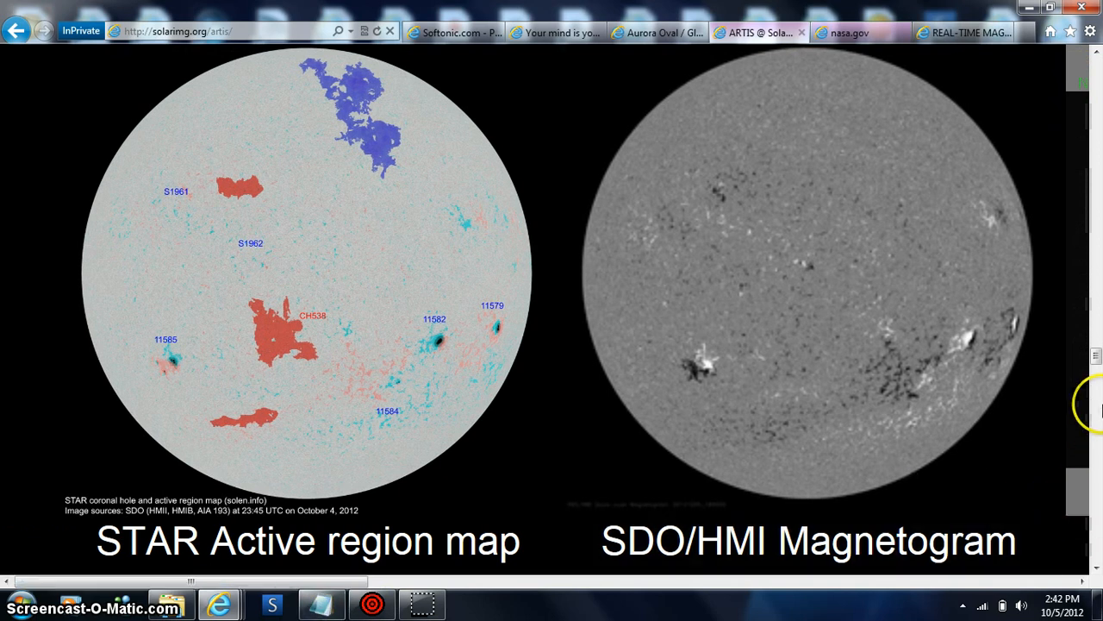
Scroll through Radio Flux, ACE Magfield and LE Electrons to the GOES electron and proton flux plots.
{"action": "scroll", "scroll_direction": "down", "scroll_amount": 3}
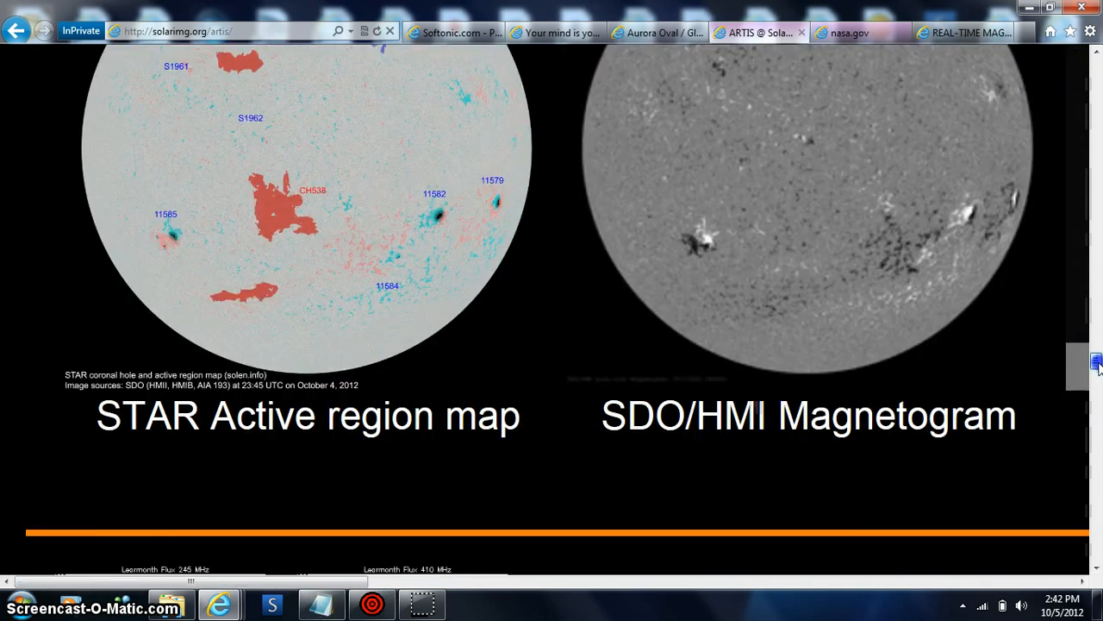
{"action": "scroll", "scroll_direction": "down", "scroll_amount": 3}
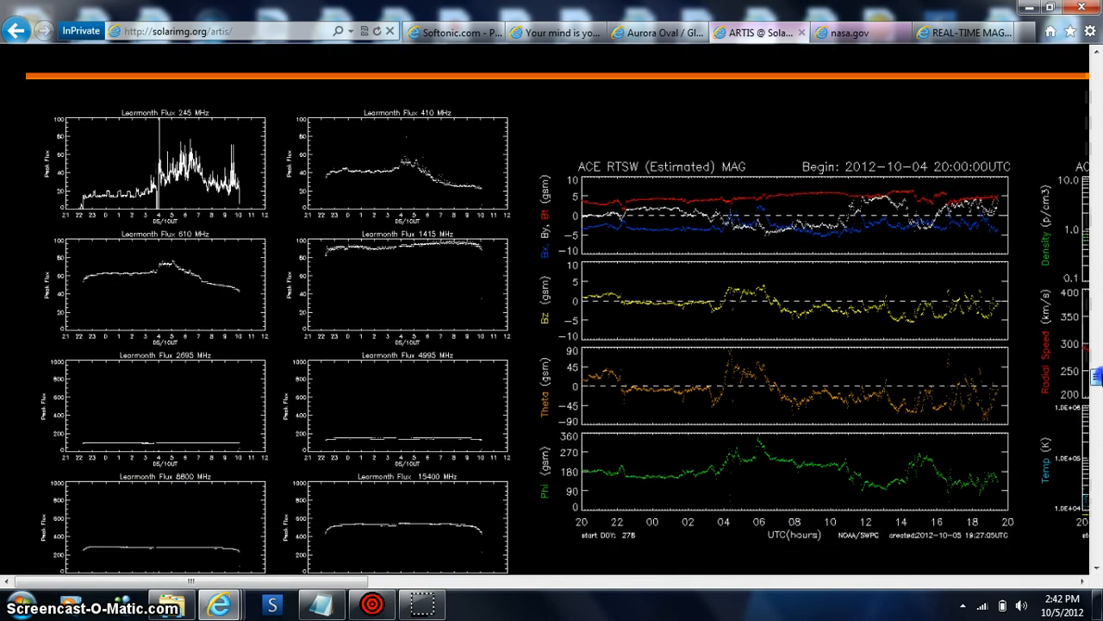
{"action": "scroll", "scroll_direction": "down", "scroll_amount": 3}
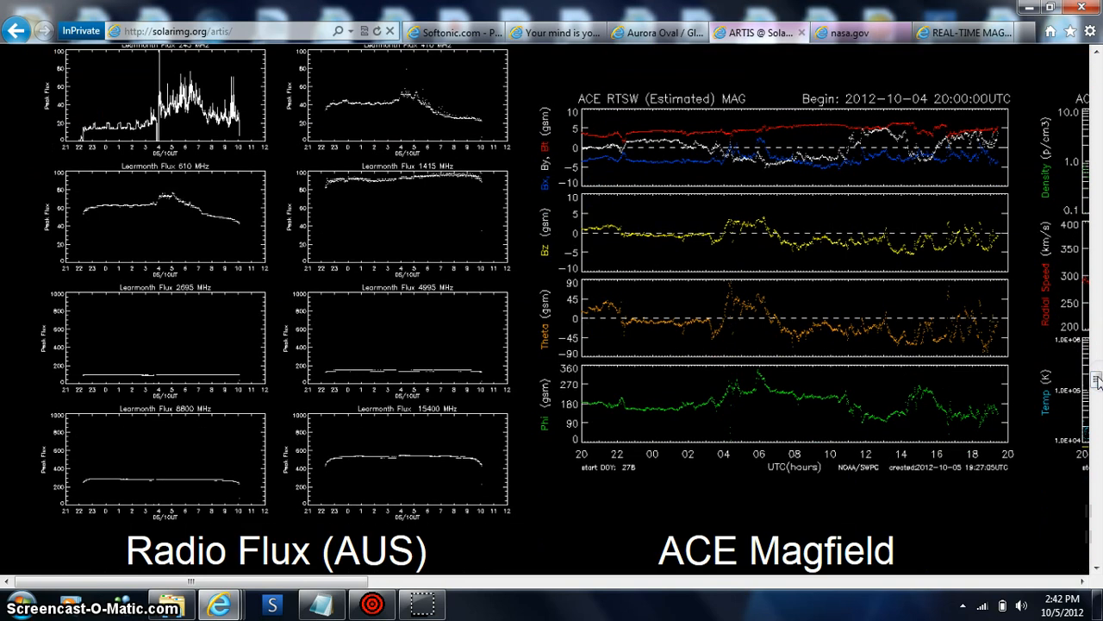
{"action": "mouse_move", "coordinate": [200, 125]}
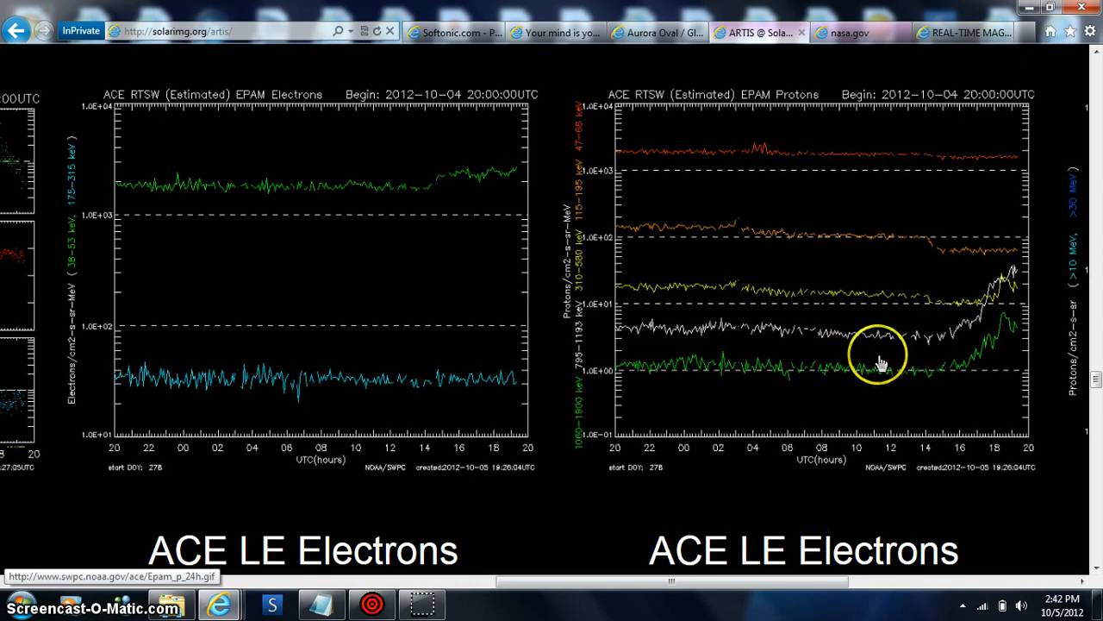
{"action": "mouse_move", "coordinate": [1069, 262]}
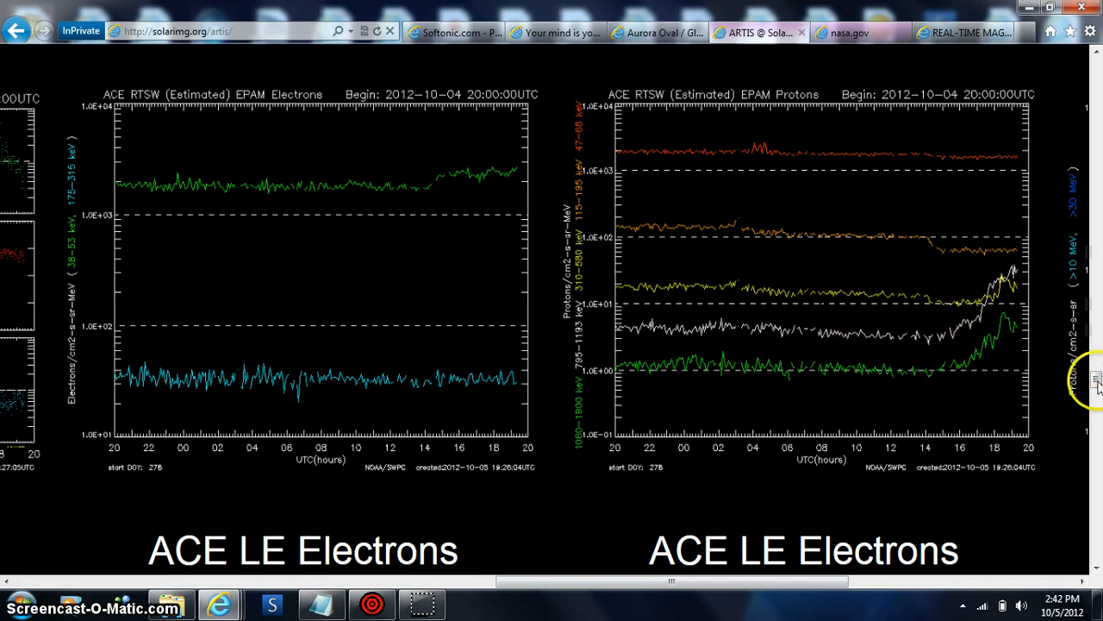
{"action": "scroll", "scroll_direction": "down", "scroll_amount": 3}
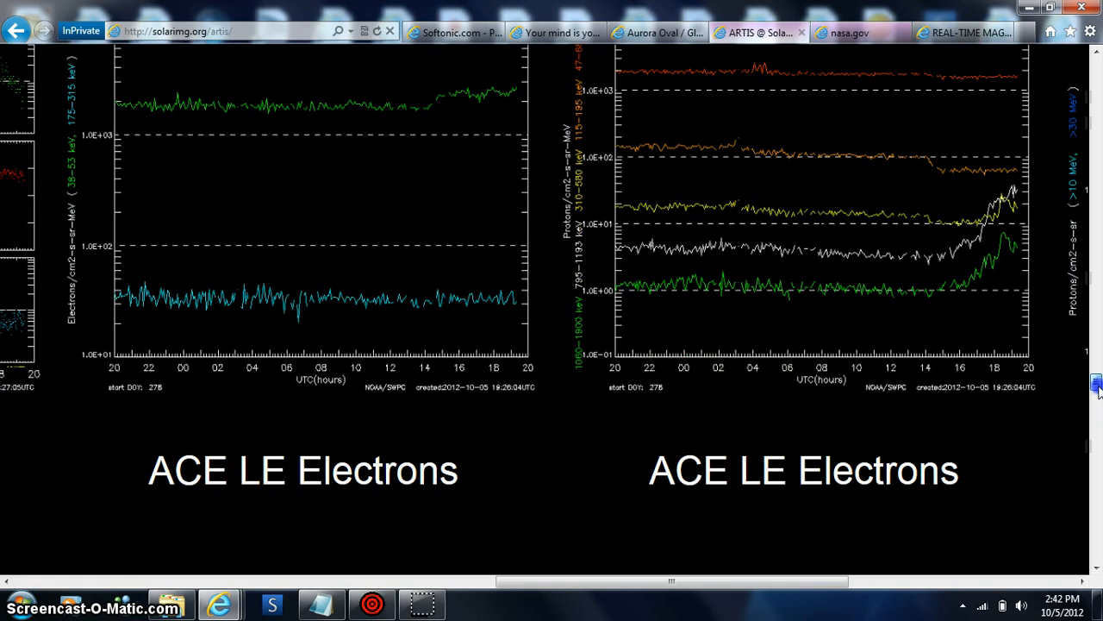
{"action": "scroll", "scroll_direction": "down", "scroll_amount": 3}
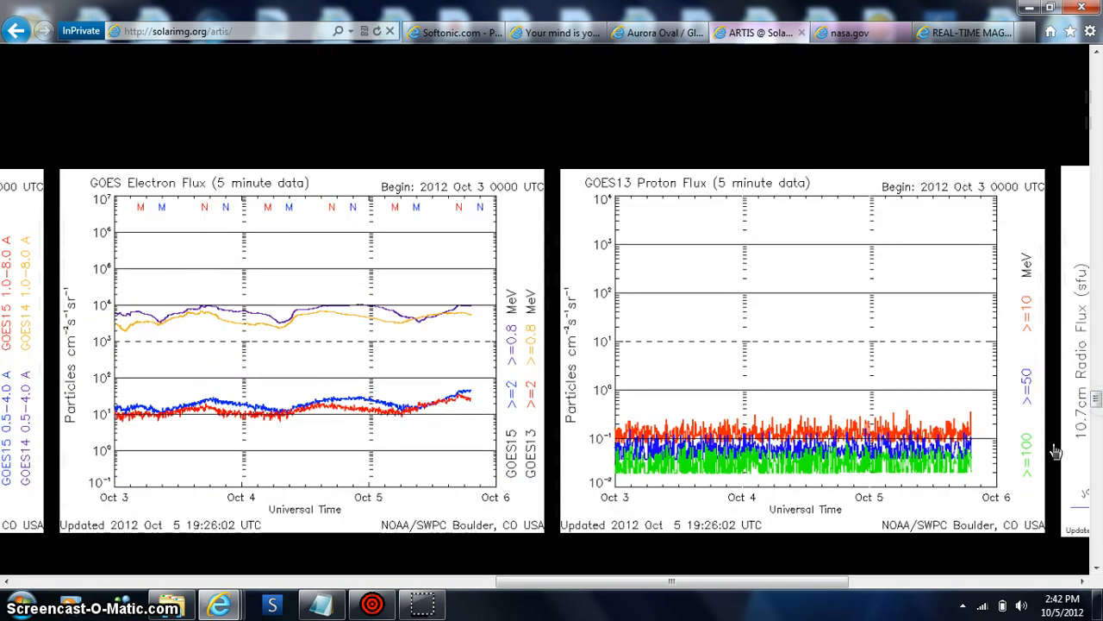
{"action": "left_click_drag", "start_coordinate": [672, 581], "coordinate": [738, 589]}
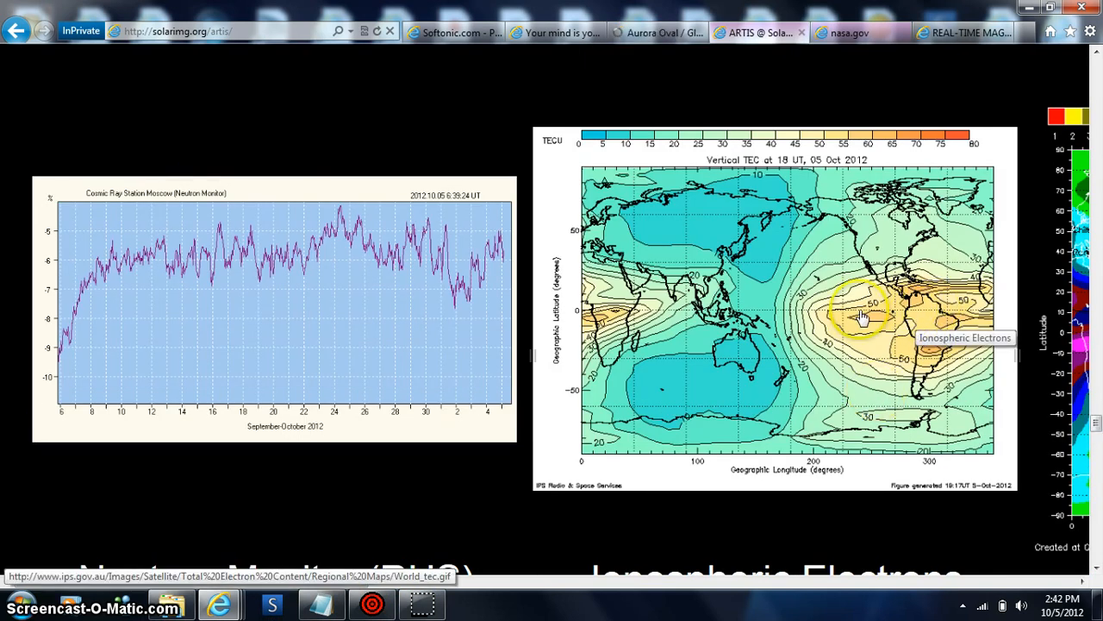
{"action": "mouse_move", "coordinate": [944, 310]}
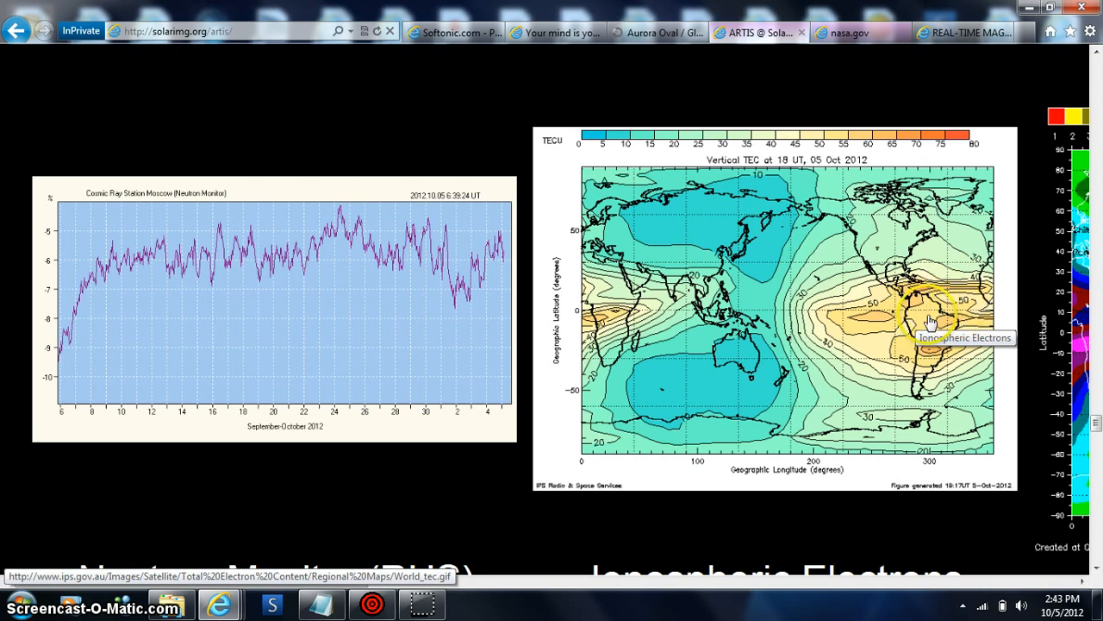
{"action": "mouse_move", "coordinate": [607, 310]}
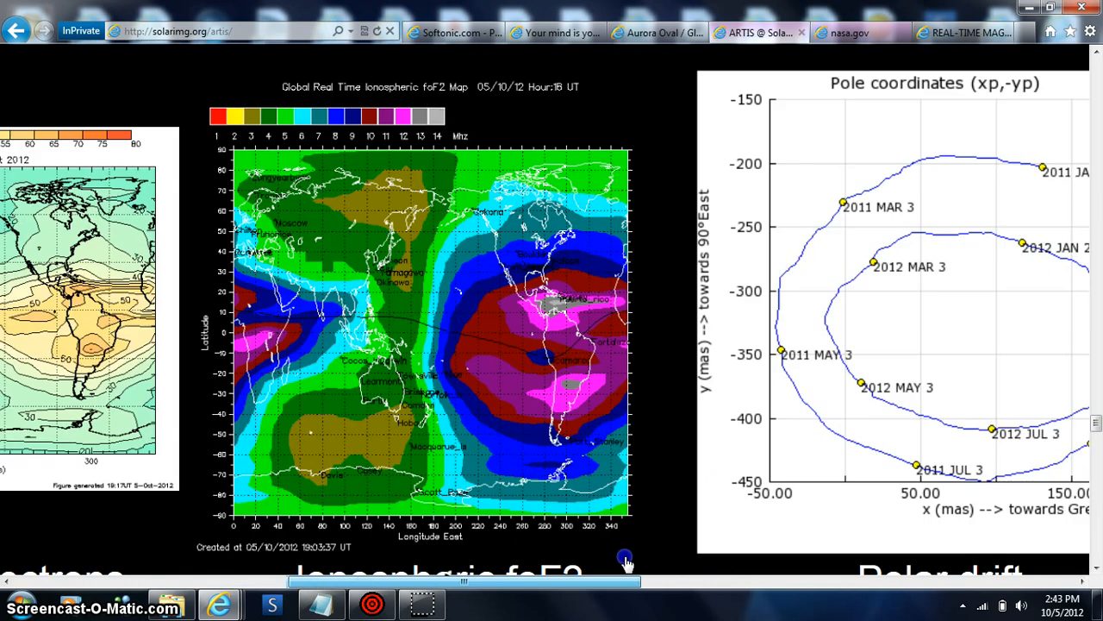
{"action": "scroll", "scroll_direction": "left", "scroll_amount": 3}
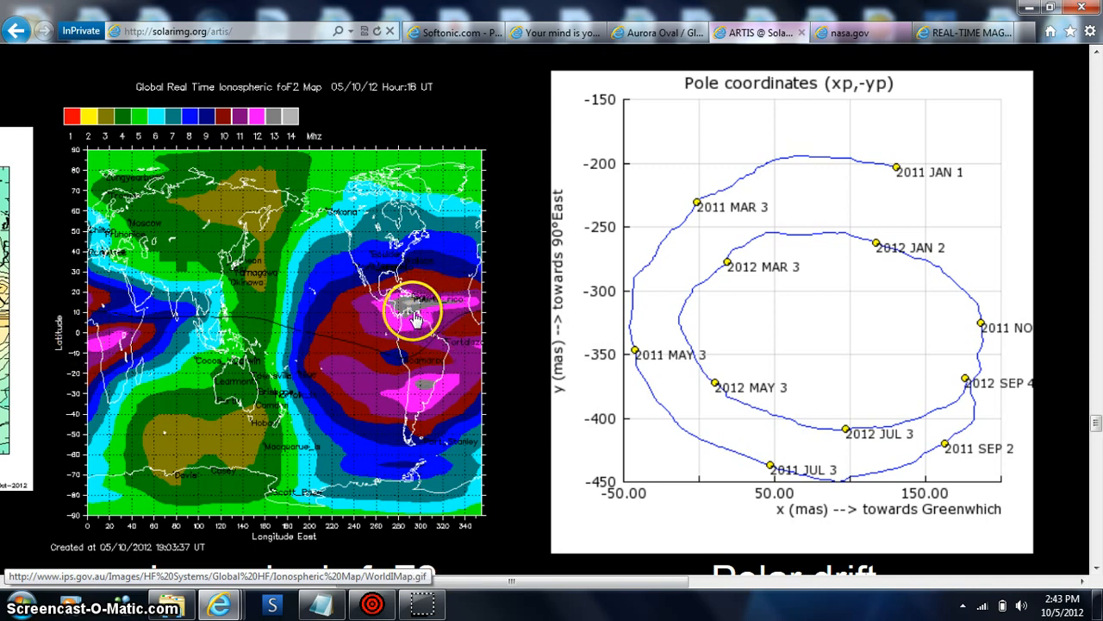
{"action": "mouse_move", "coordinate": [434, 324]}
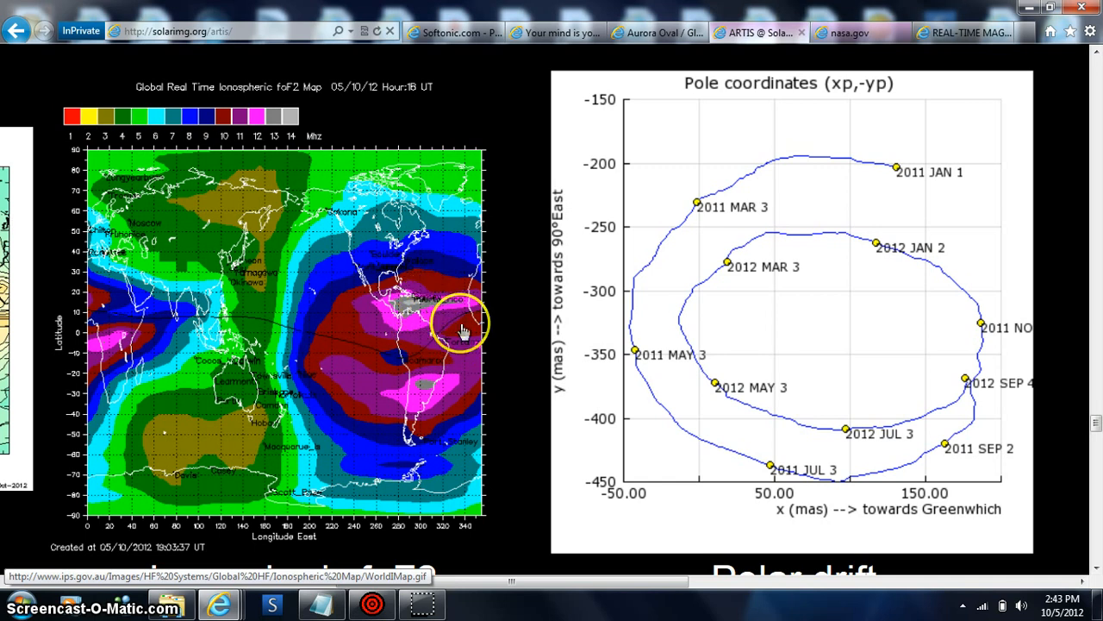
{"action": "mouse_move", "coordinate": [442, 406]}
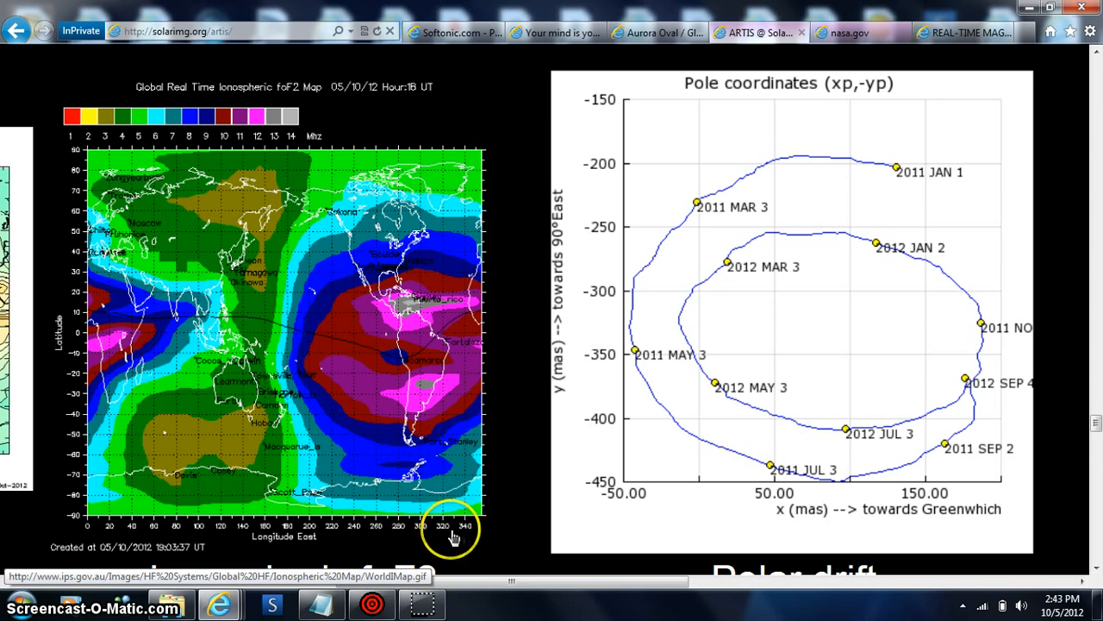
{"action": "mouse_move", "coordinate": [913, 238]}
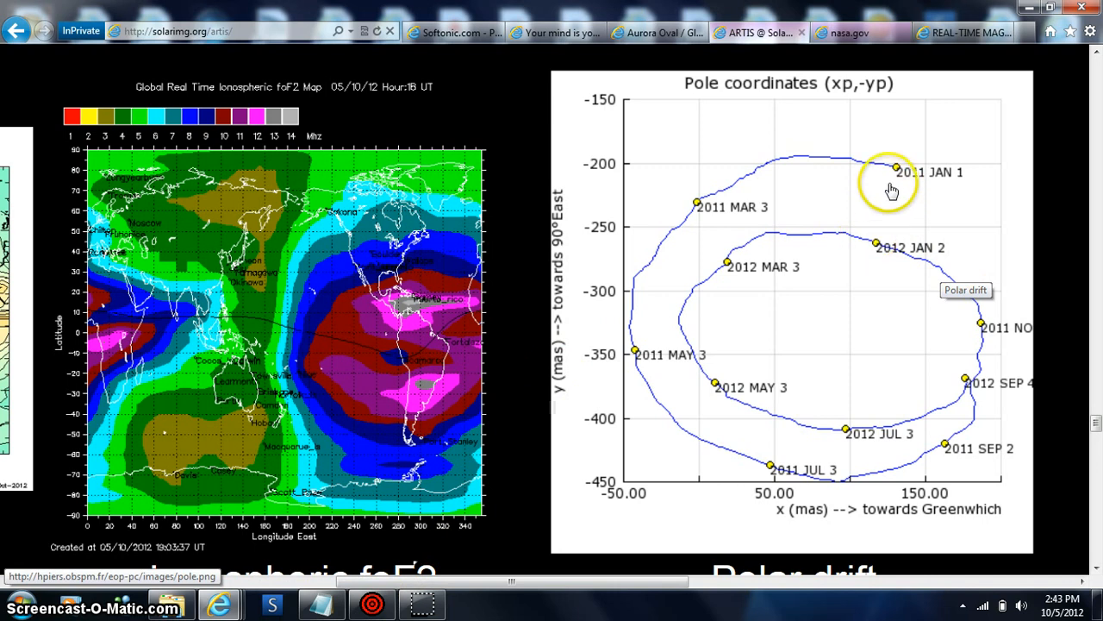
{"action": "mouse_move", "coordinate": [867, 250]}
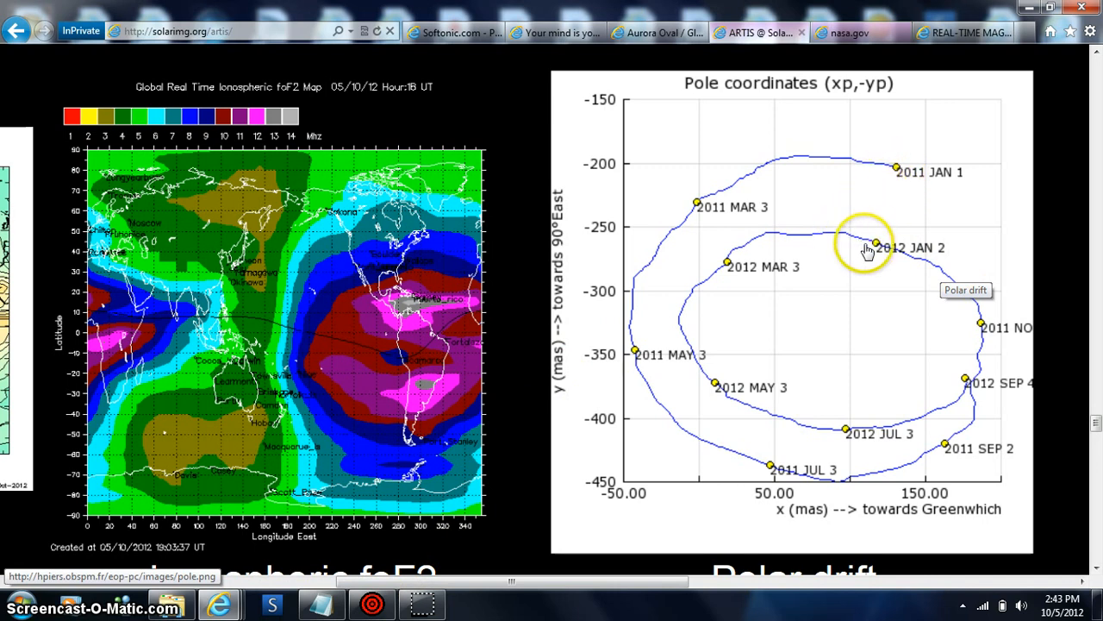
{"action": "mouse_move", "coordinate": [883, 210]}
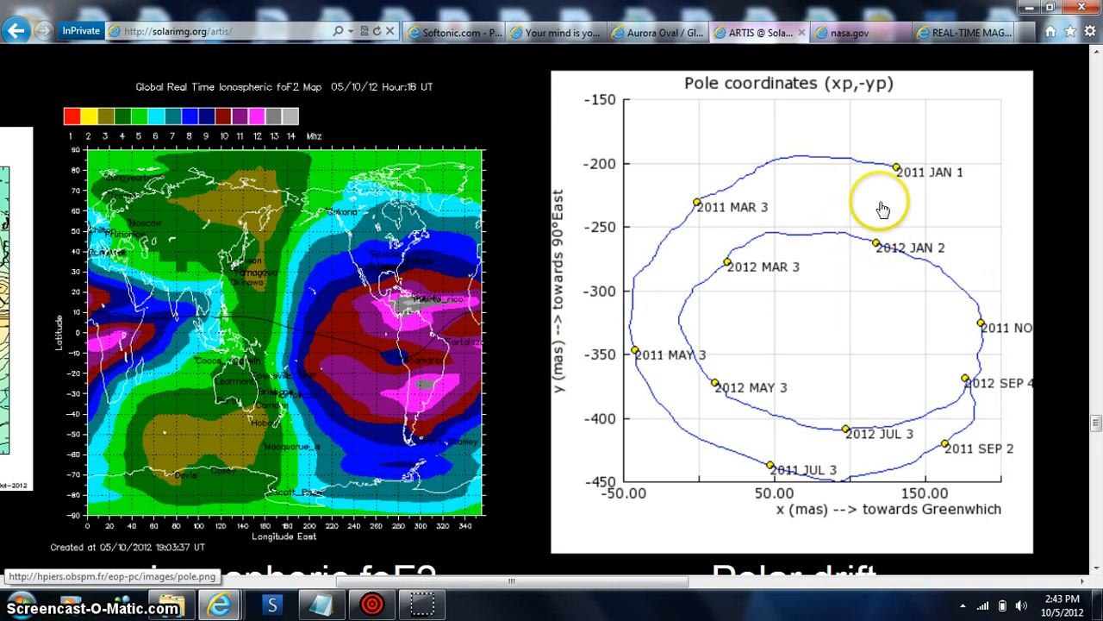
{"action": "mouse_move", "coordinate": [431, 600]}
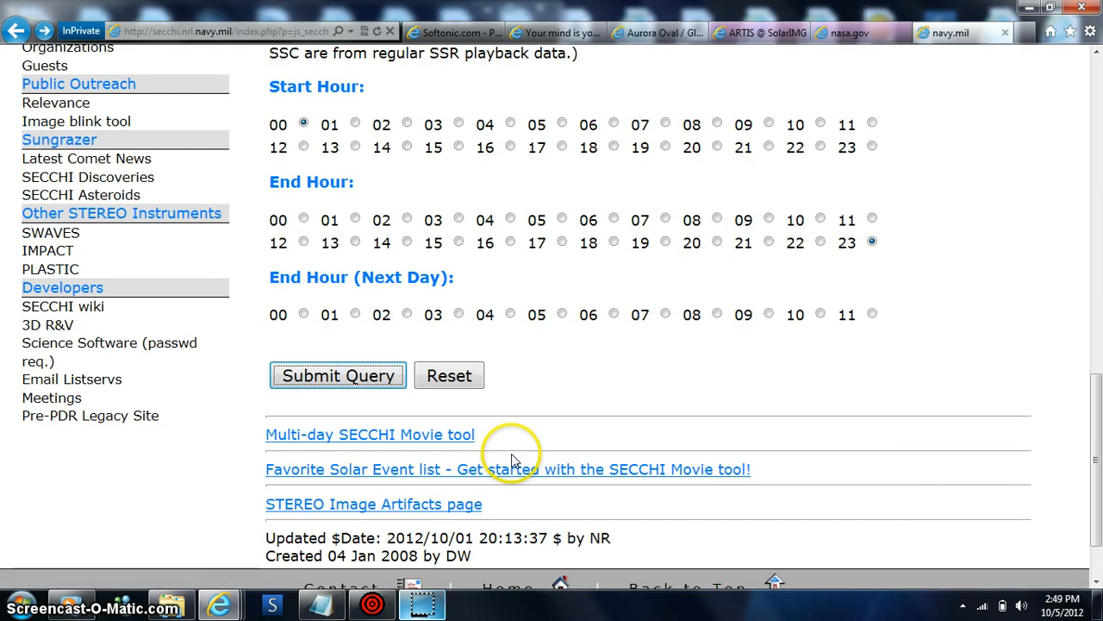
{"action": "mouse_move", "coordinate": [492, 555]}
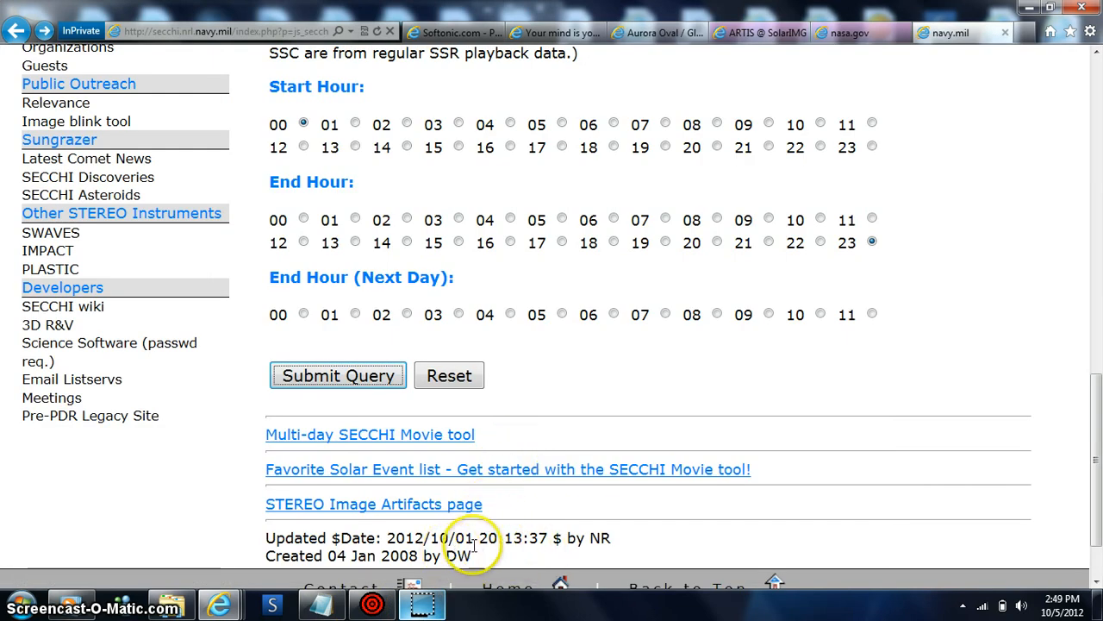
{"action": "mouse_move", "coordinate": [802, 469]}
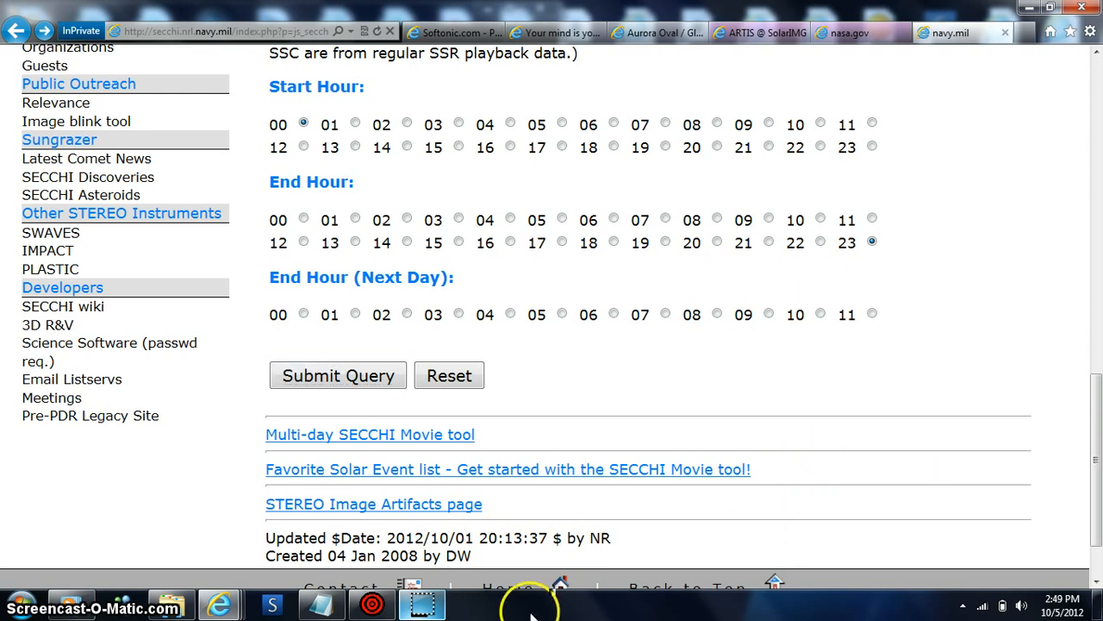
Bring up the SECCHI-A HI-1 movie page with its 36 loaded frames.
{"action": "left_click", "coordinate": [338, 375]}
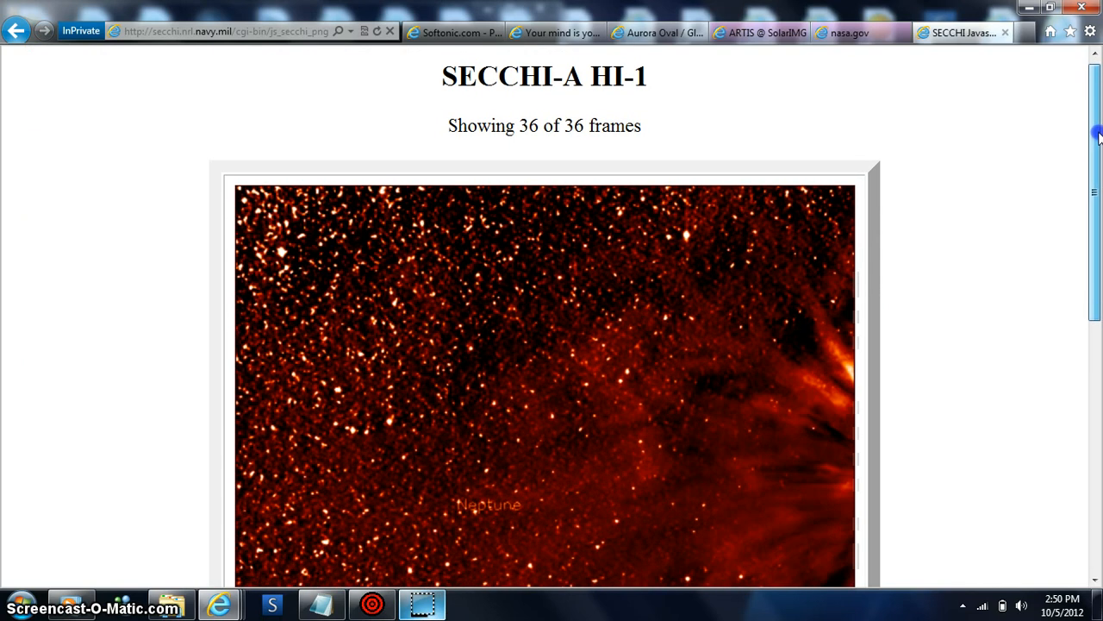
Scroll down from the HI-1A movie to the HI1-B movie frame dated 2012/10/01 02:09:50.
{"action": "scroll", "scroll_direction": "down", "scroll_amount": 3}
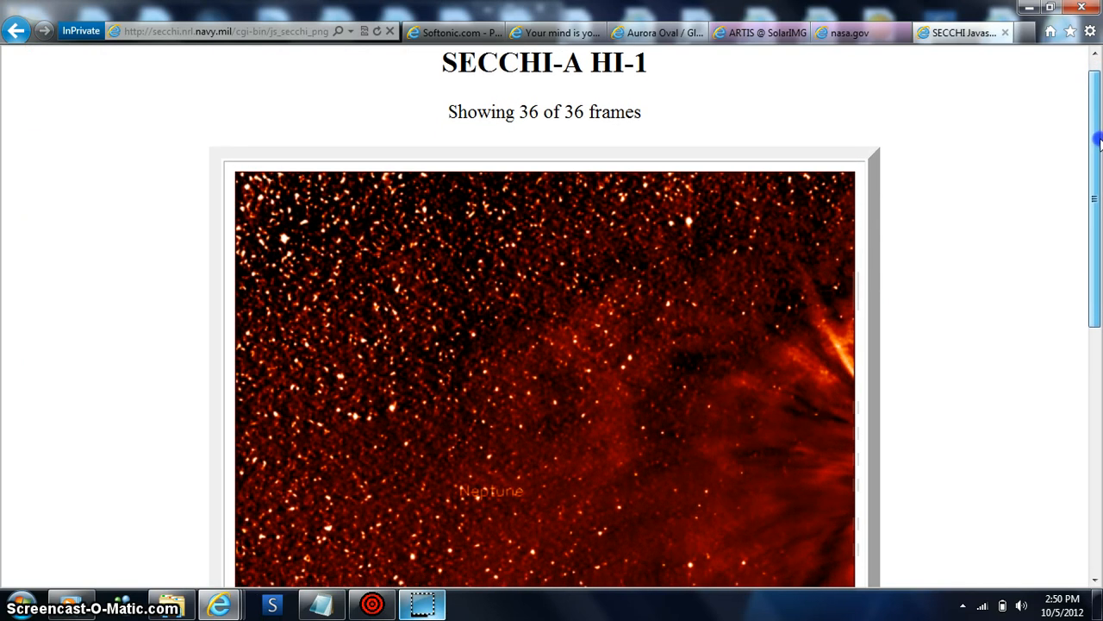
{"action": "scroll", "scroll_direction": "down", "scroll_amount": 3}
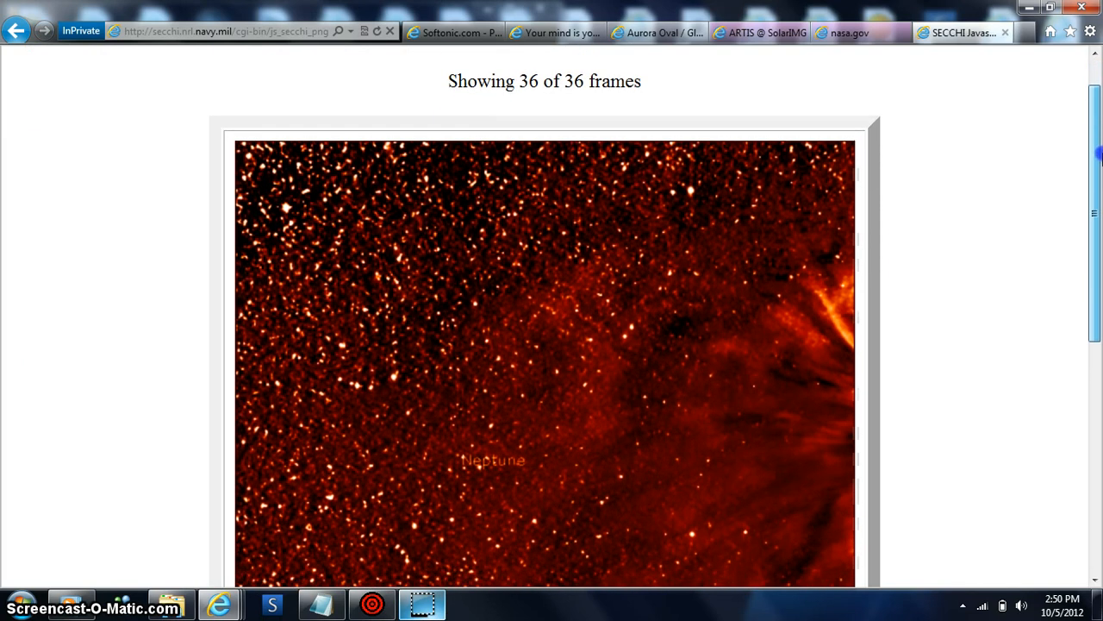
{"action": "scroll", "scroll_direction": "down", "scroll_amount": 3}
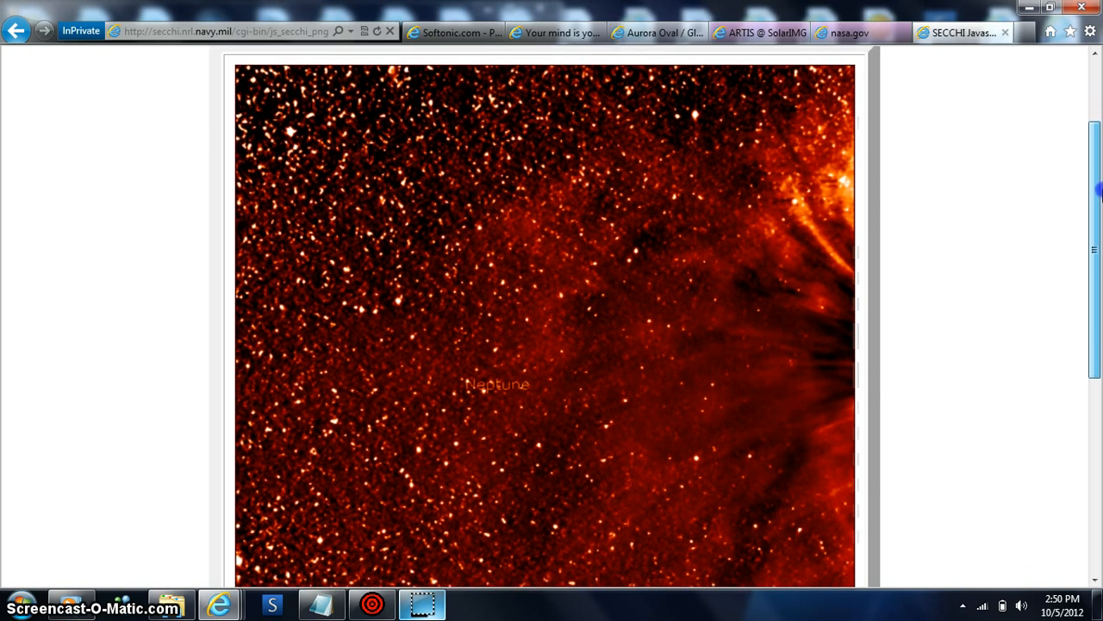
{"action": "scroll", "scroll_direction": "down", "scroll_amount": 3}
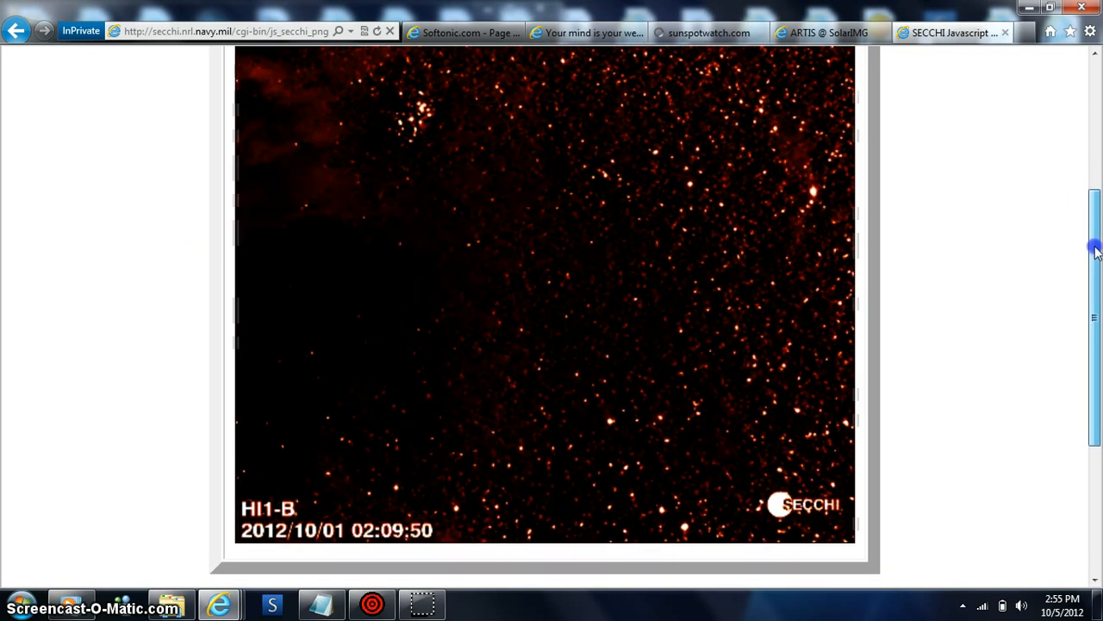
Start the HI-1B movie, then step it backward frame by frame, wrapping past the last frame.
{"action": "scroll", "scroll_direction": "down", "scroll_amount": 3}
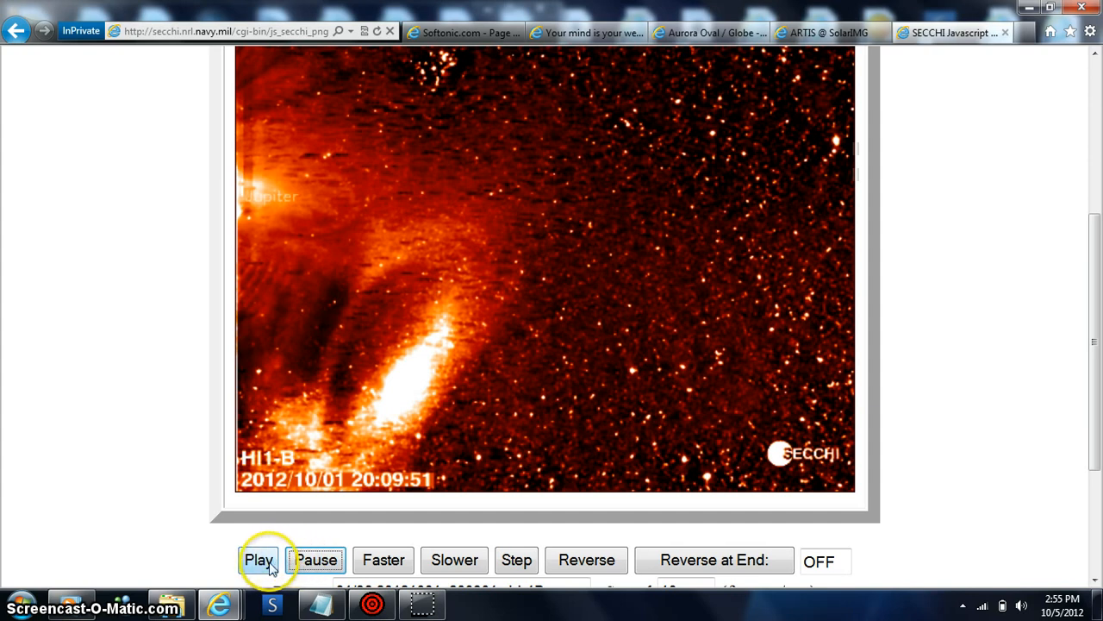
{"action": "left_click", "coordinate": [258, 558]}
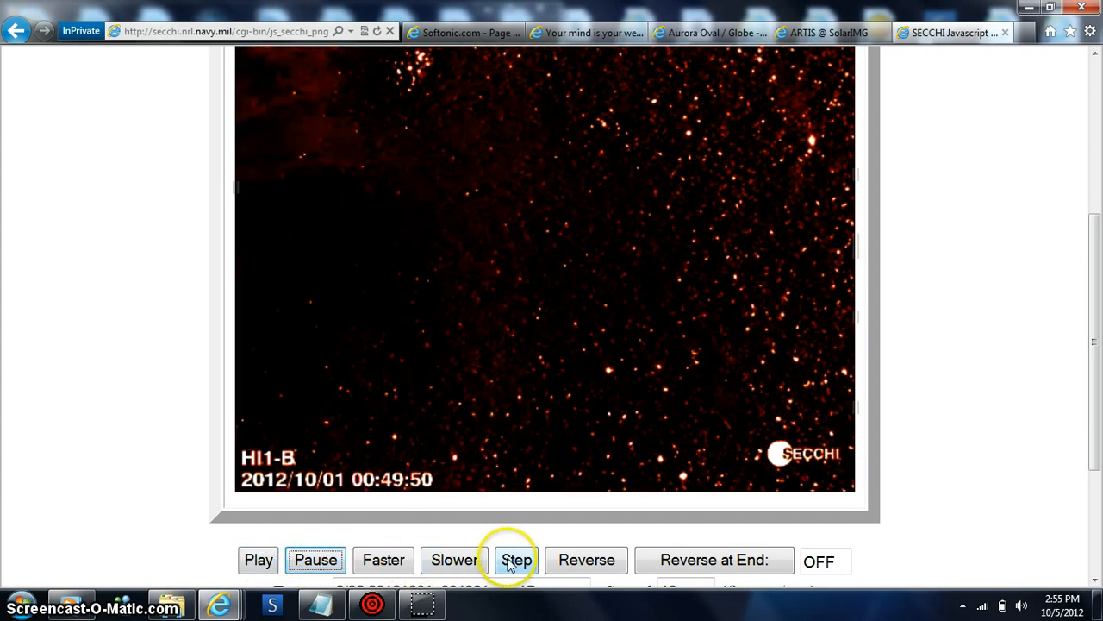
{"action": "left_click", "coordinate": [517, 559]}
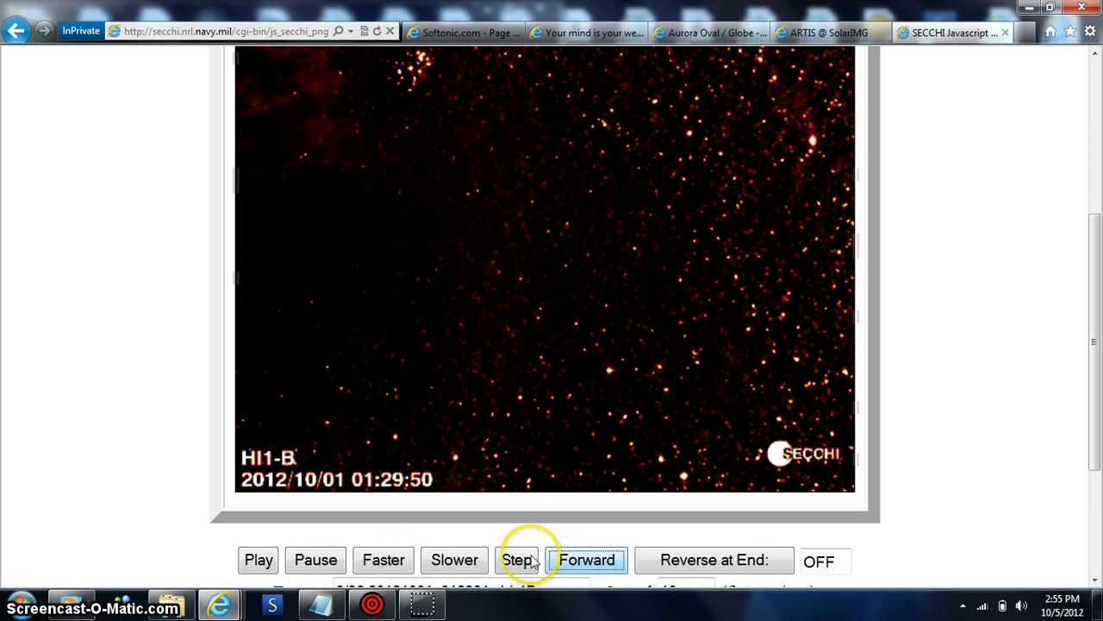
{"action": "left_click", "coordinate": [517, 558]}
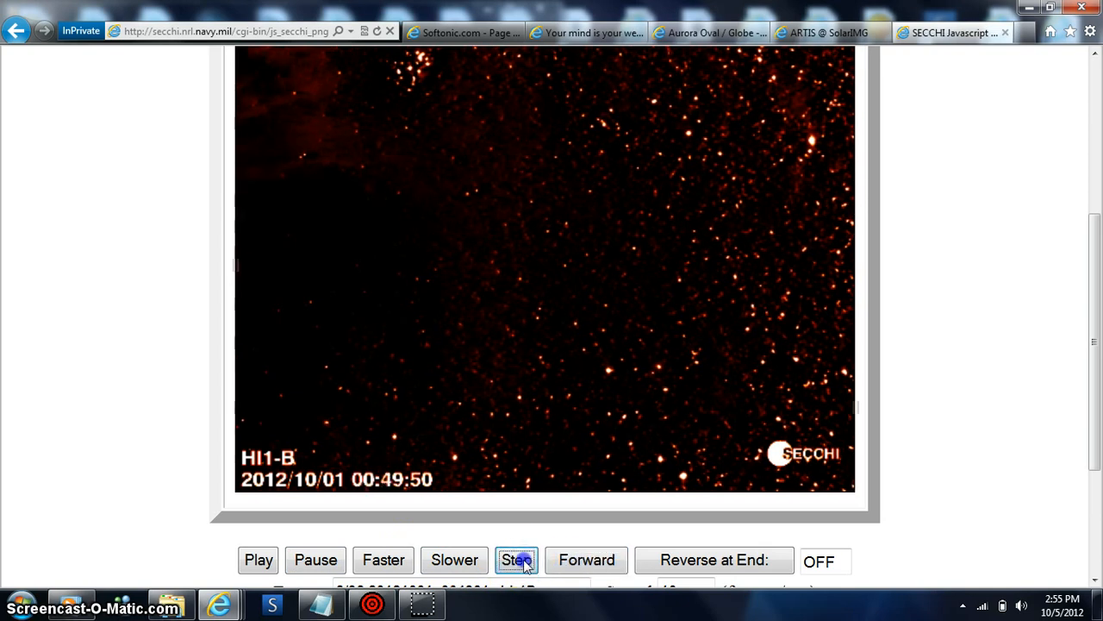
{"action": "left_click", "coordinate": [517, 559]}
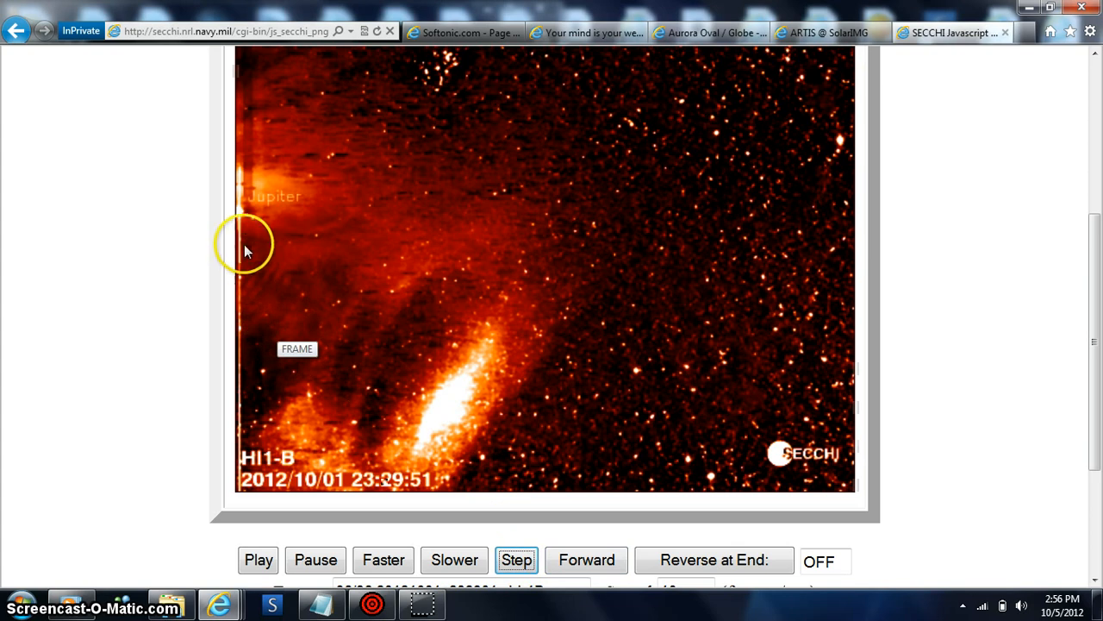
{"action": "mouse_move", "coordinate": [250, 239]}
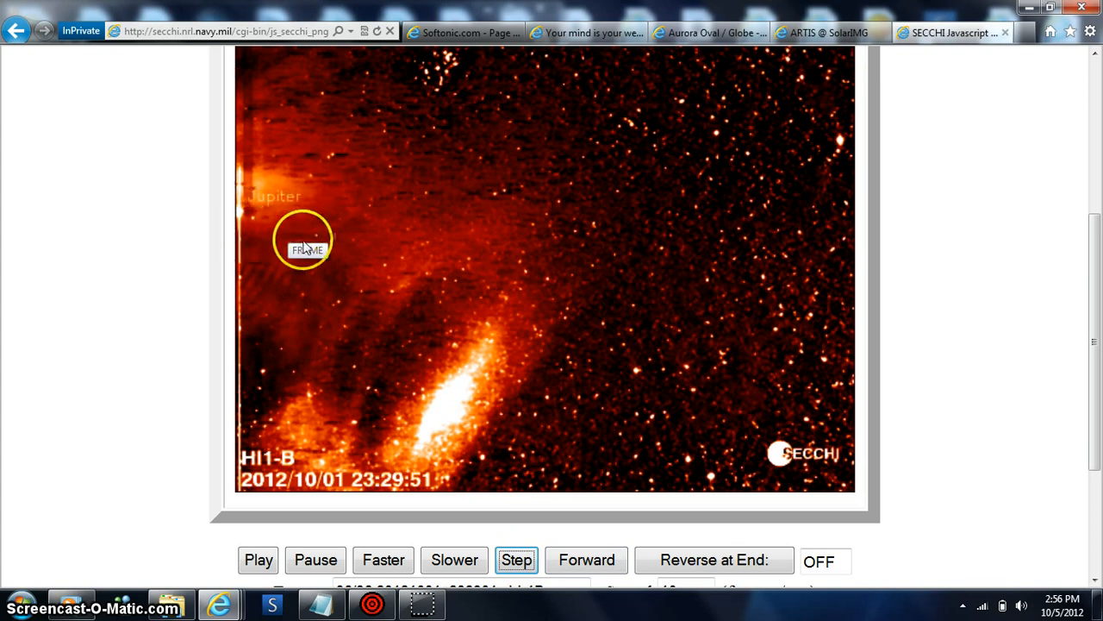
{"action": "left_click", "coordinate": [515, 558]}
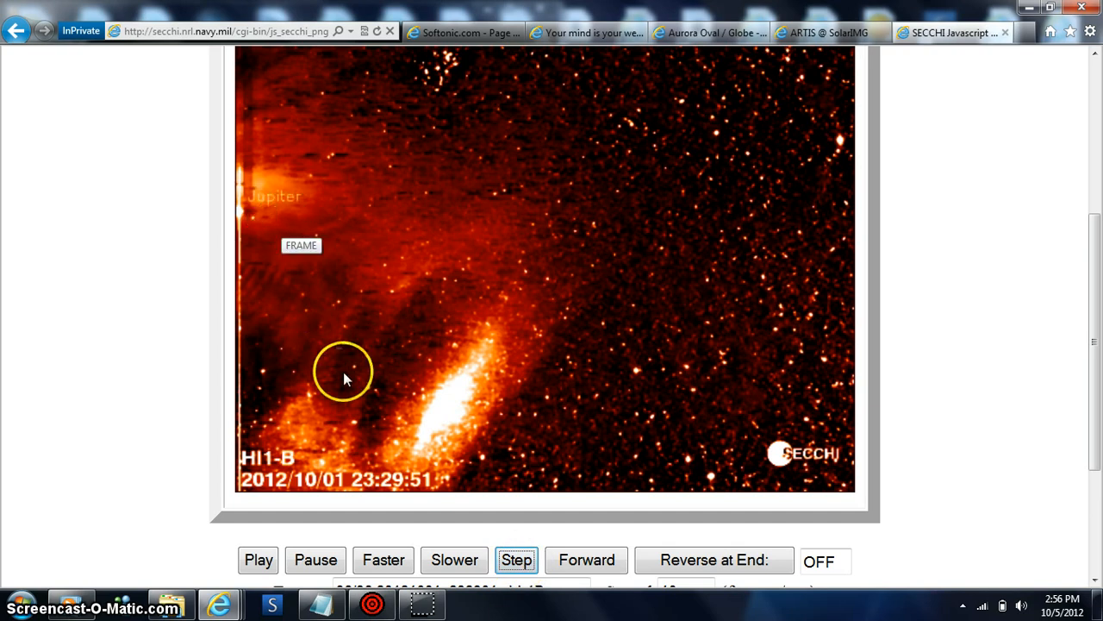
{"action": "mouse_move", "coordinate": [296, 490]}
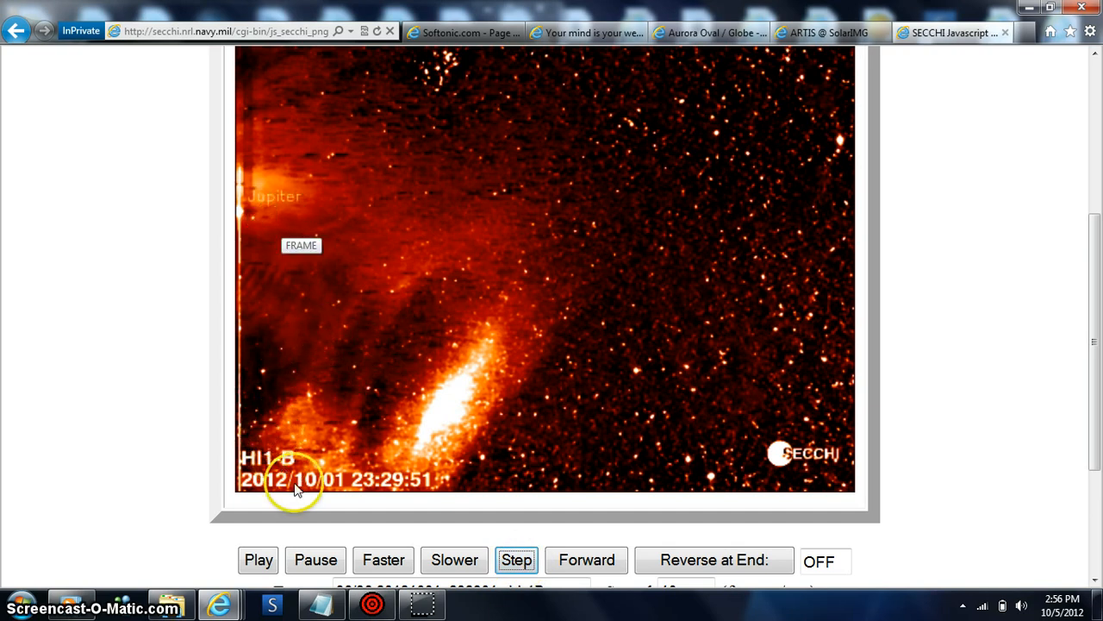
{"action": "mouse_move", "coordinate": [422, 362]}
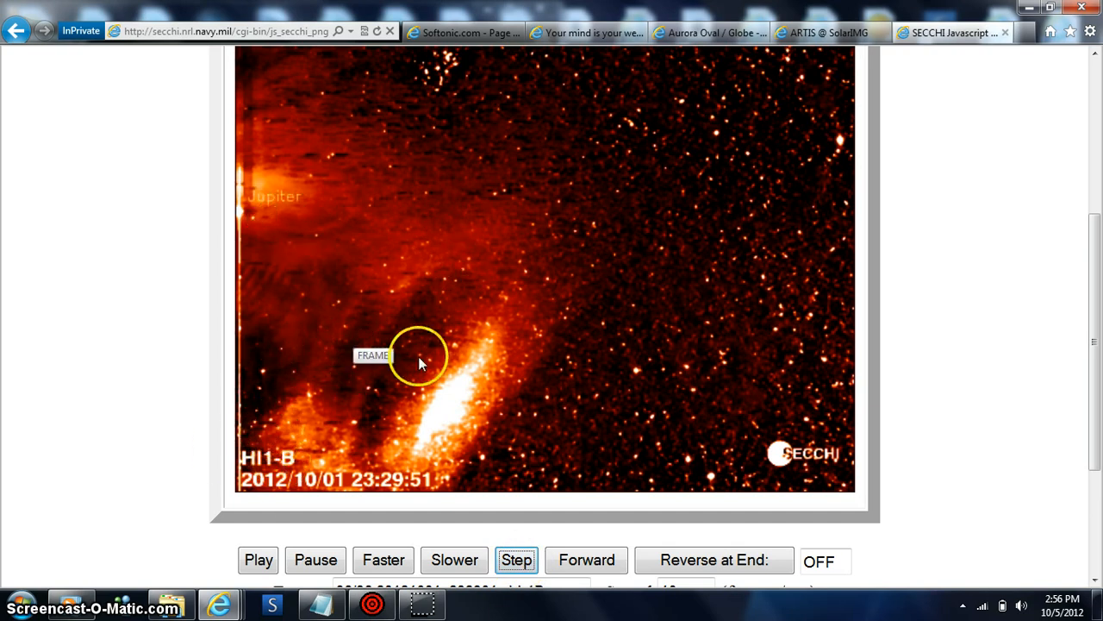
{"action": "left_click", "coordinate": [517, 559]}
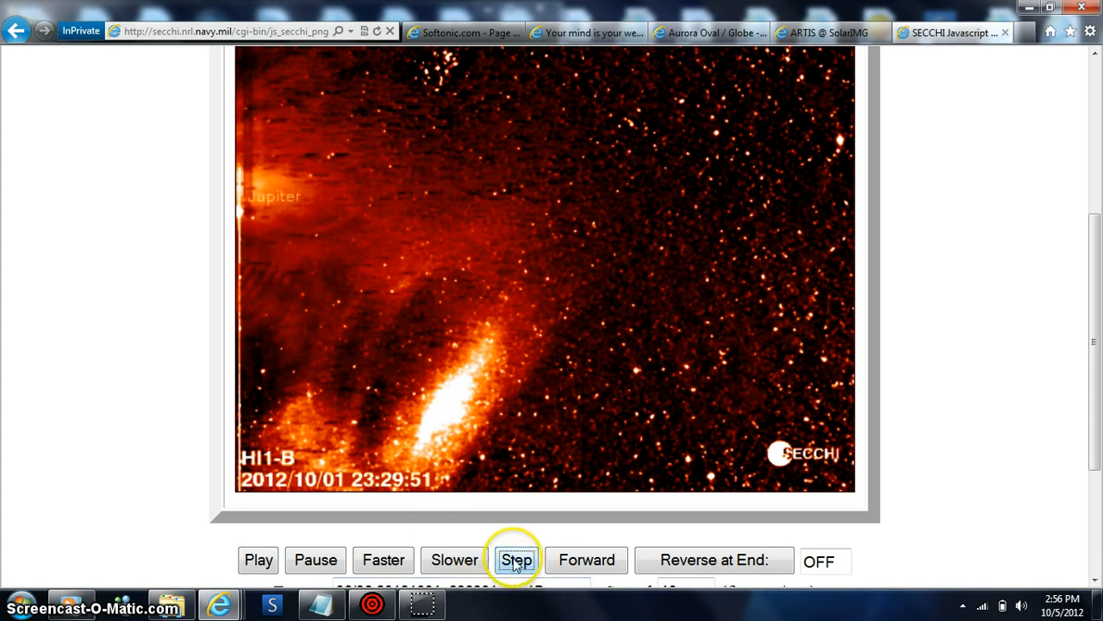
{"action": "left_click", "coordinate": [517, 558]}
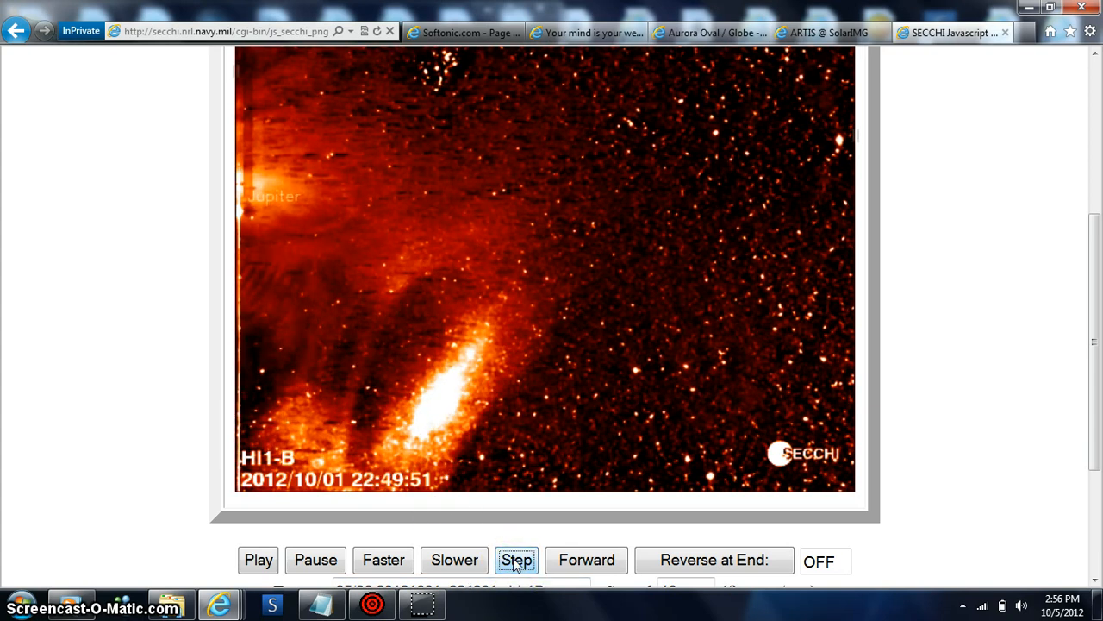
{"action": "left_click", "coordinate": [518, 558]}
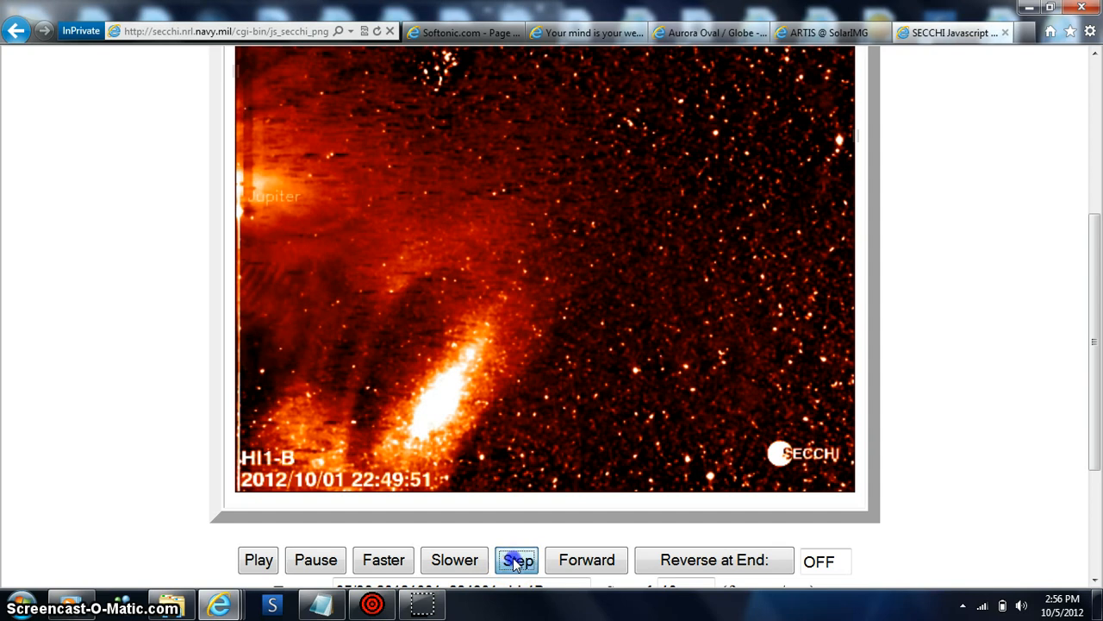
{"action": "left_click", "coordinate": [517, 559]}
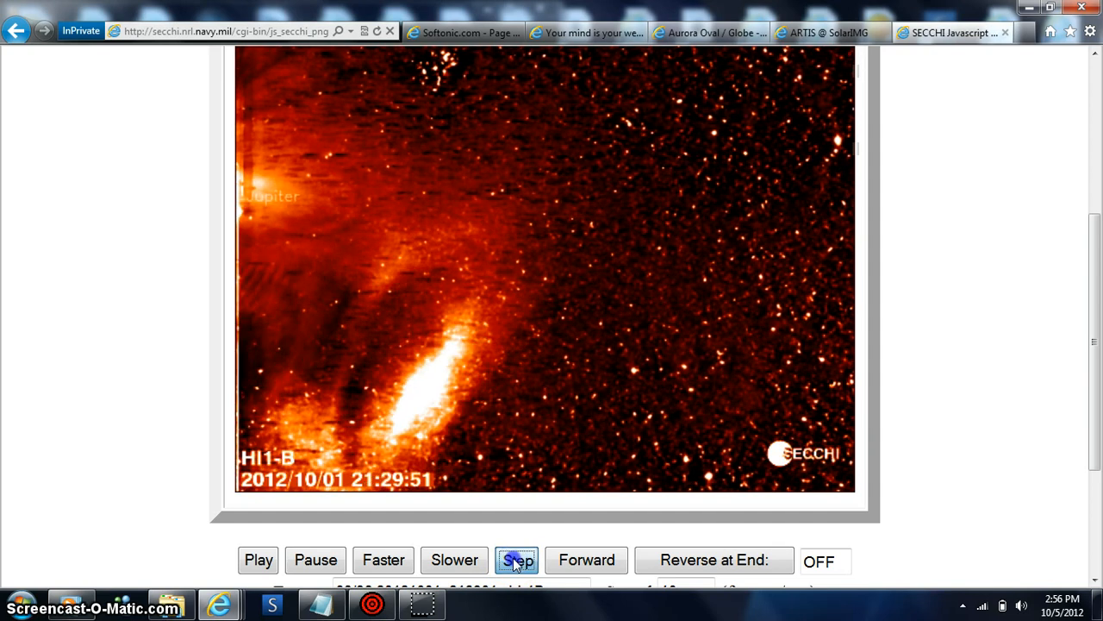
{"action": "left_click", "coordinate": [517, 559]}
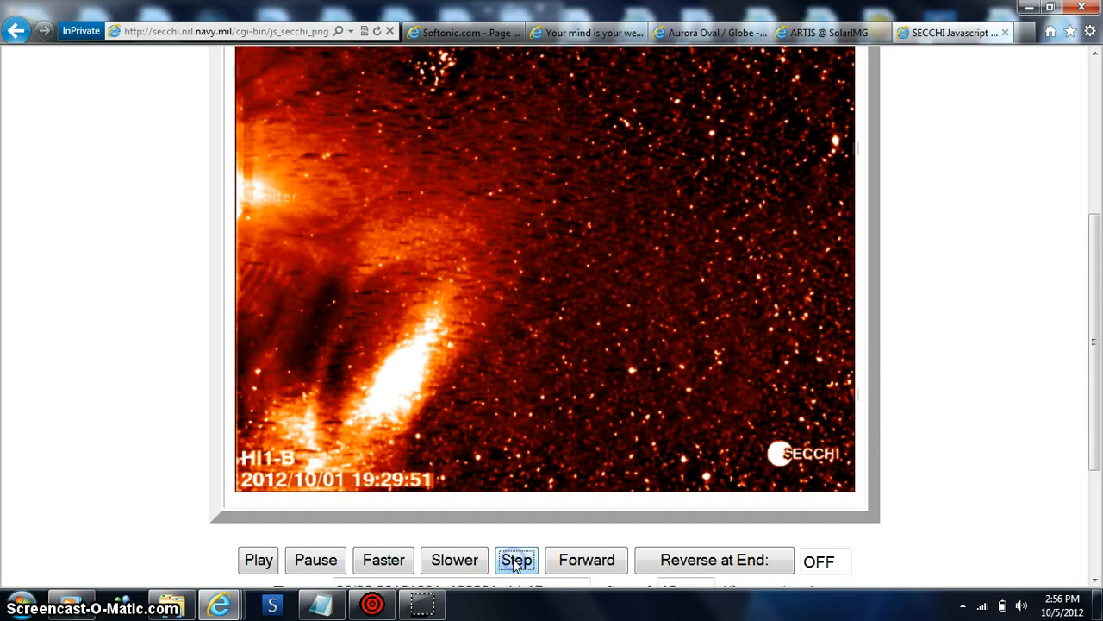
Keep stepping the HI-1B CME frames back until reaching the 2012/10/01 04:09:50 image.
{"action": "left_click", "coordinate": [517, 559]}
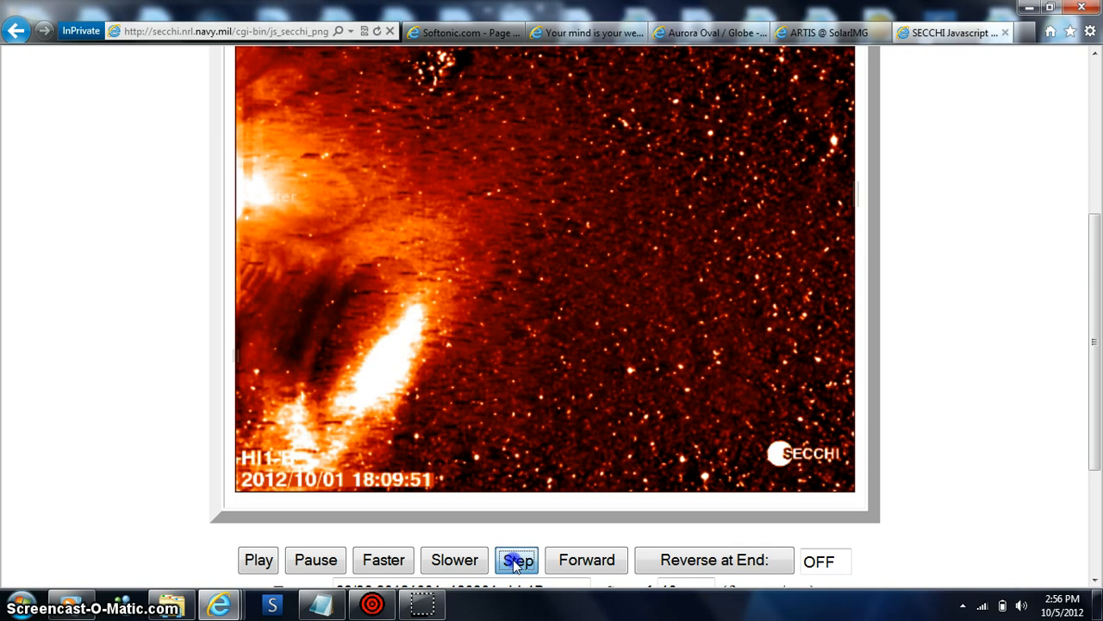
{"action": "left_click", "coordinate": [517, 559]}
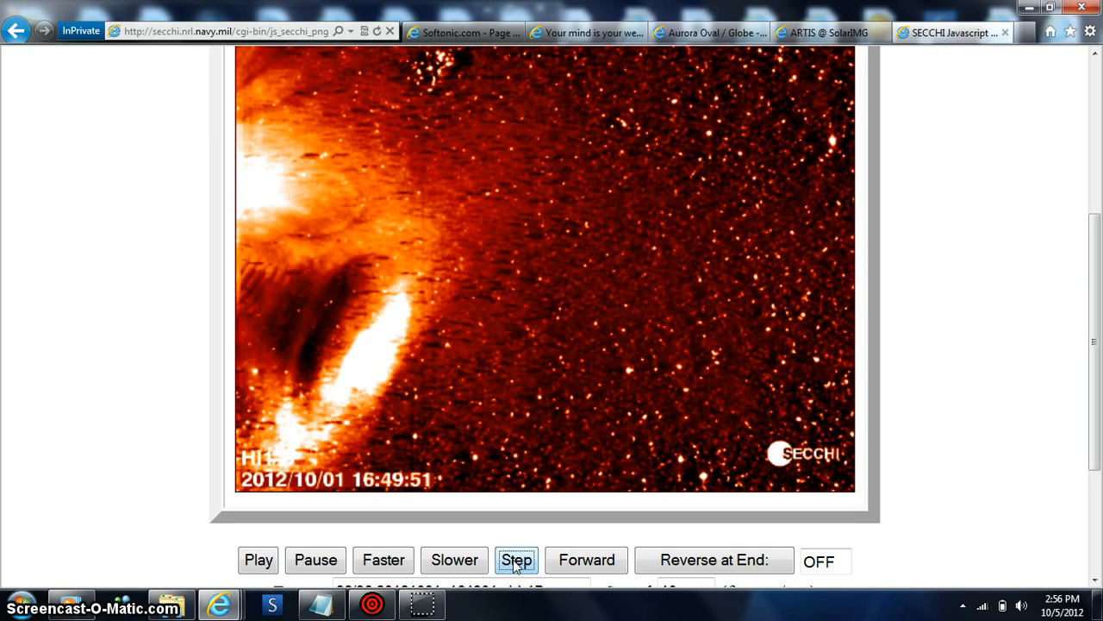
{"action": "left_click", "coordinate": [517, 558]}
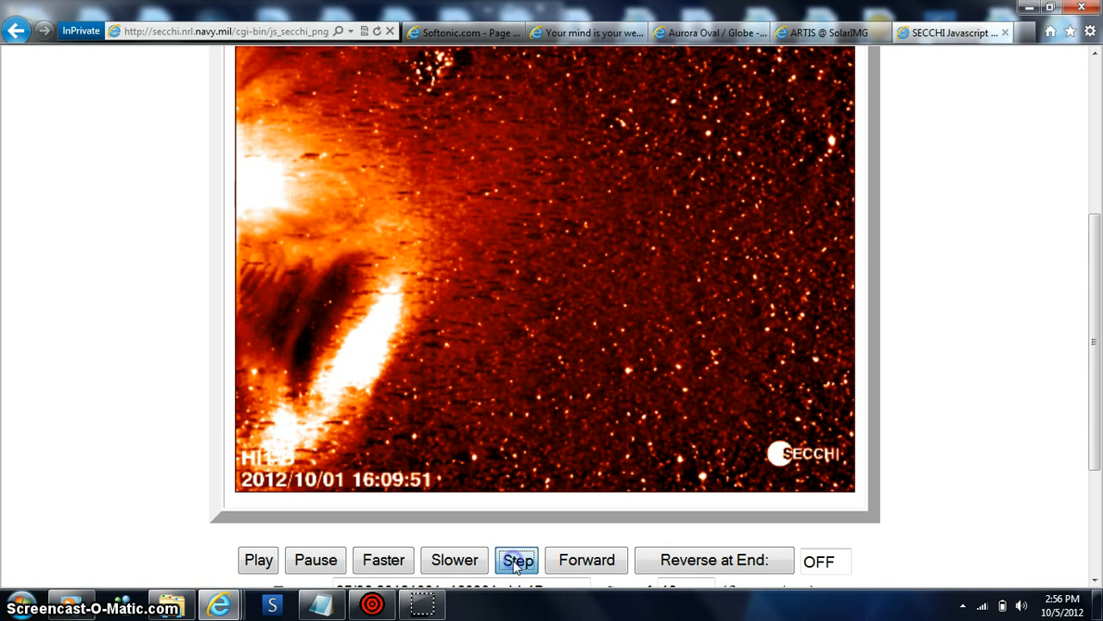
{"action": "left_click", "coordinate": [517, 558]}
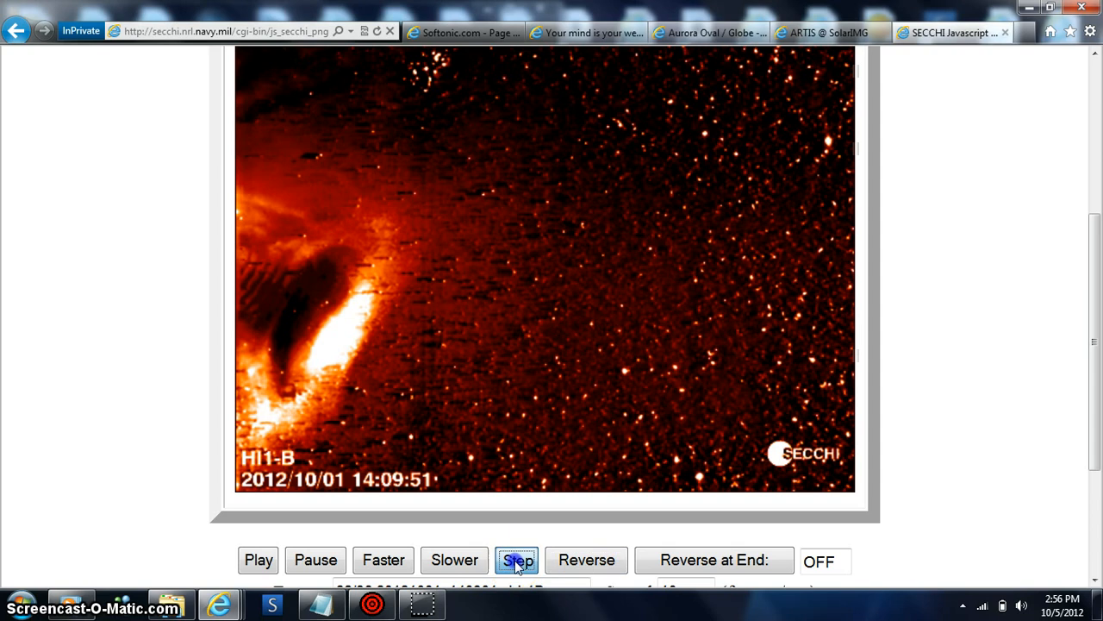
{"action": "left_click", "coordinate": [517, 558]}
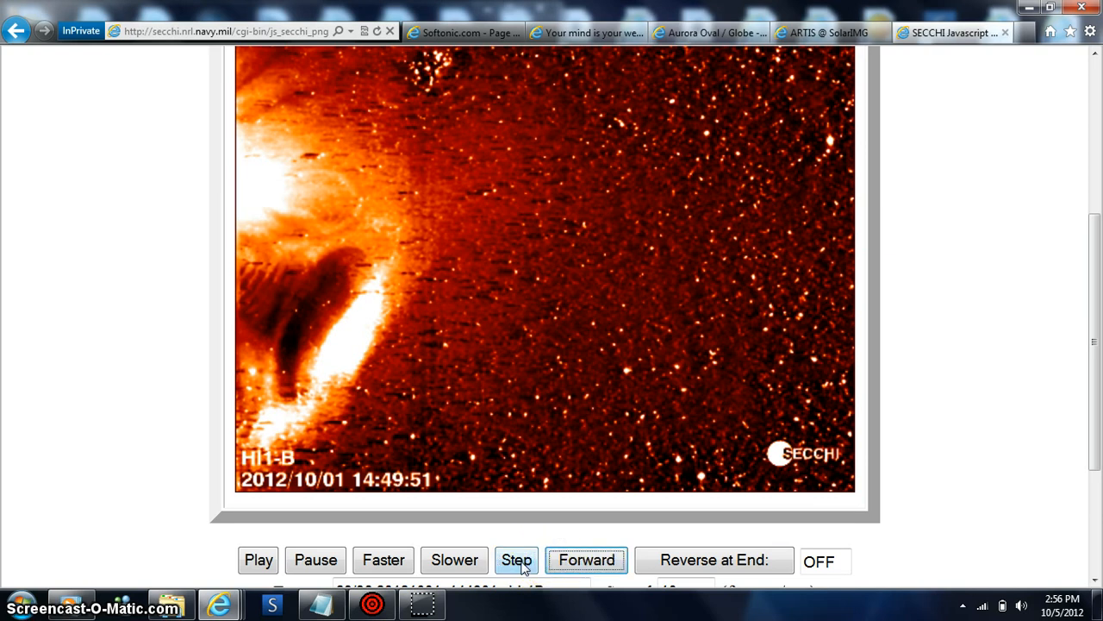
{"action": "left_click", "coordinate": [516, 559]}
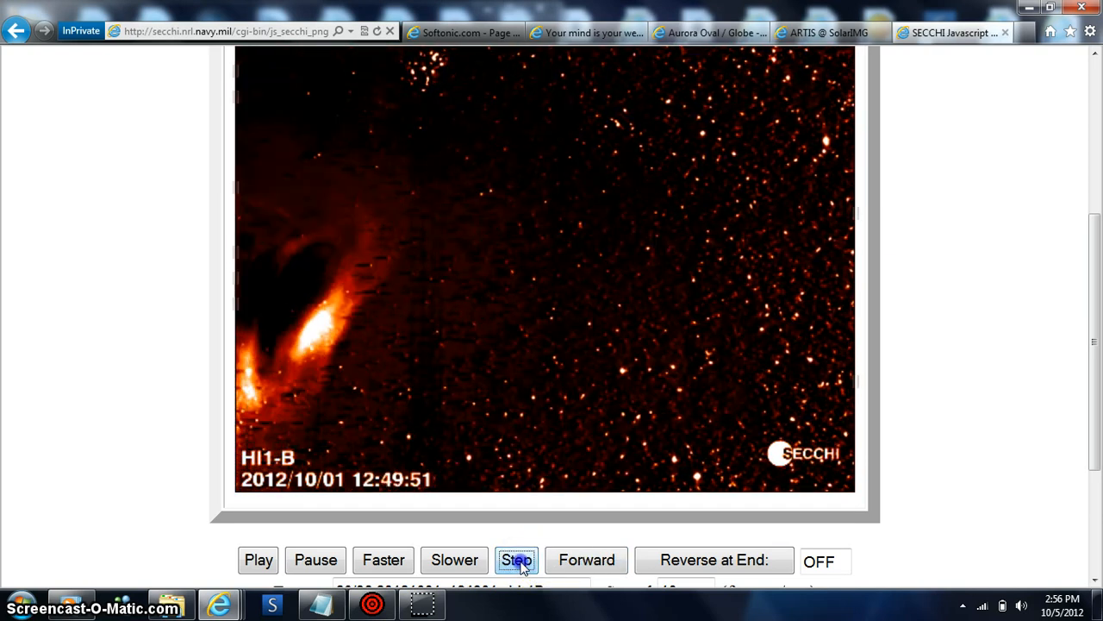
{"action": "left_click", "coordinate": [517, 558]}
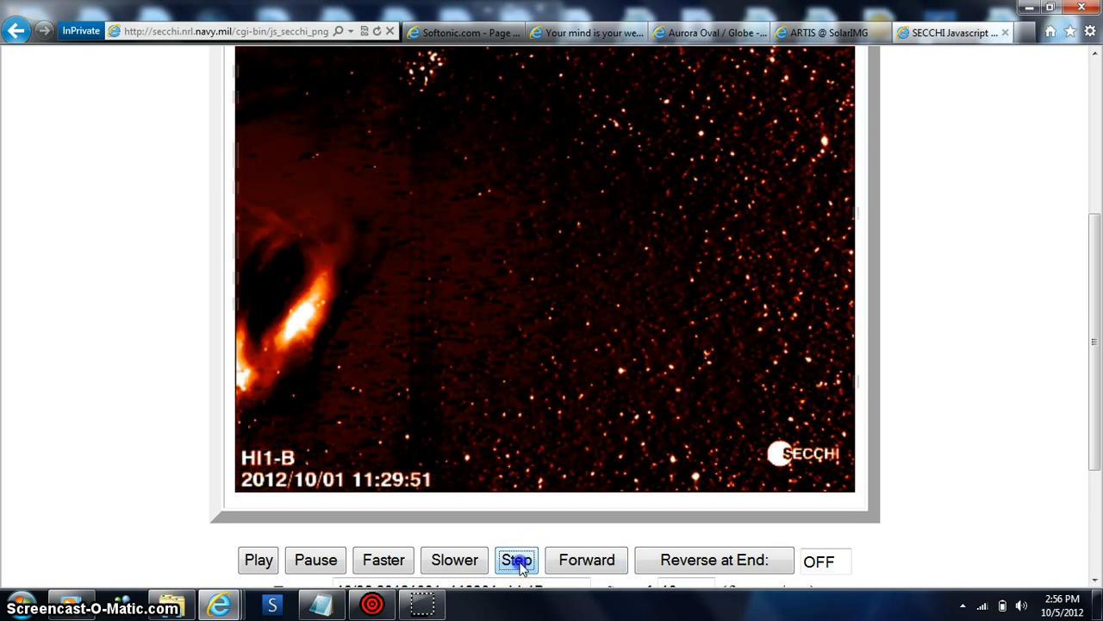
{"action": "left_click", "coordinate": [517, 559]}
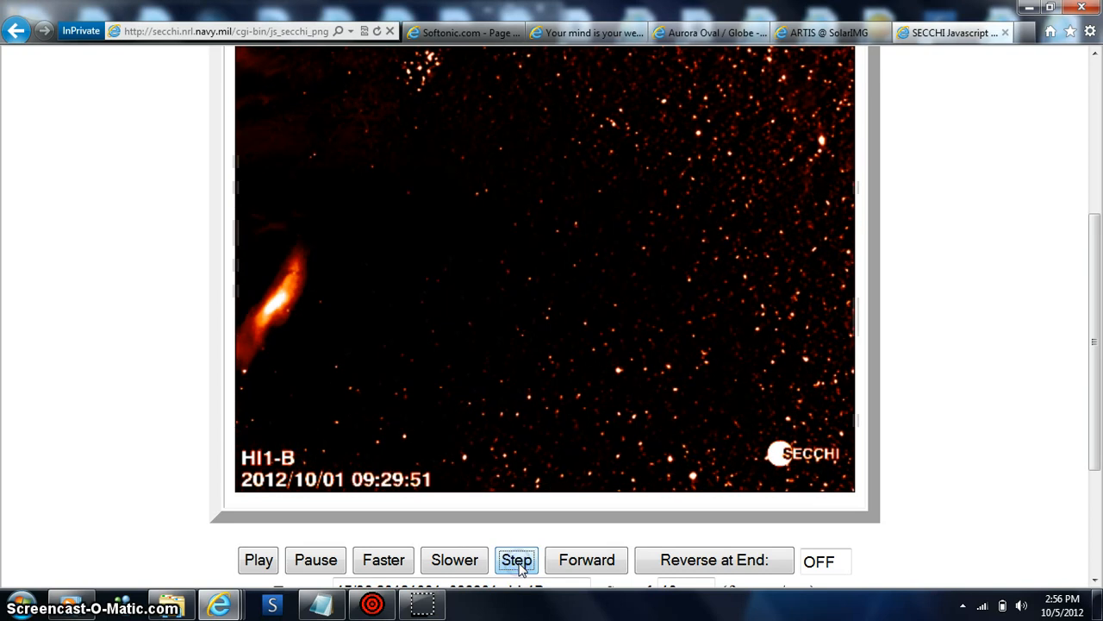
{"action": "left_click", "coordinate": [517, 558]}
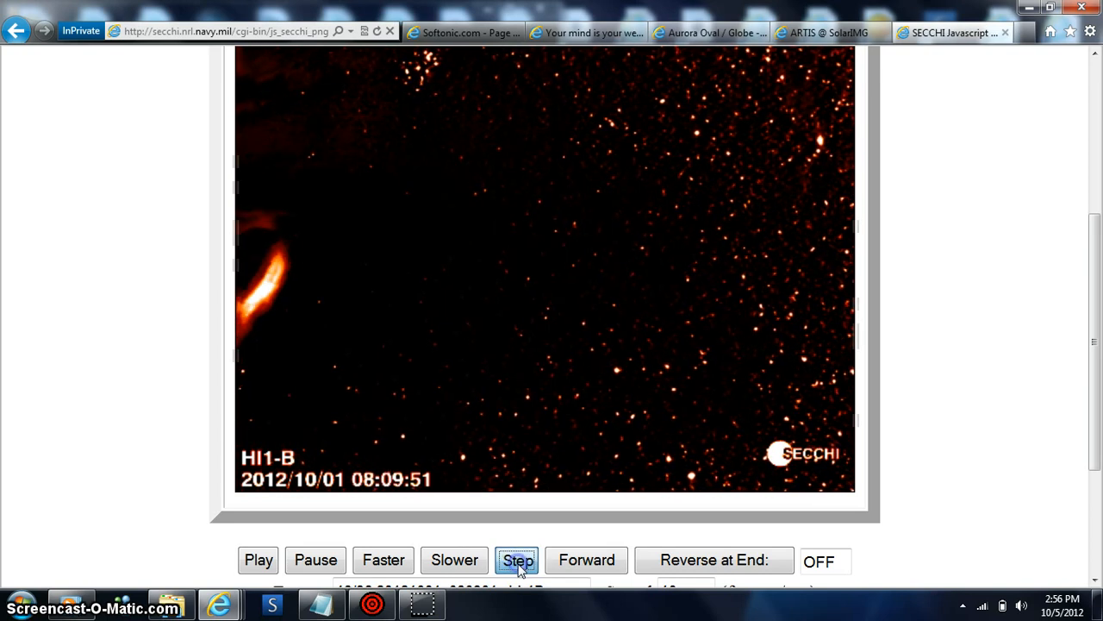
{"action": "left_click", "coordinate": [517, 559]}
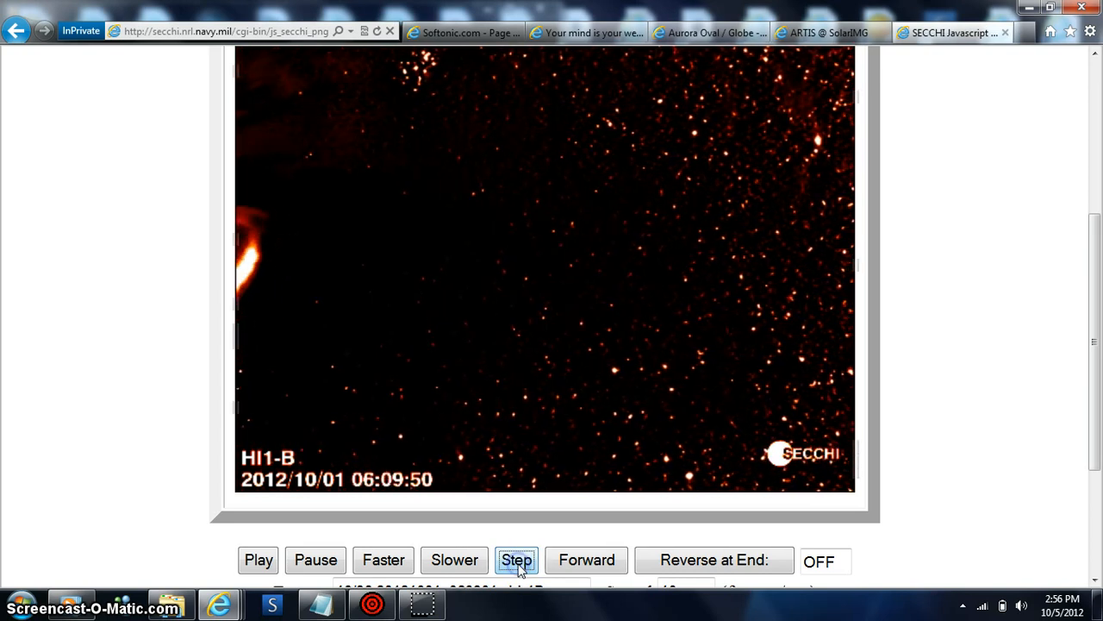
{"action": "left_click", "coordinate": [517, 559]}
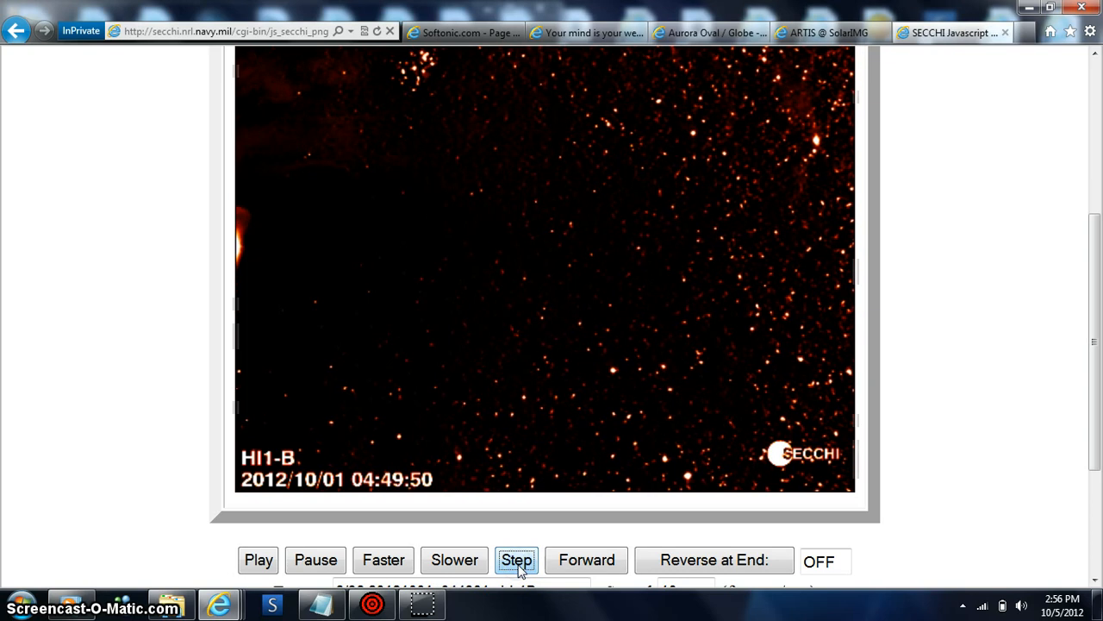
{"action": "left_click", "coordinate": [517, 558]}
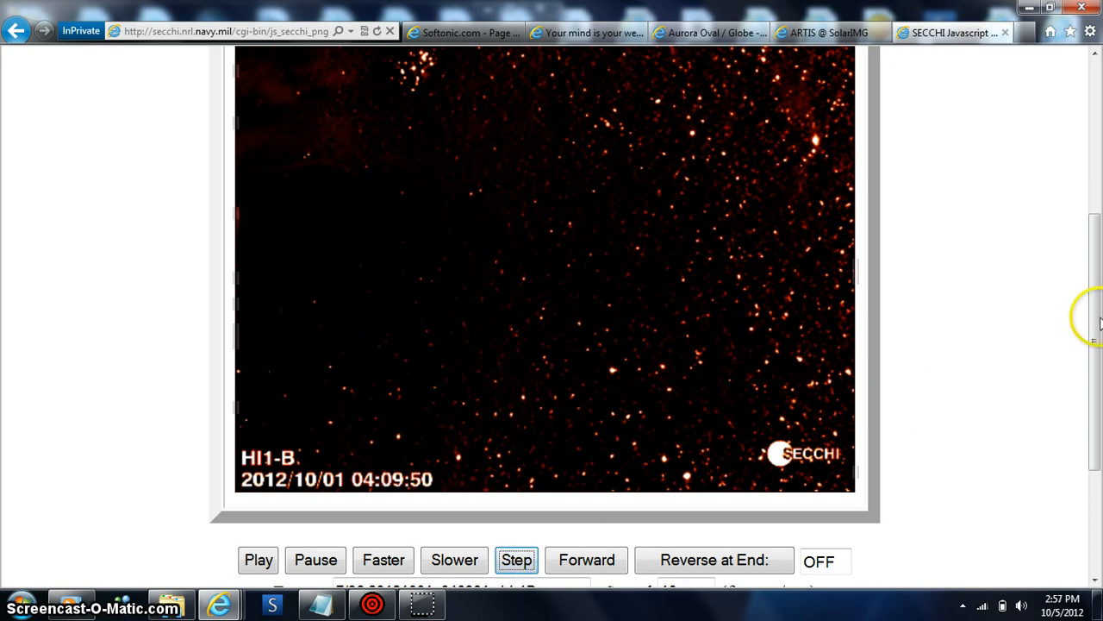
Scroll back to the SECCHI-A HI-1 movie and look over its first frame.
{"action": "scroll", "scroll_direction": "down", "scroll_amount": 3}
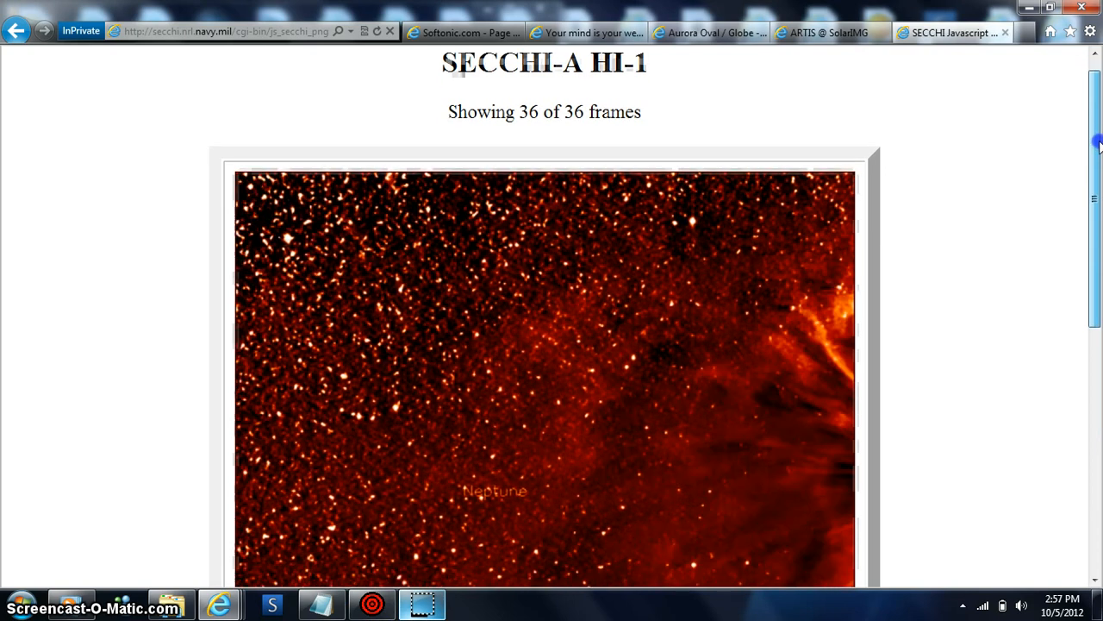
{"action": "scroll", "scroll_direction": "down", "scroll_amount": 3}
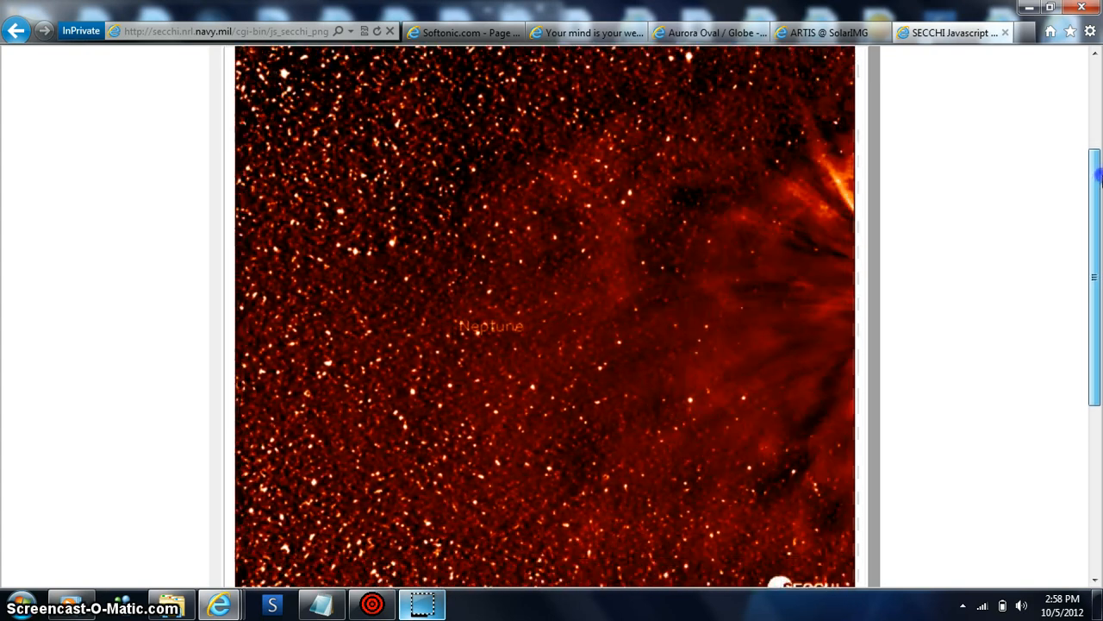
{"action": "scroll", "scroll_direction": "down", "scroll_amount": 3}
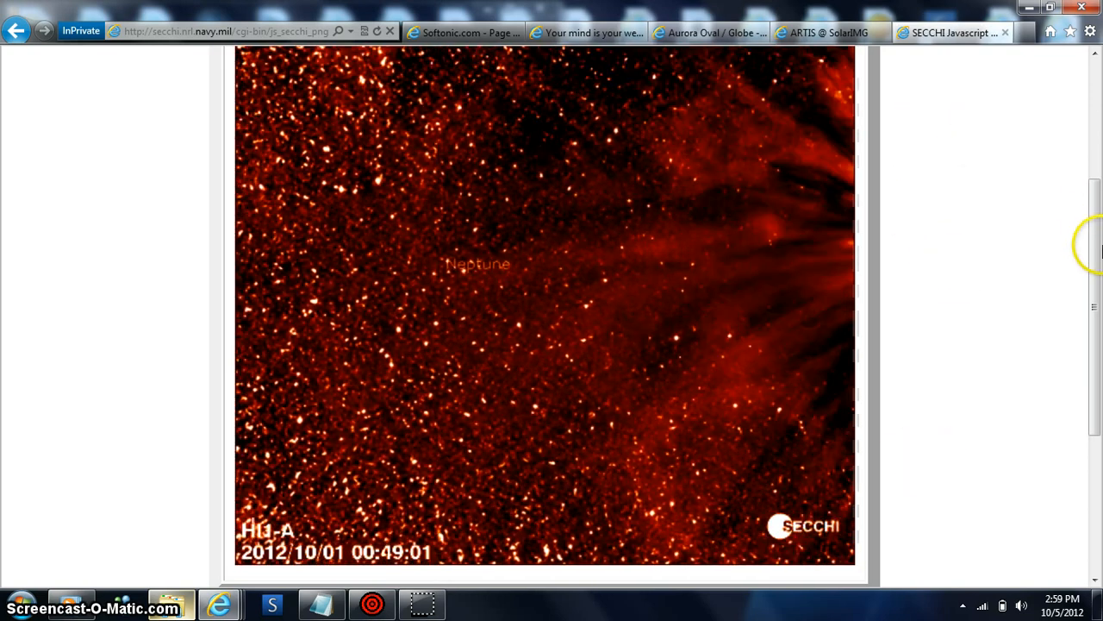
{"action": "scroll", "scroll_direction": "down", "scroll_amount": 3}
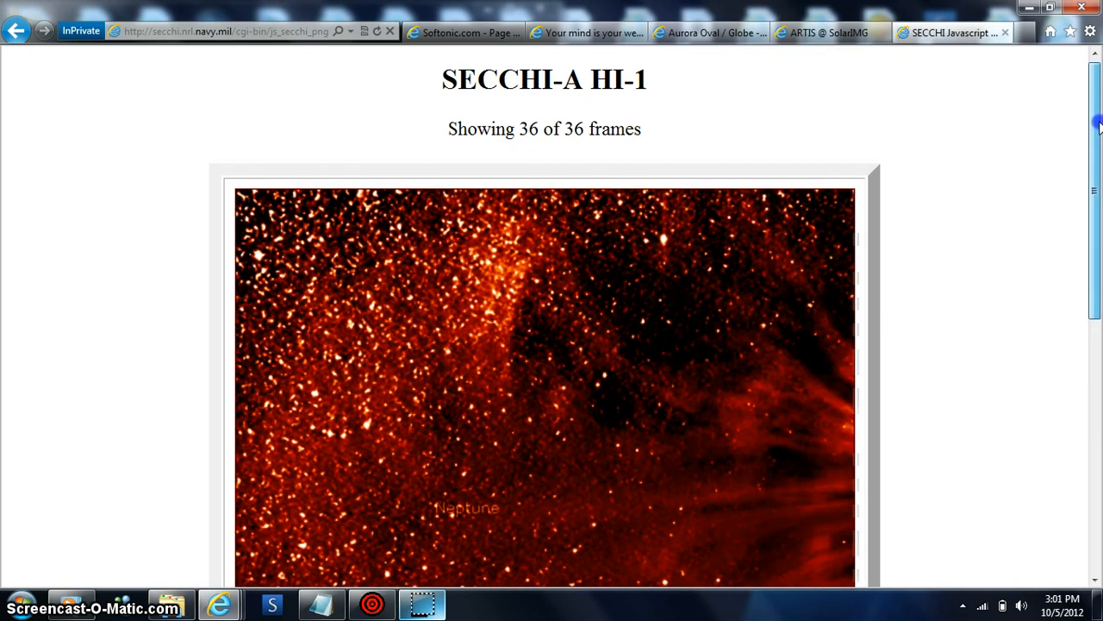
{"action": "scroll", "scroll_direction": "down", "scroll_amount": 3}
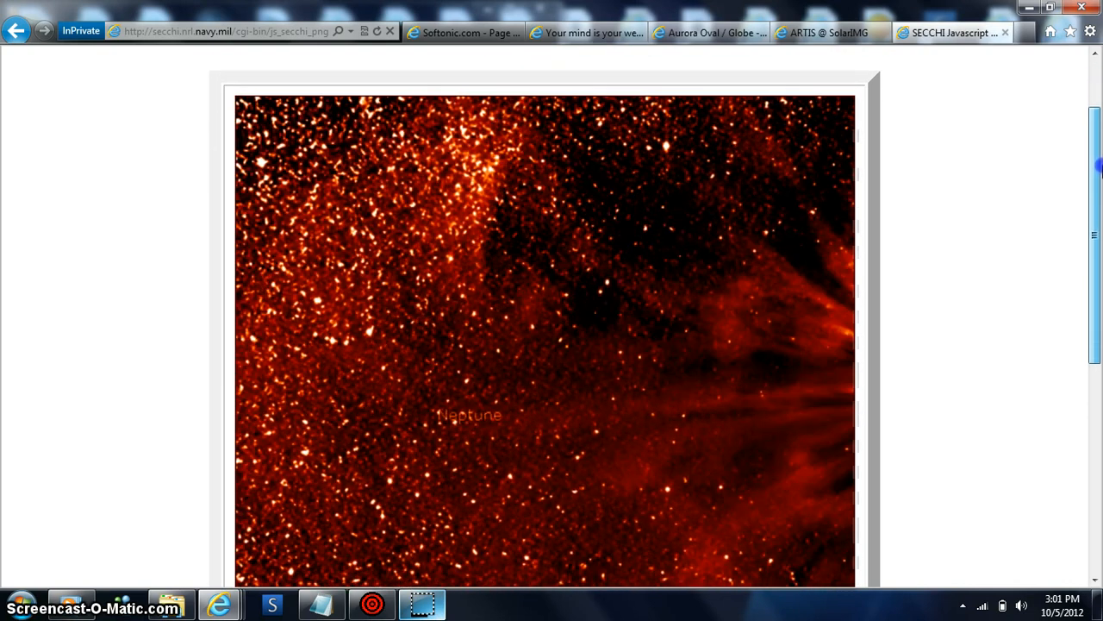
{"action": "scroll", "scroll_direction": "down", "scroll_amount": 3}
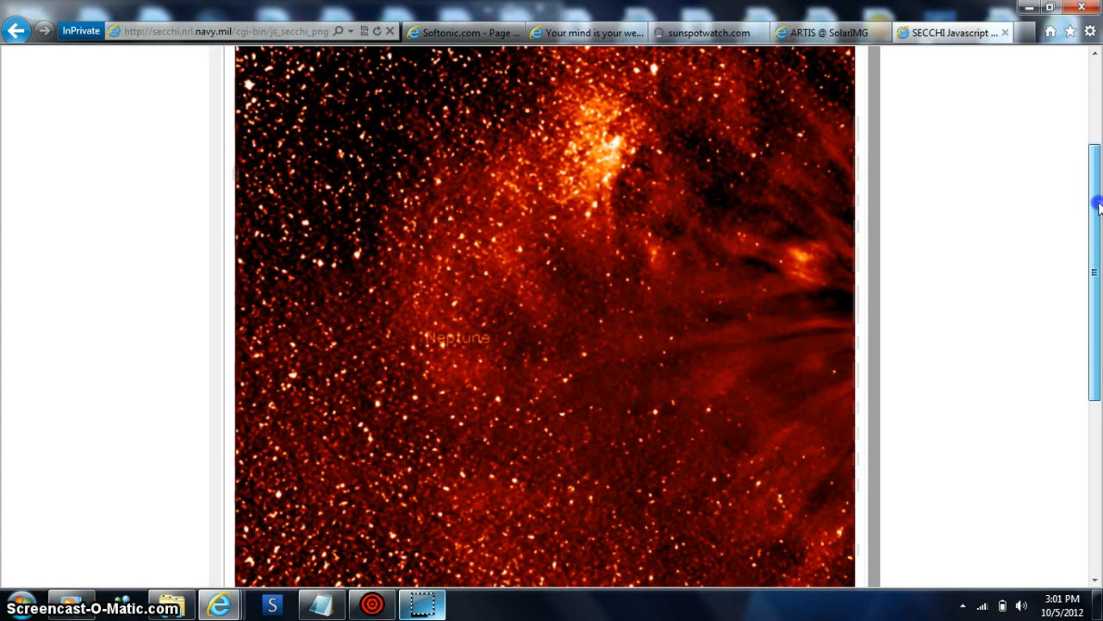
{"action": "scroll", "scroll_direction": "down", "scroll_amount": 3}
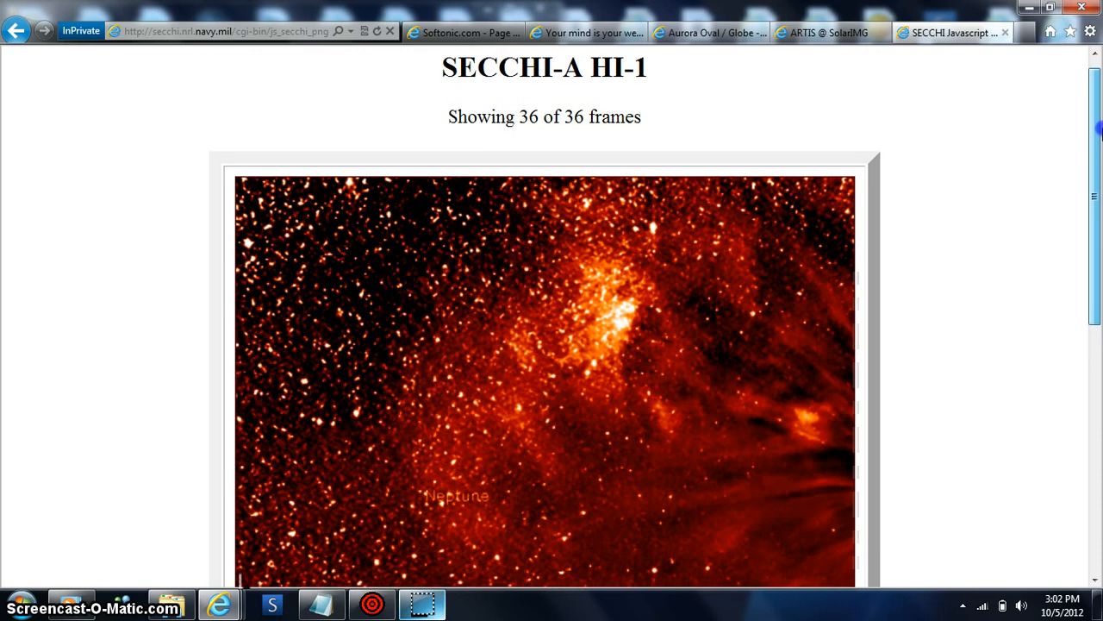
{"action": "scroll", "scroll_direction": "down", "scroll_amount": 3}
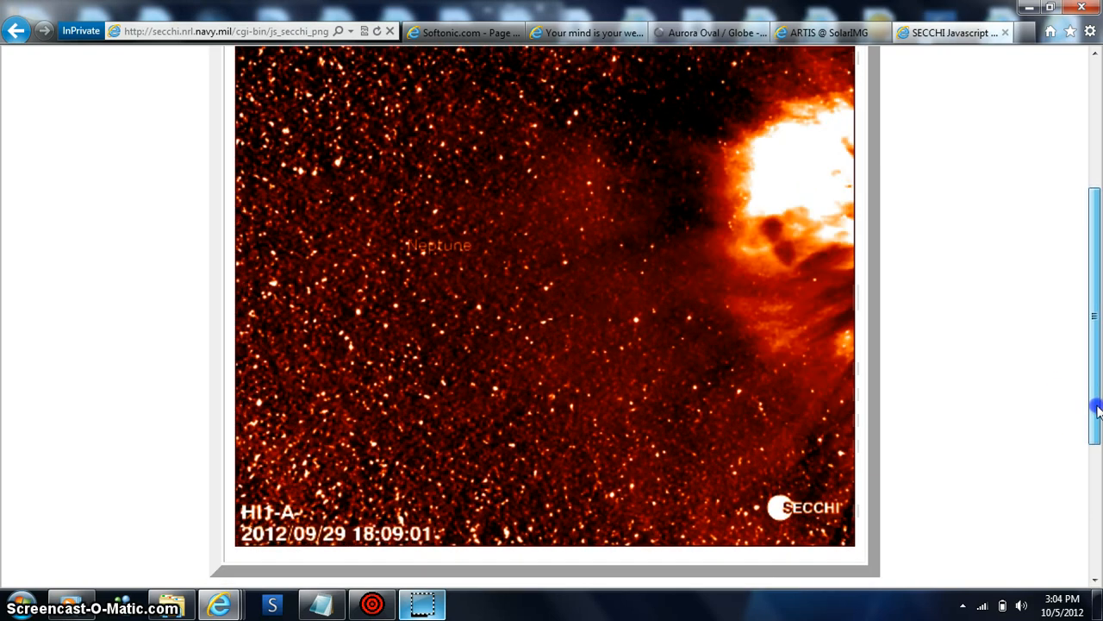
Play and pause the HI-1A movie twice, then toggle the Reverse/Forward stepping direction.
{"action": "scroll", "scroll_direction": "down", "scroll_amount": 3}
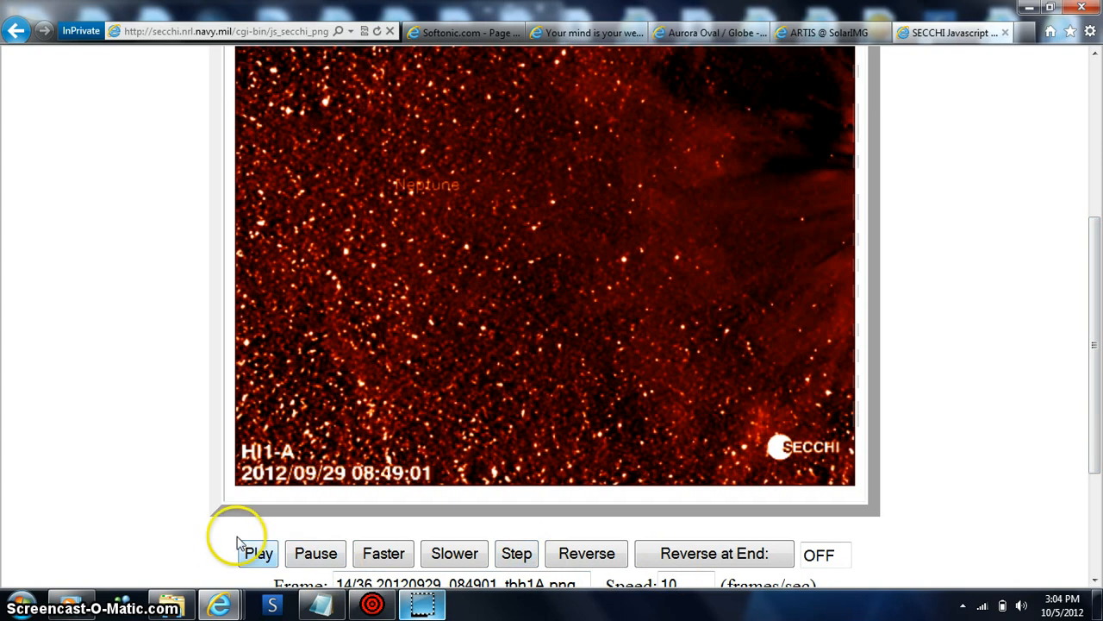
{"action": "left_click", "coordinate": [258, 551]}
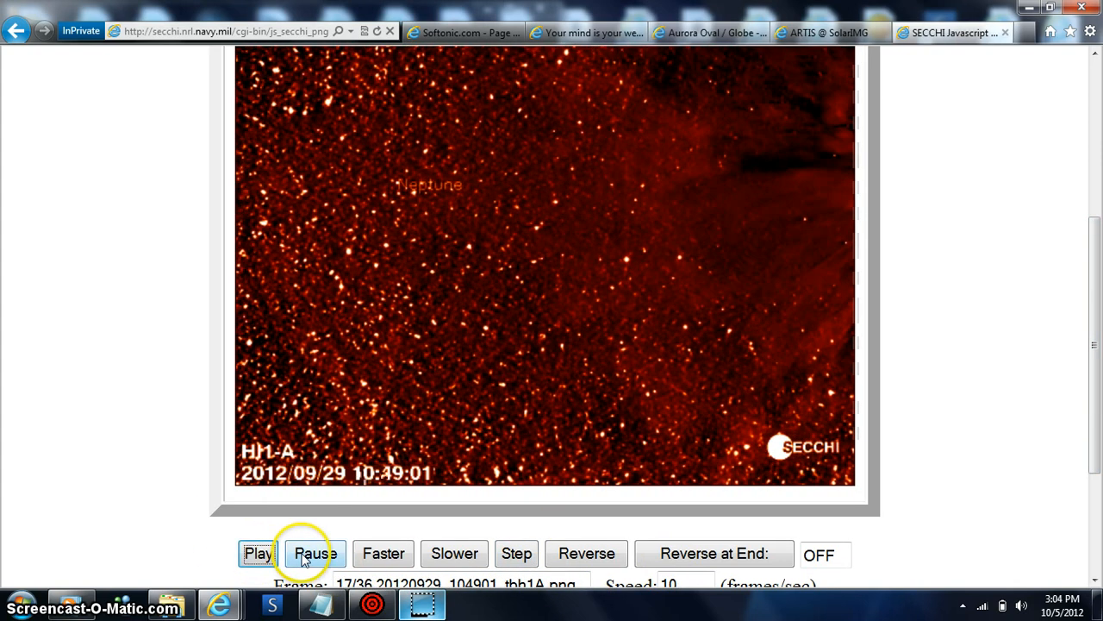
{"action": "left_click", "coordinate": [314, 552]}
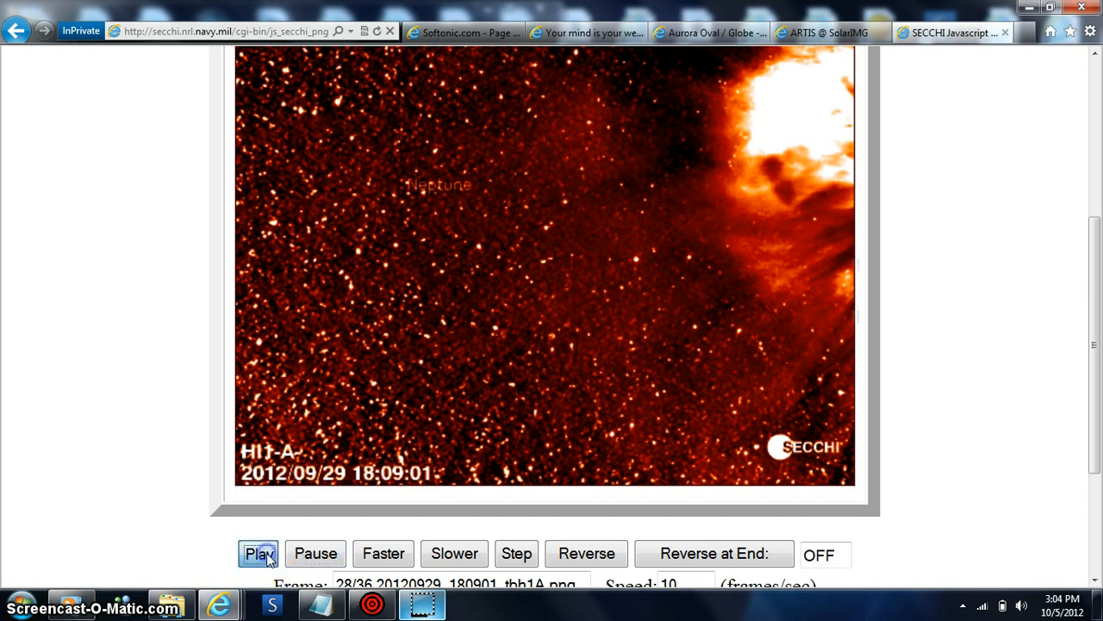
{"action": "left_click", "coordinate": [259, 551]}
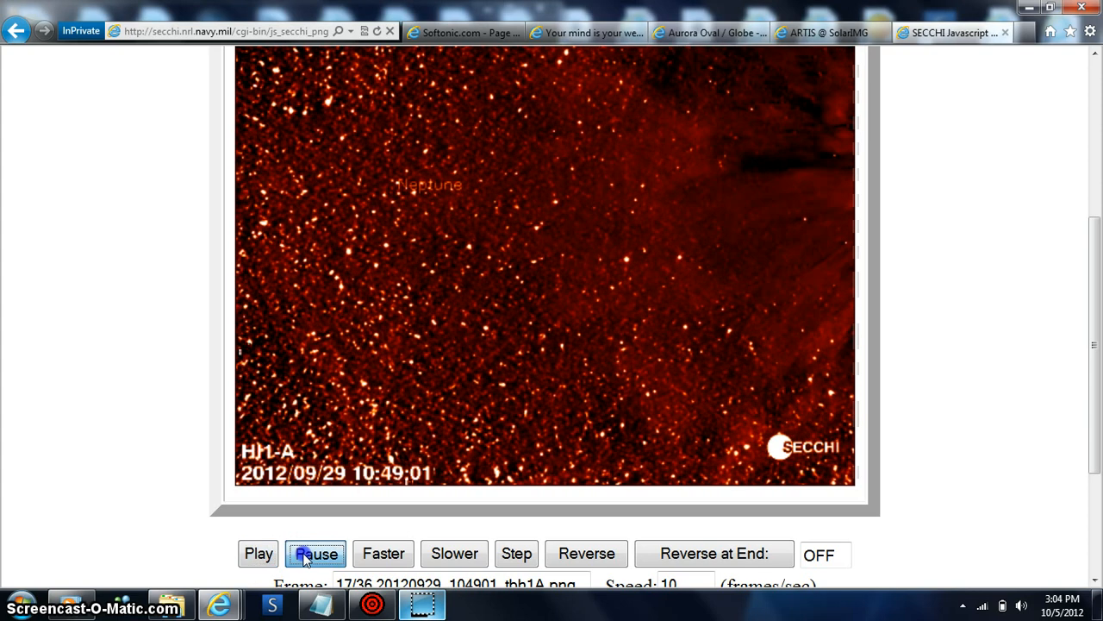
{"action": "left_click", "coordinate": [515, 552]}
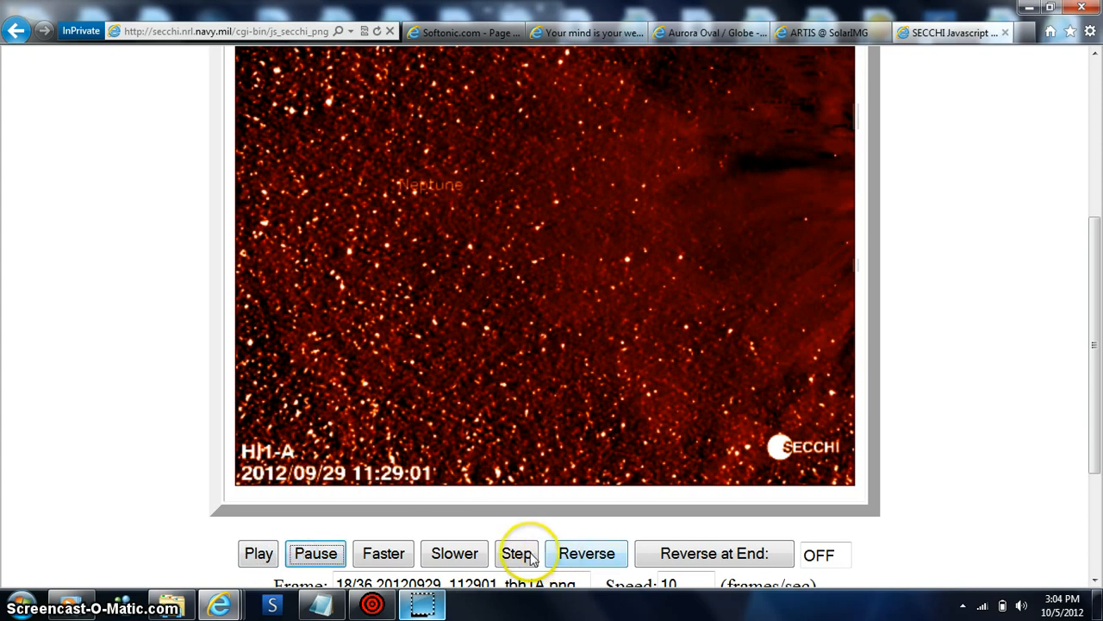
{"action": "left_click", "coordinate": [586, 551]}
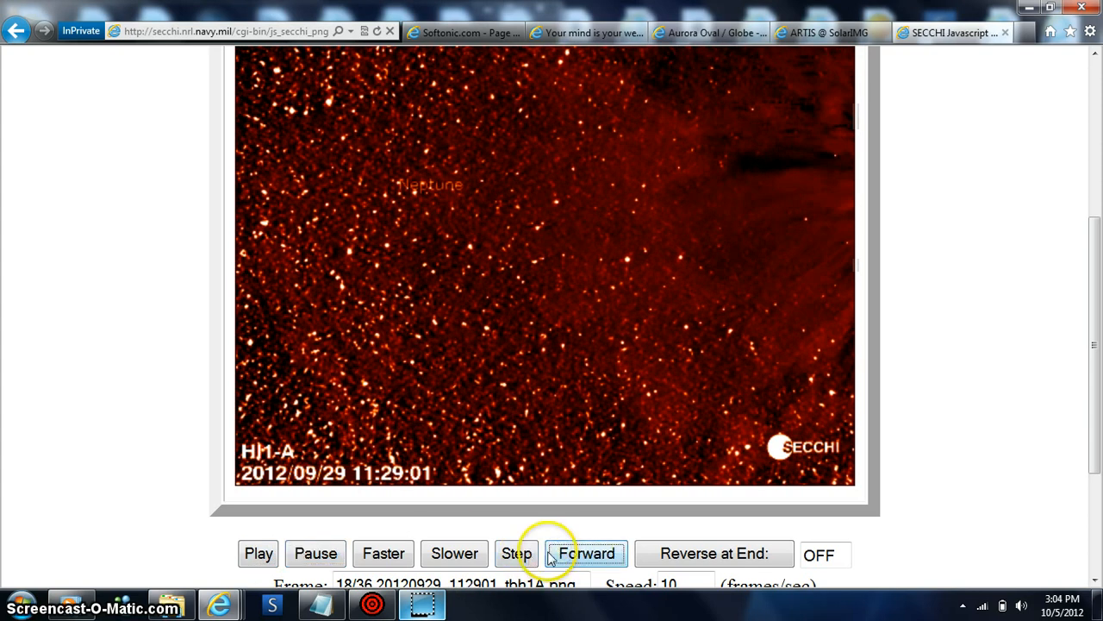
{"action": "left_click", "coordinate": [518, 551]}
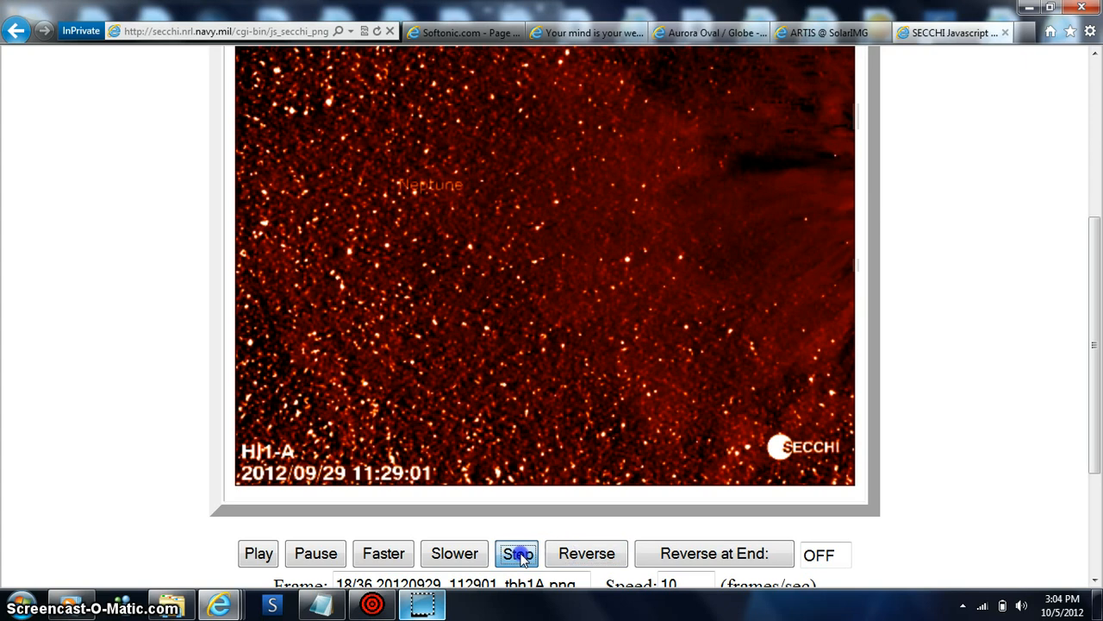
Step the HI-1A CME frames back and forth, ending on frame 15/36 from 09:29:01.
{"action": "left_click", "coordinate": [517, 551]}
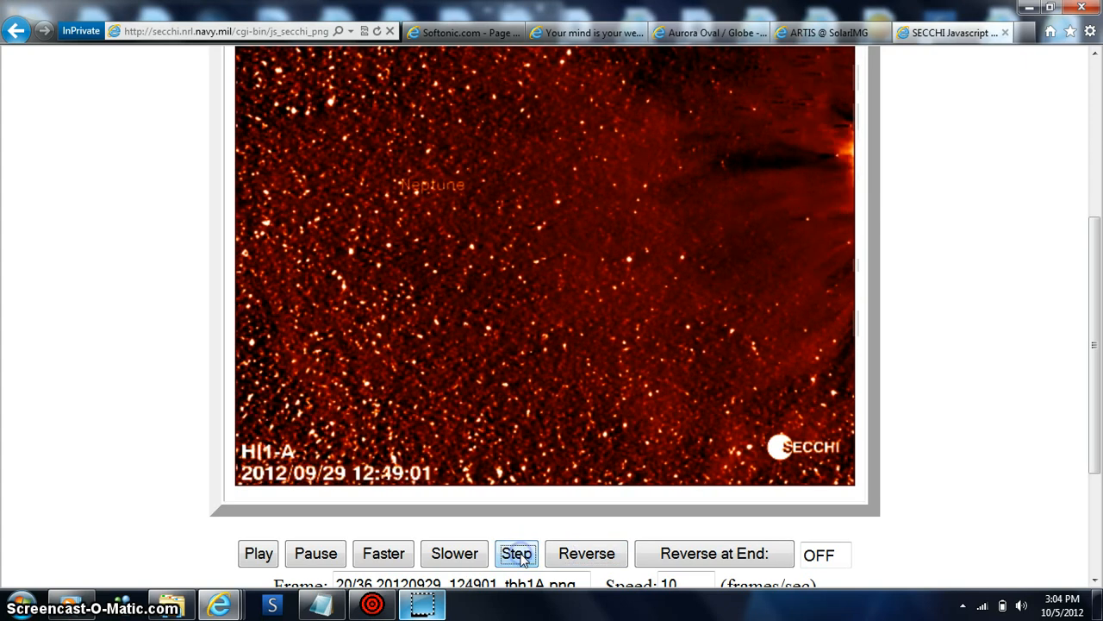
{"action": "left_click", "coordinate": [517, 551]}
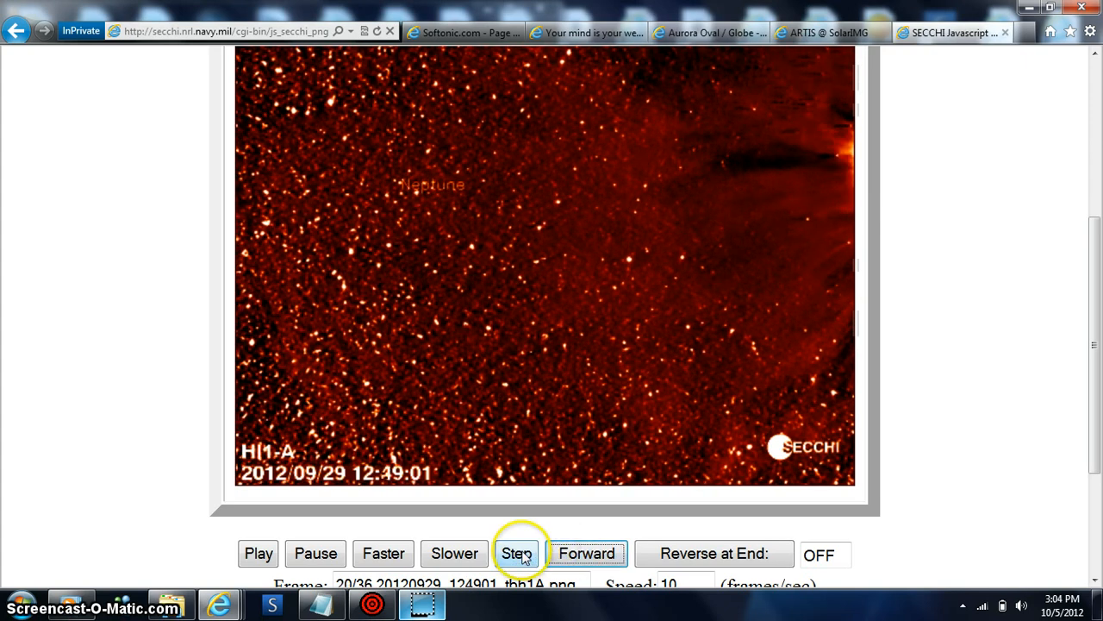
{"action": "left_click", "coordinate": [517, 552]}
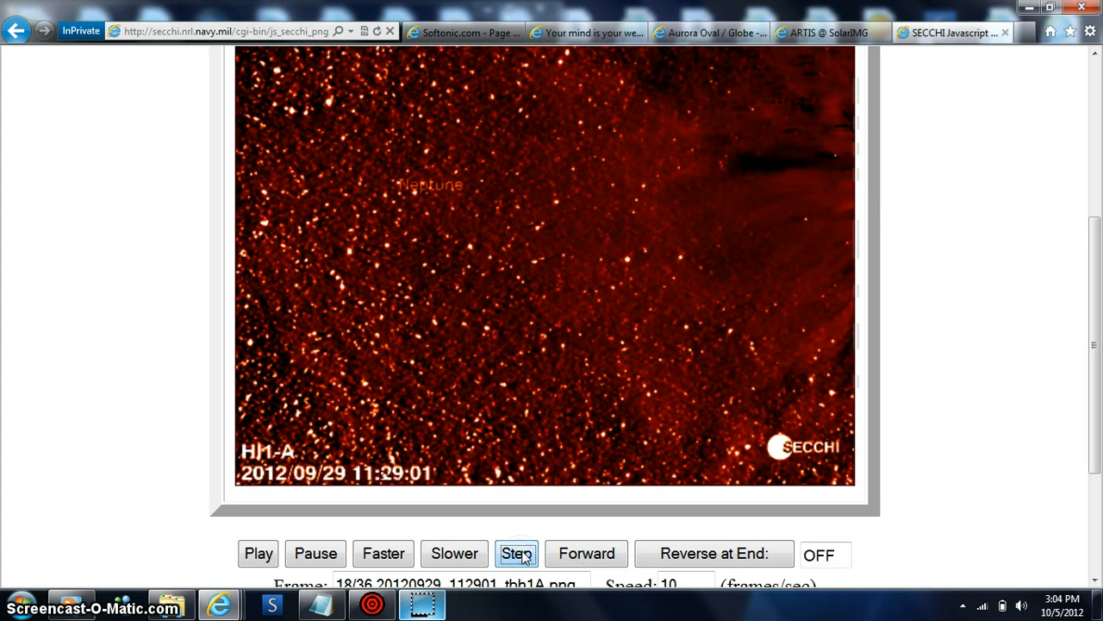
{"action": "left_click", "coordinate": [517, 552]}
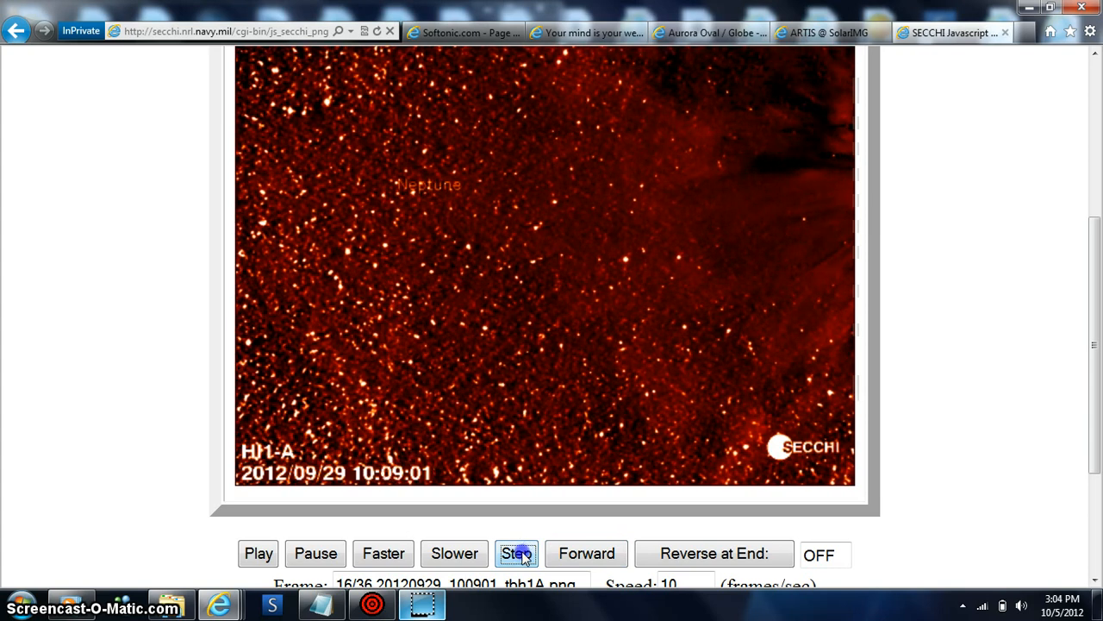
{"action": "left_click", "coordinate": [517, 551]}
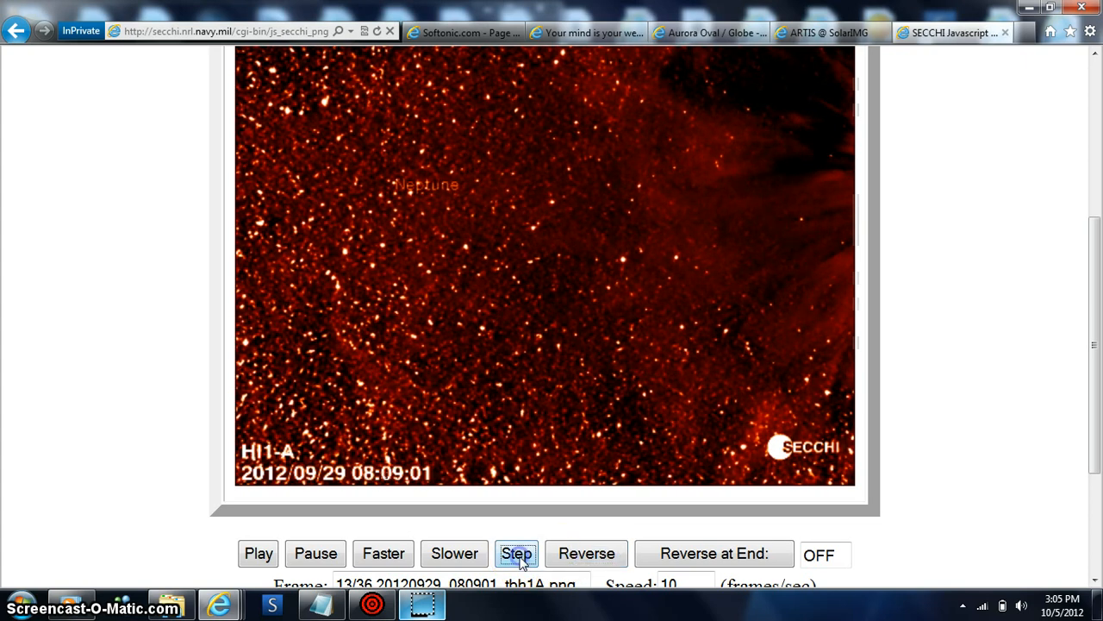
{"action": "left_click", "coordinate": [517, 551]}
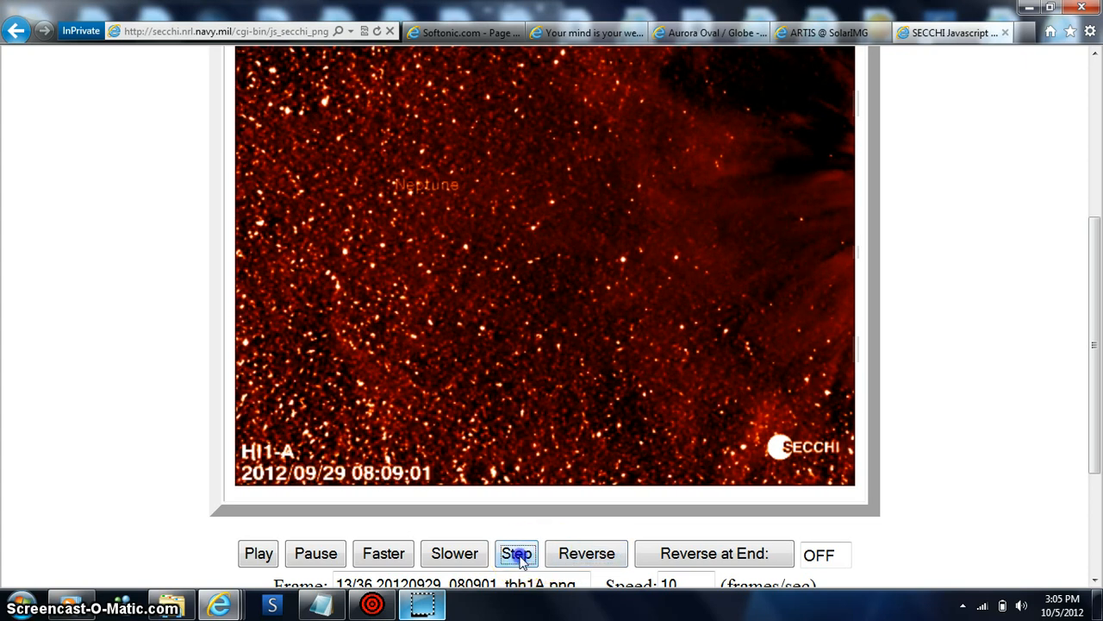
{"action": "left_click", "coordinate": [517, 551]}
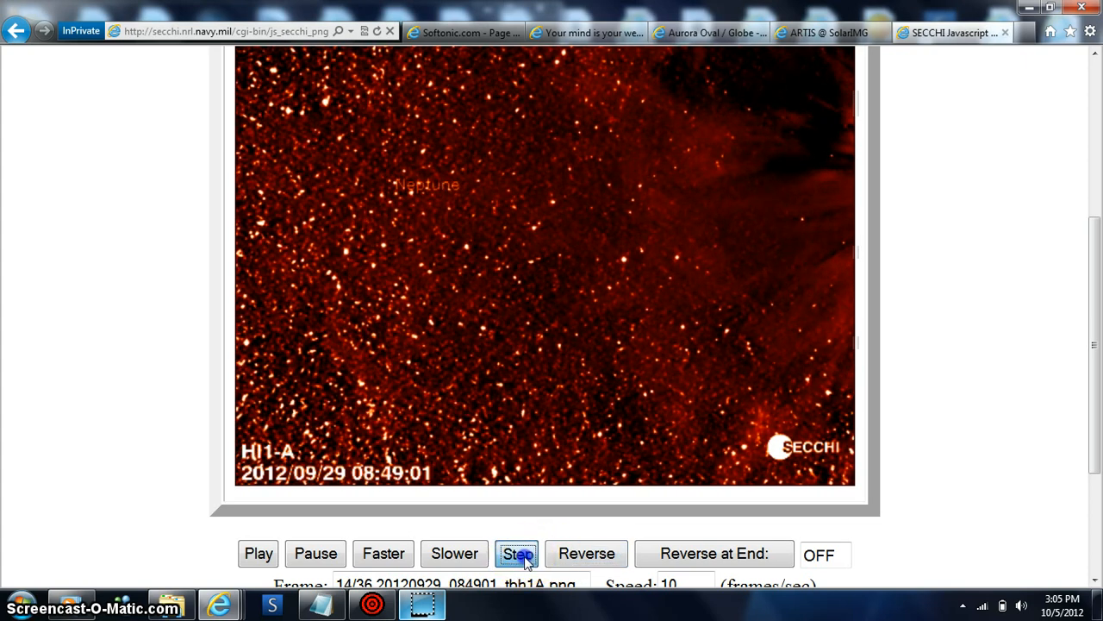
{"action": "left_click", "coordinate": [517, 552]}
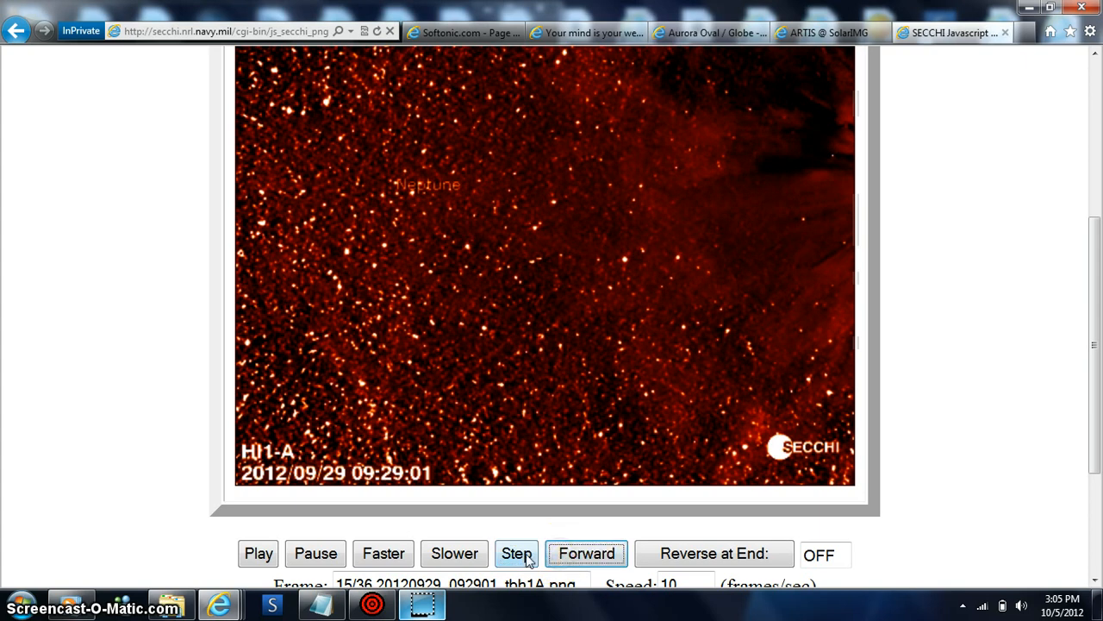
Step the HI-1A movie frames back and forth around the CME.
{"action": "left_click", "coordinate": [517, 552]}
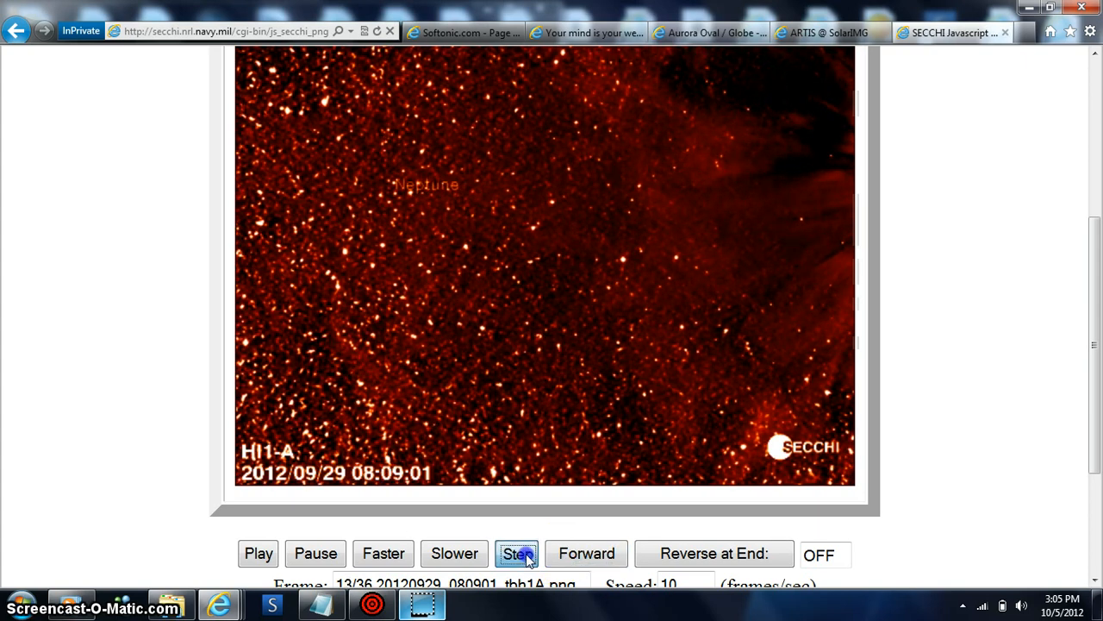
{"action": "left_click", "coordinate": [518, 552]}
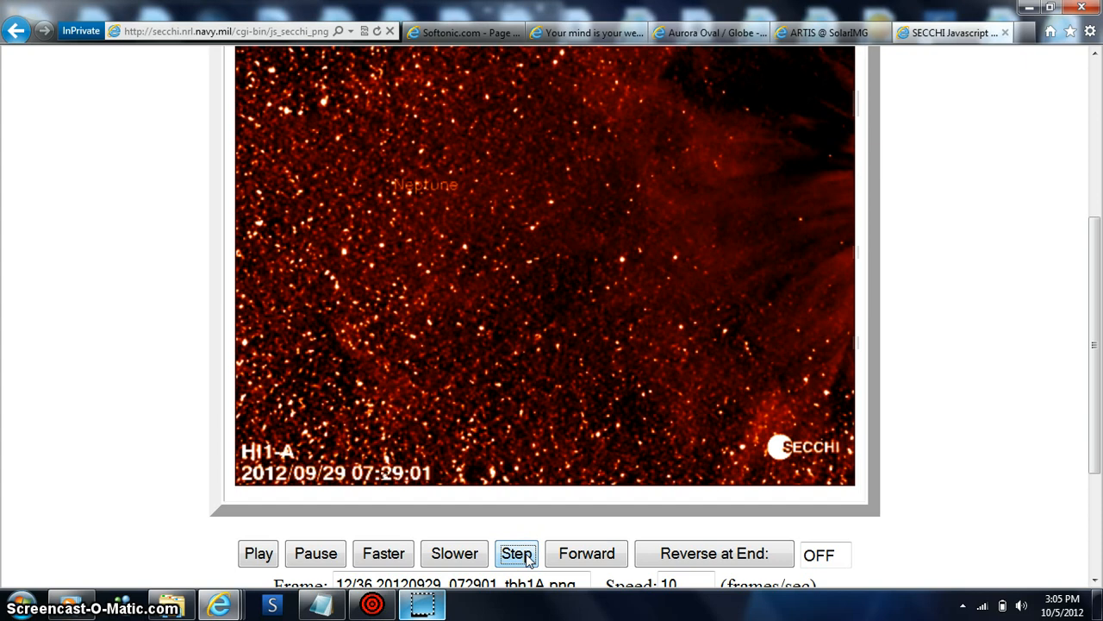
{"action": "left_click", "coordinate": [517, 552]}
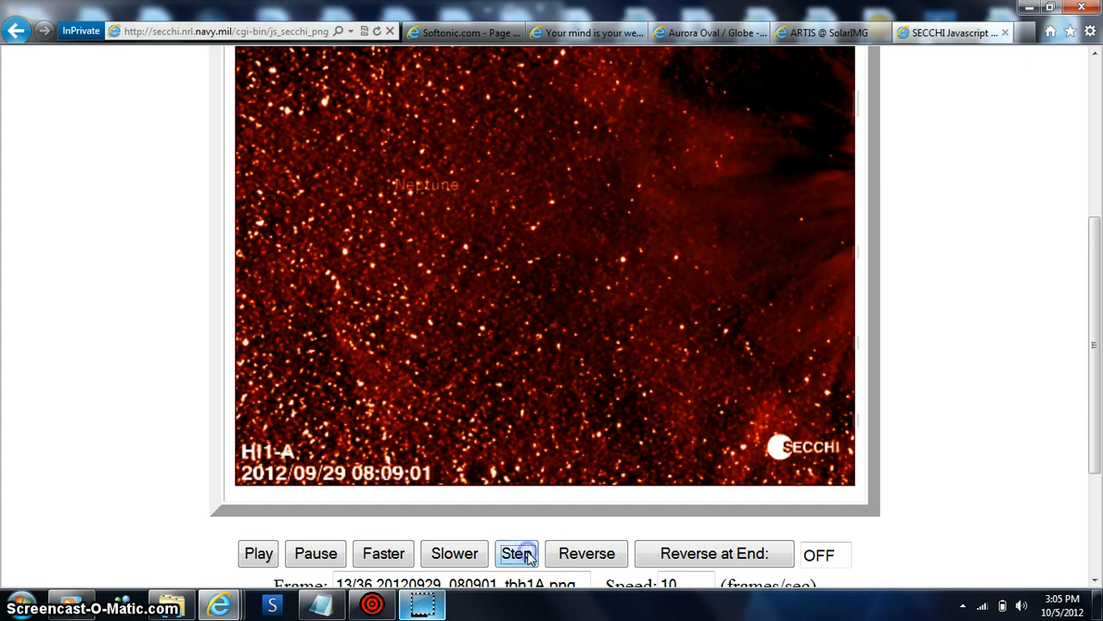
{"action": "left_click", "coordinate": [517, 551]}
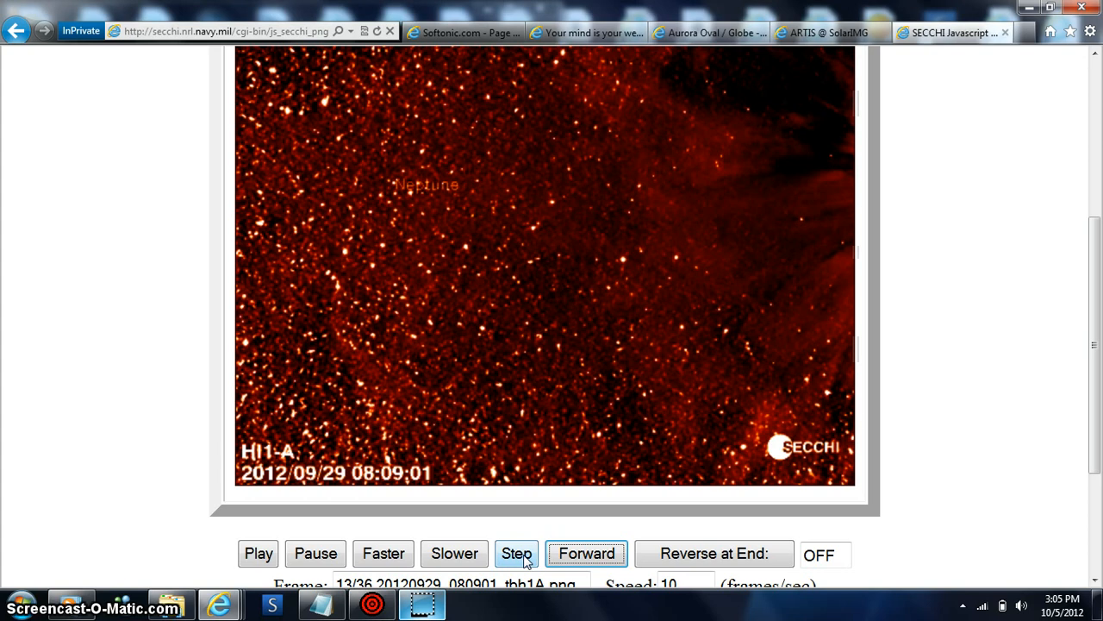
{"action": "left_click", "coordinate": [586, 551]}
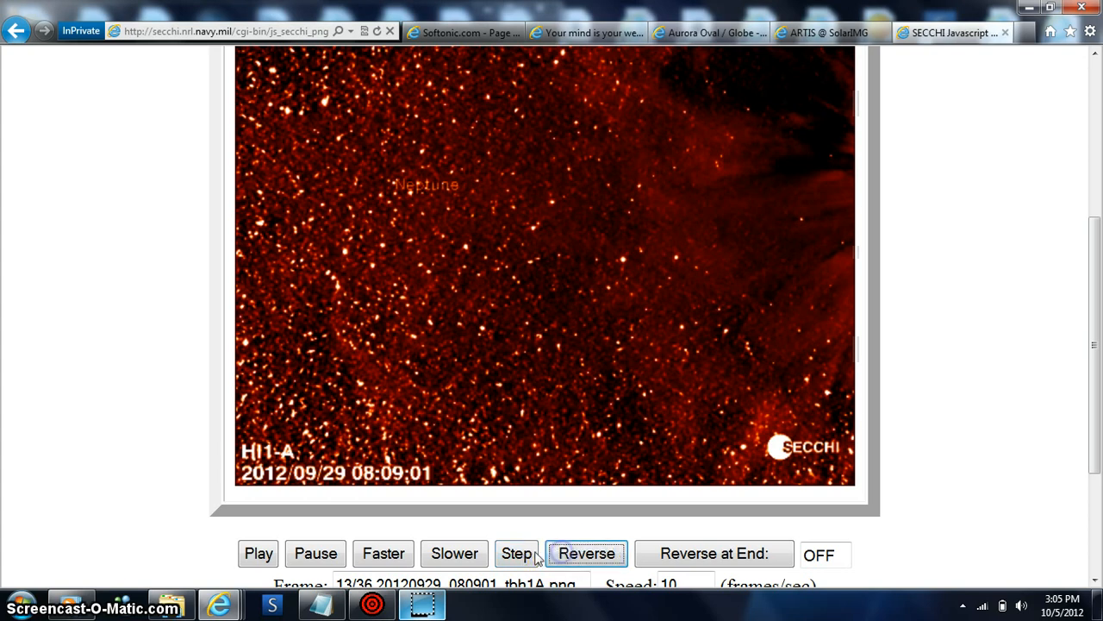
{"action": "left_click", "coordinate": [518, 552]}
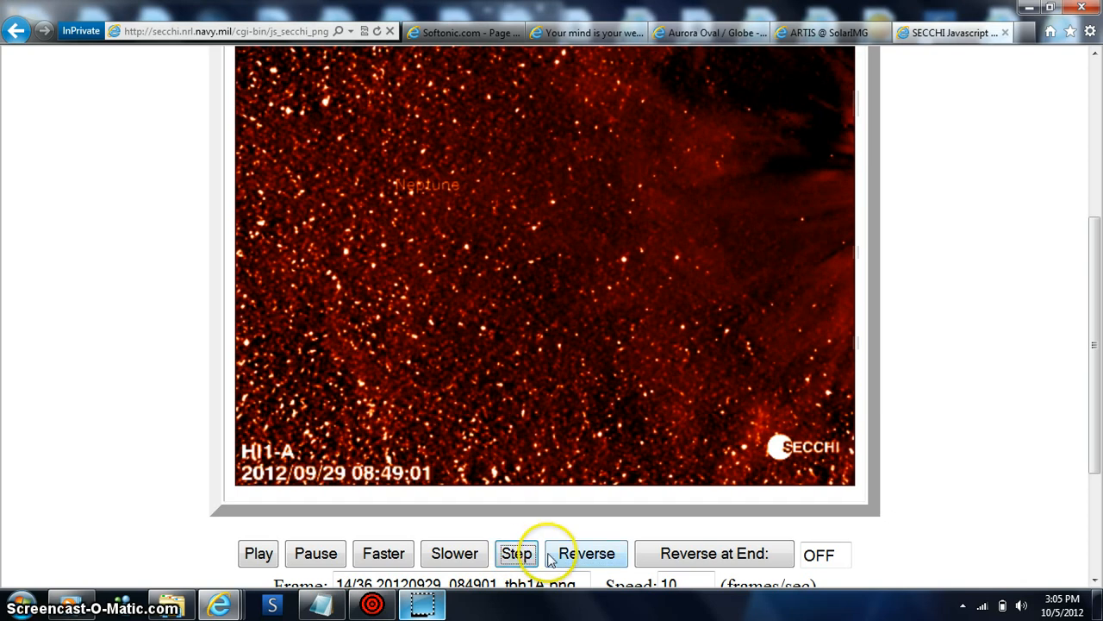
{"action": "left_click", "coordinate": [515, 552]}
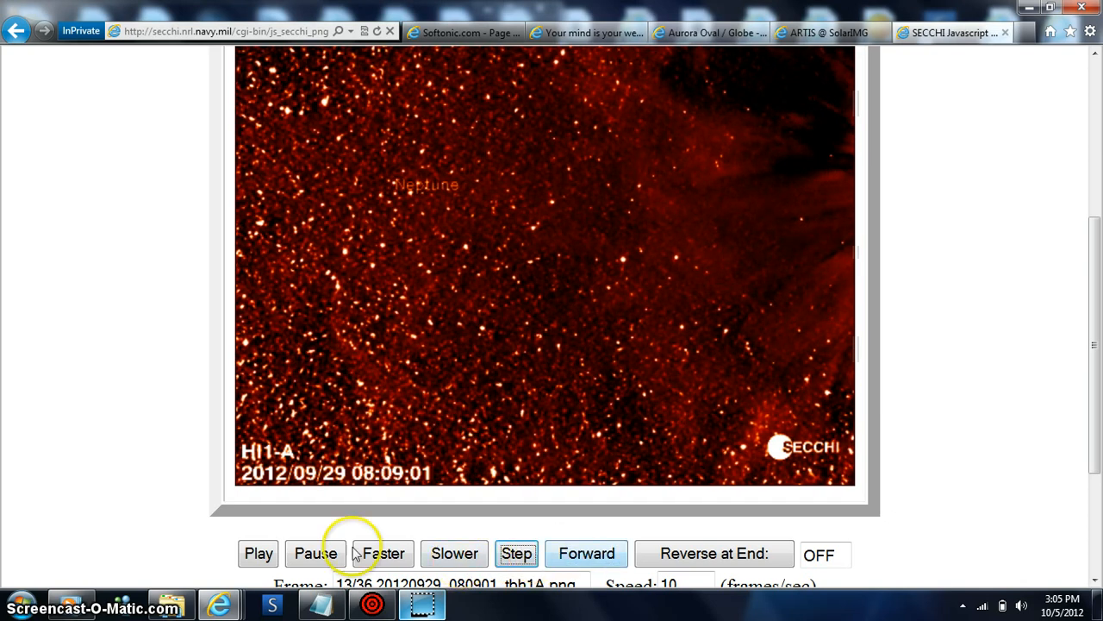
Resume HI-1A playback and speed it up until the bright CME at 19:29:01 appears.
{"action": "left_click", "coordinate": [258, 552]}
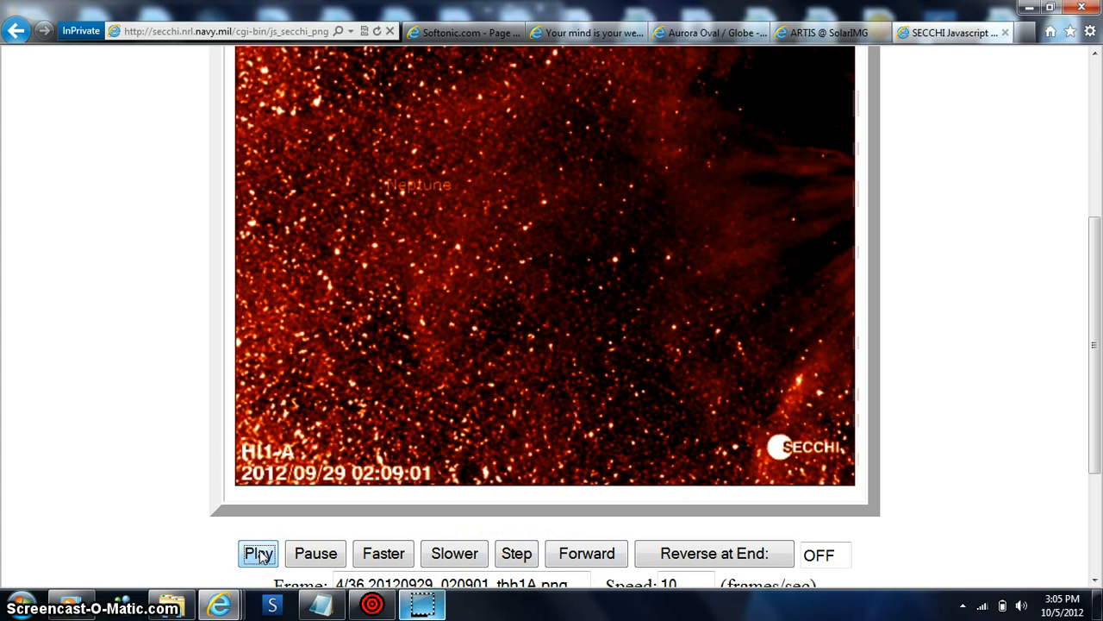
{"action": "left_click", "coordinate": [259, 552]}
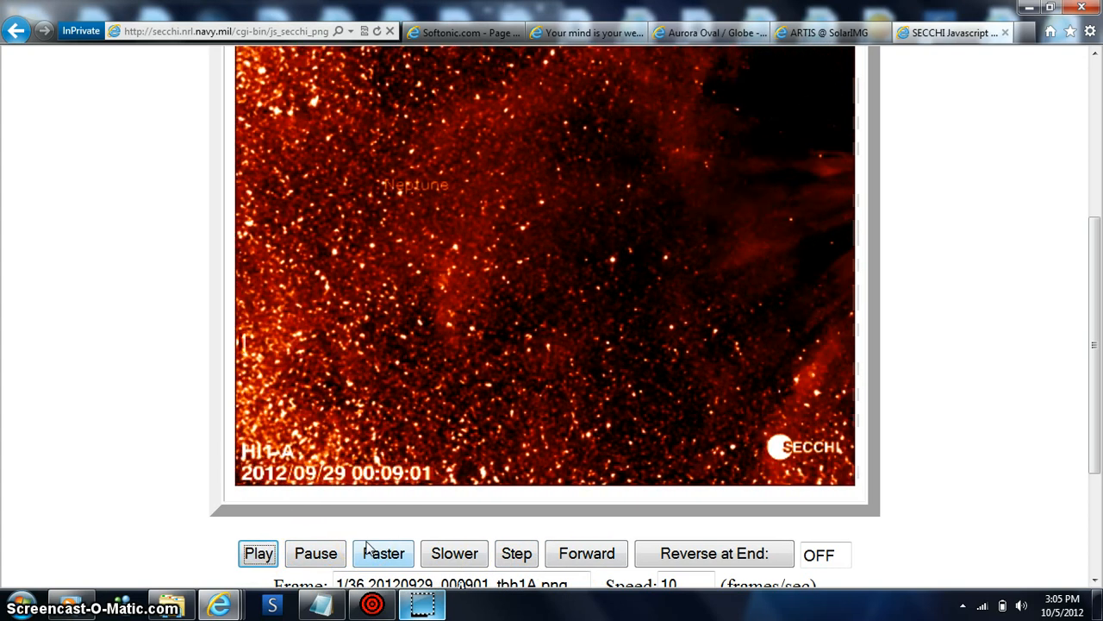
{"action": "left_click", "coordinate": [258, 552]}
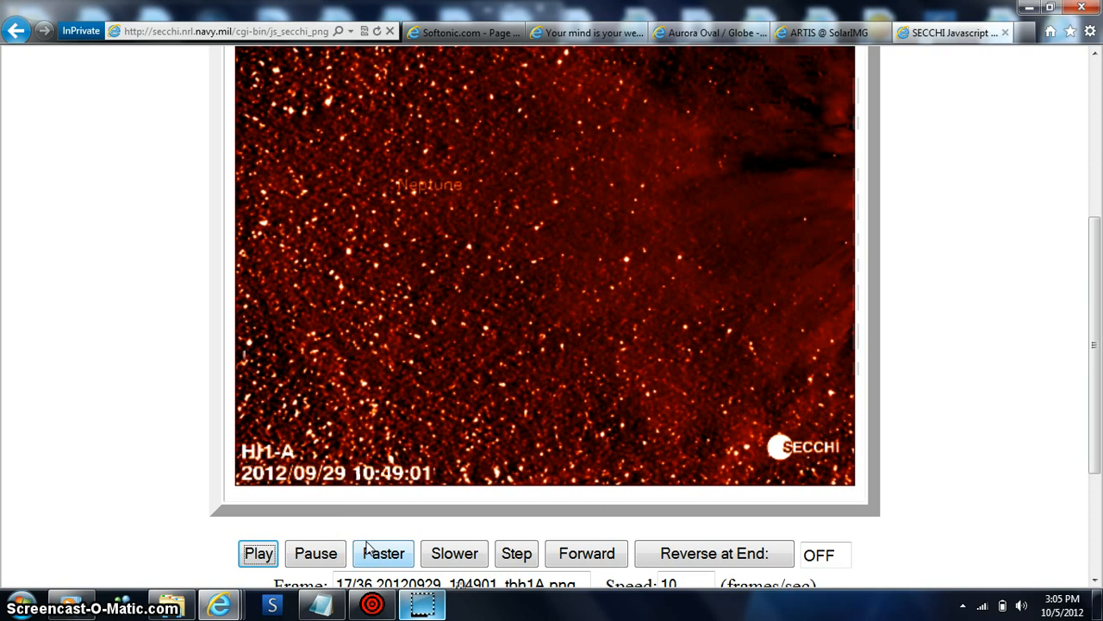
{"action": "left_click", "coordinate": [259, 552]}
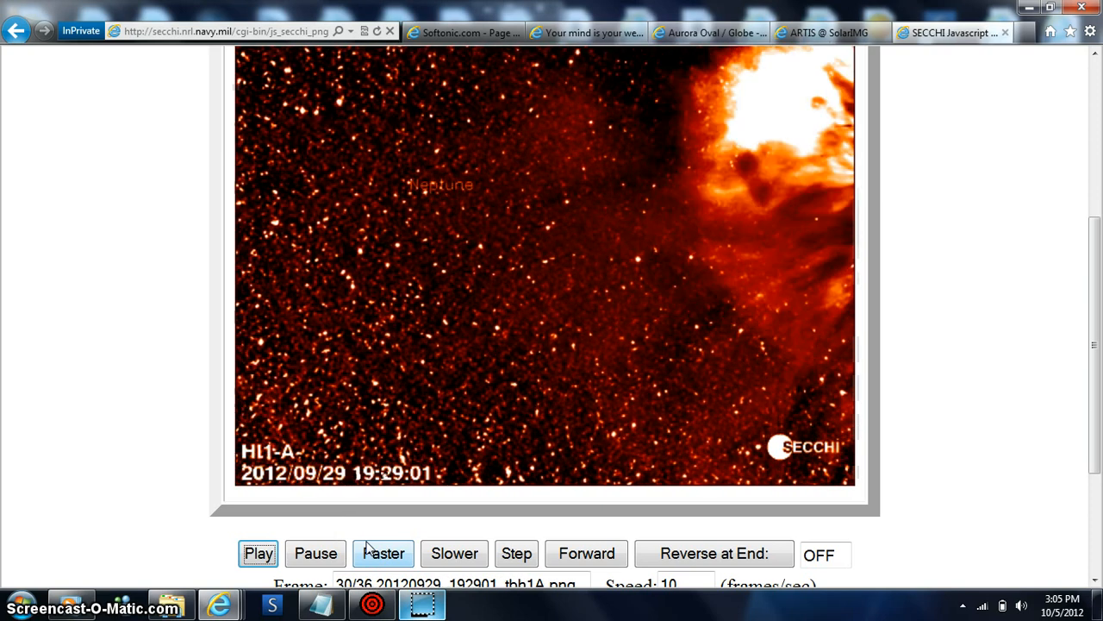